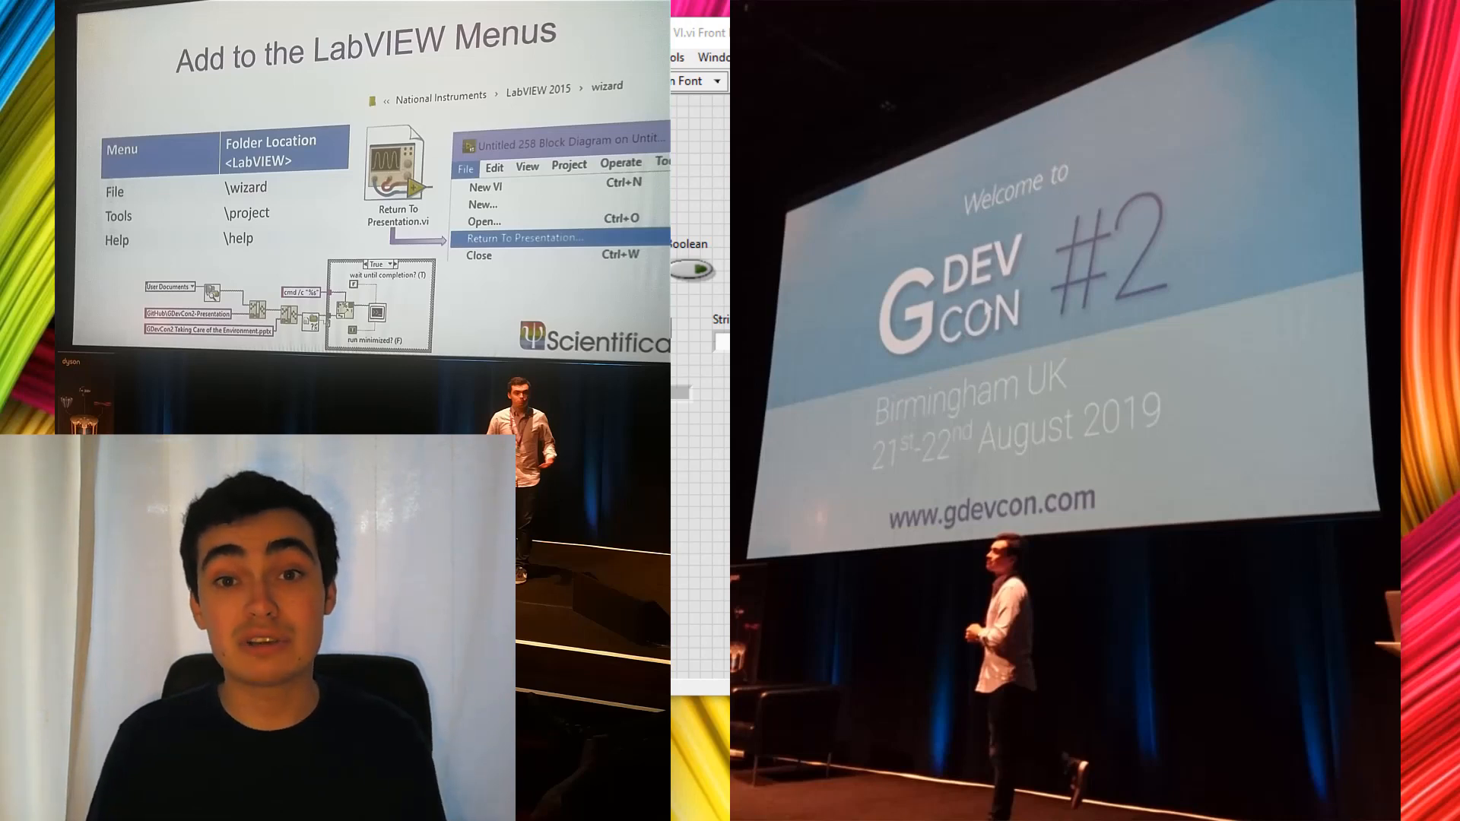
# Step: Show the Class Method VI front panel with its controls beside the Right Click Menu project
pyautogui.rightClick(499, 117)
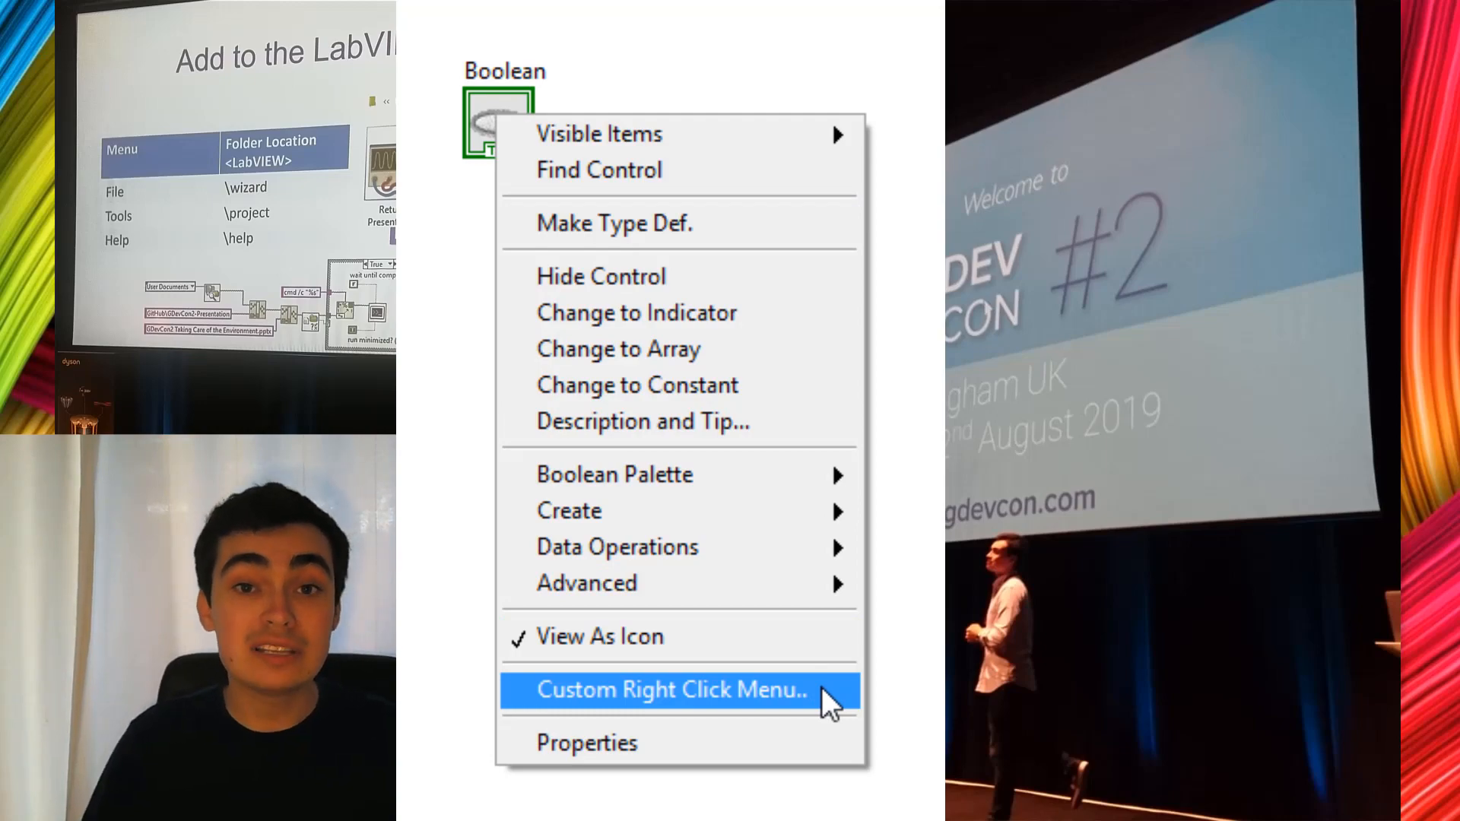
pyautogui.click(669, 691)
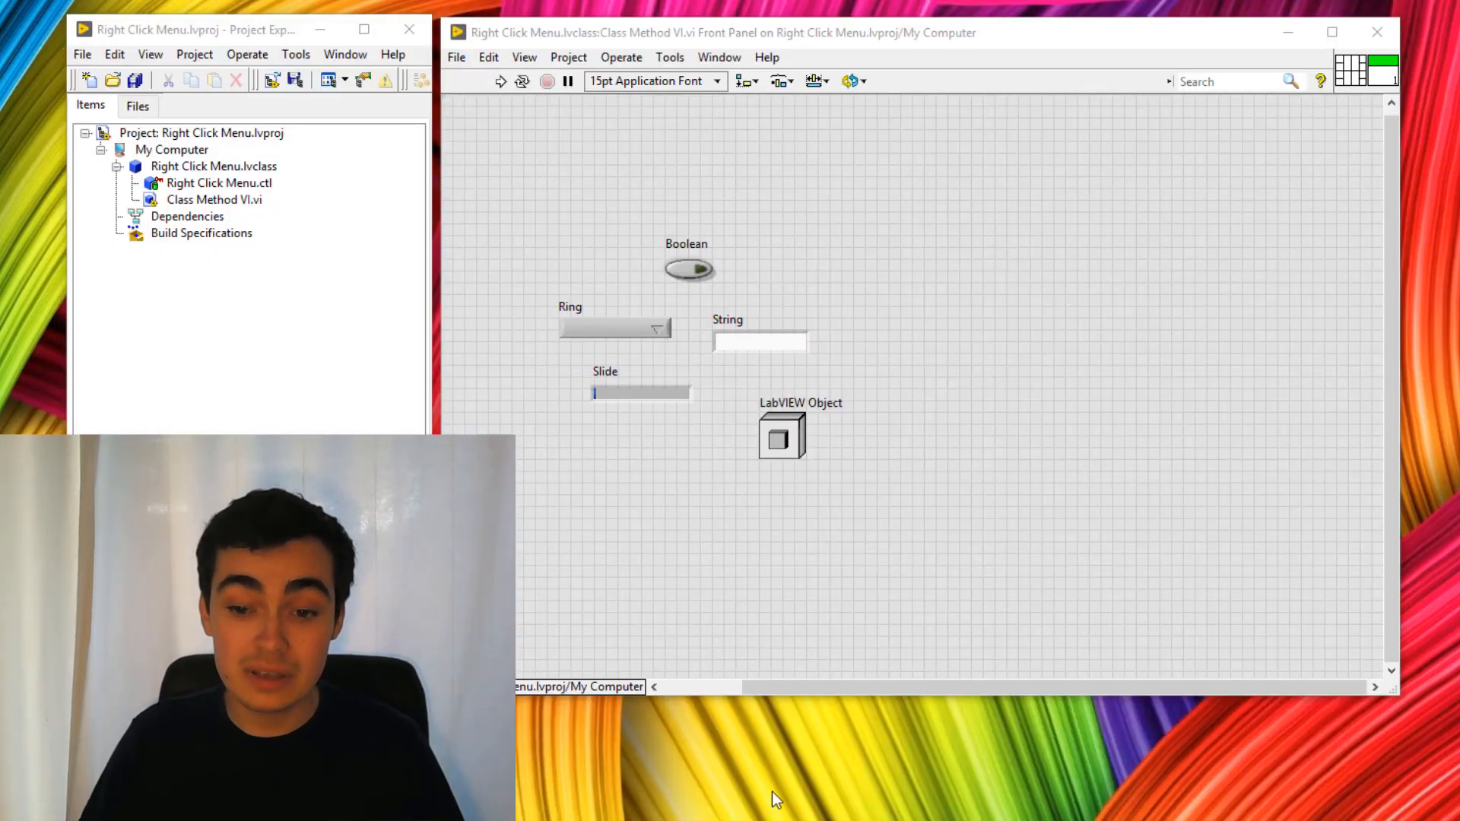
# Step: Bring up the private data control Right Click Menu.ctl for the class
pyautogui.rightClick(614, 328)
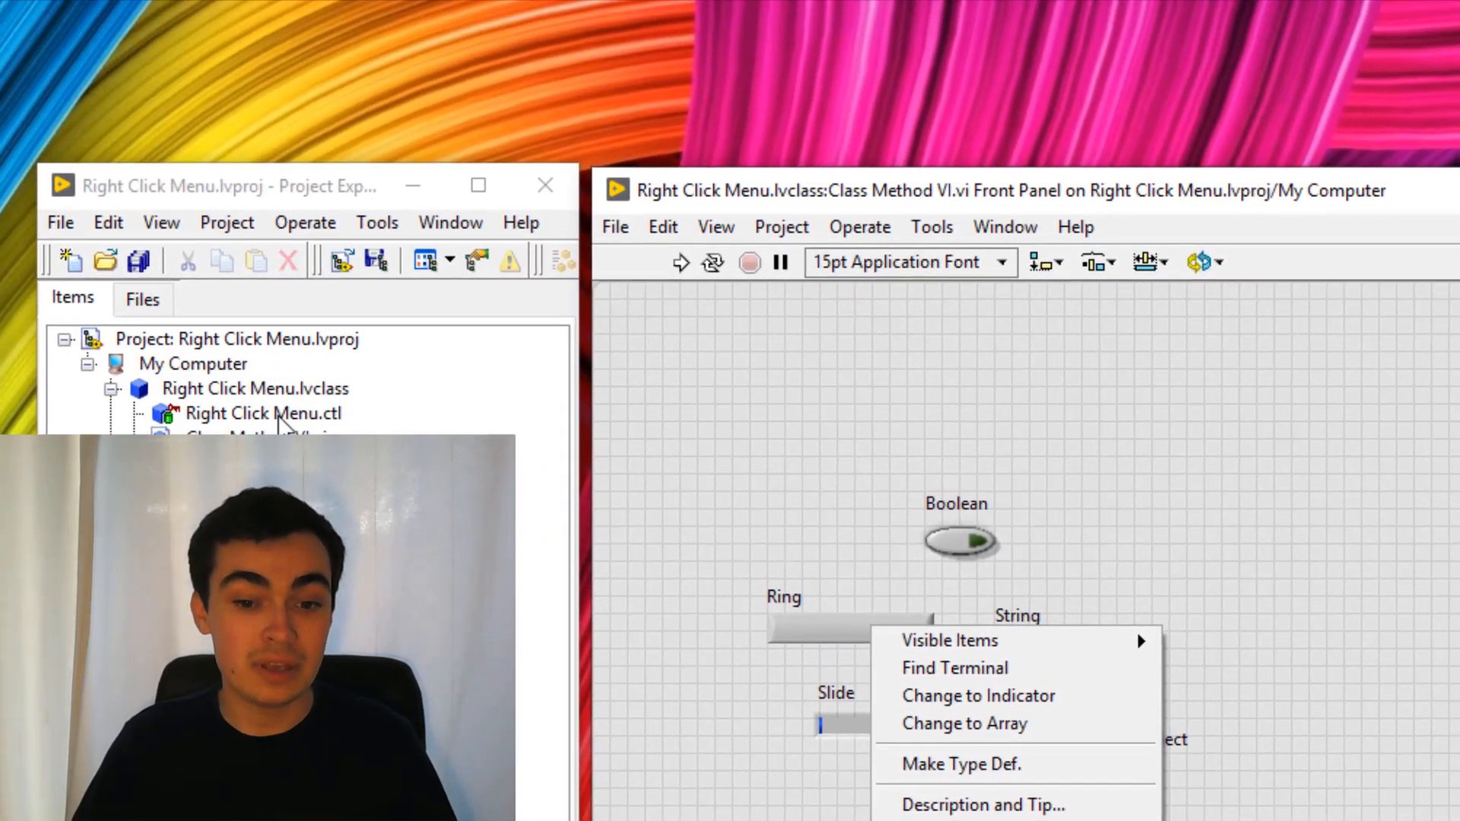
pyautogui.doubleClick(263, 413)
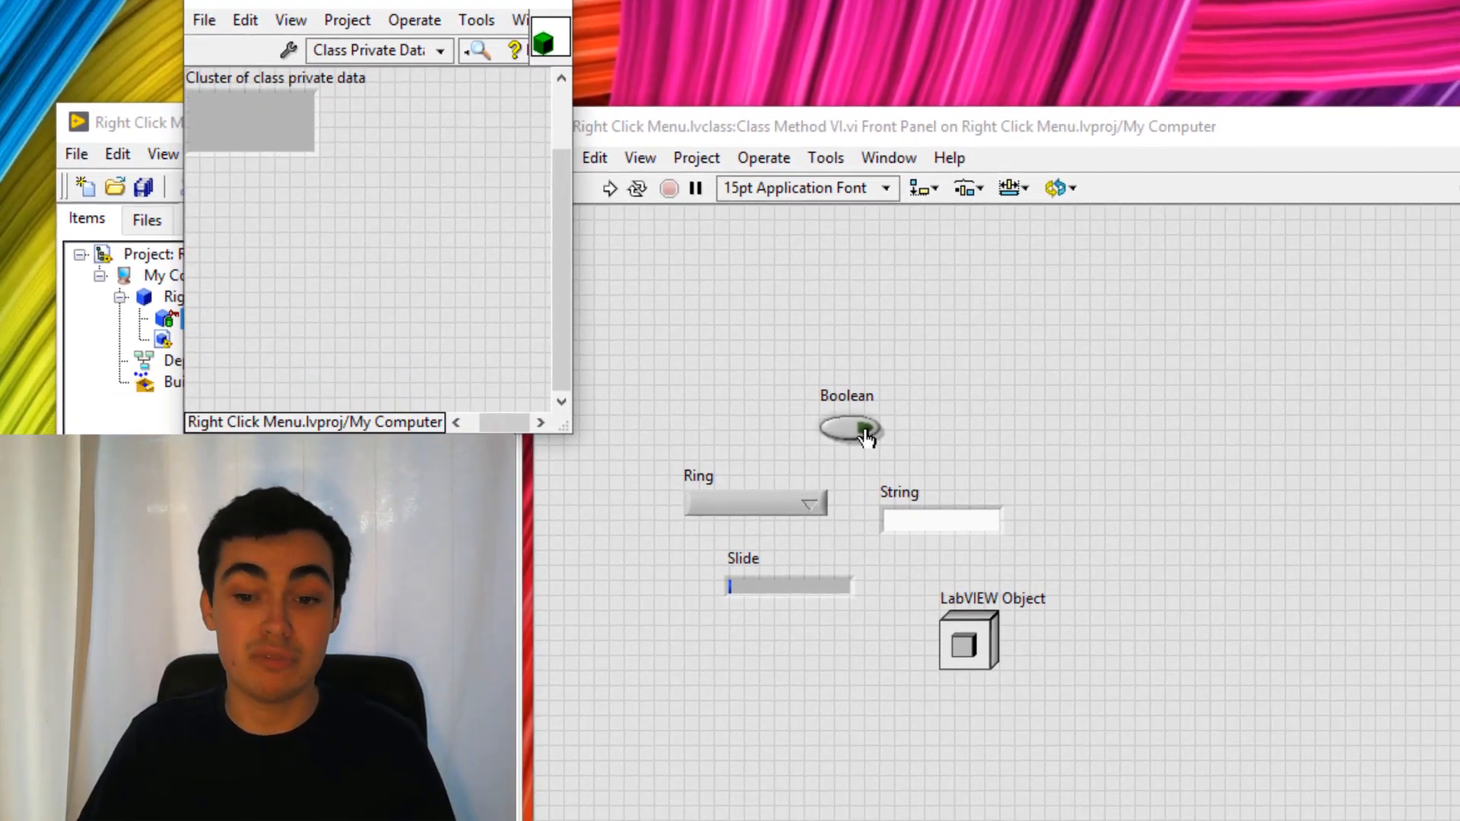
# Step: Add the Boolean, String, LabVIEW Object and Ring controls to the class data via the shortcut menu
pyautogui.rightClick(847, 430)
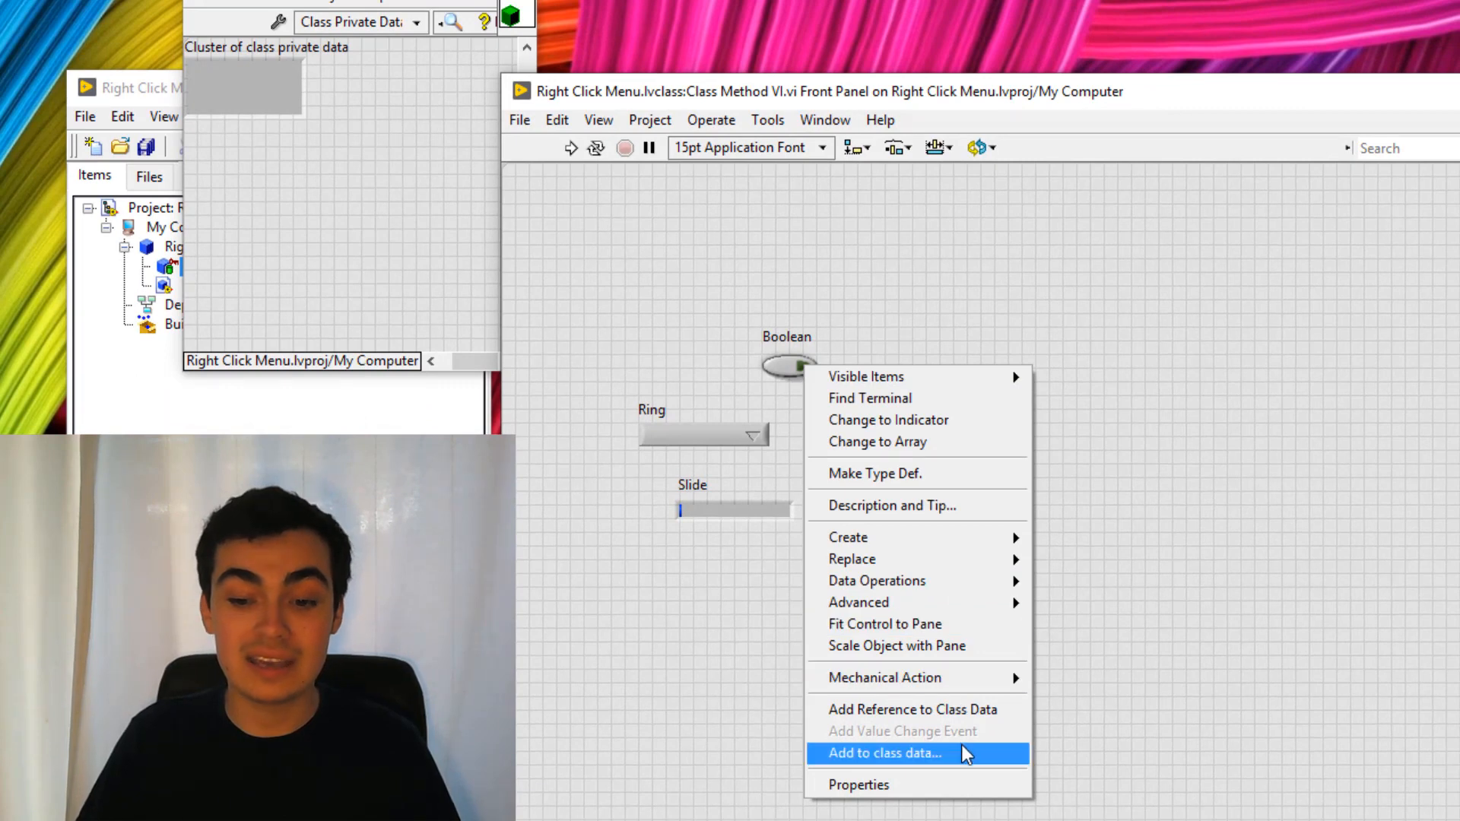
pyautogui.click(882, 752)
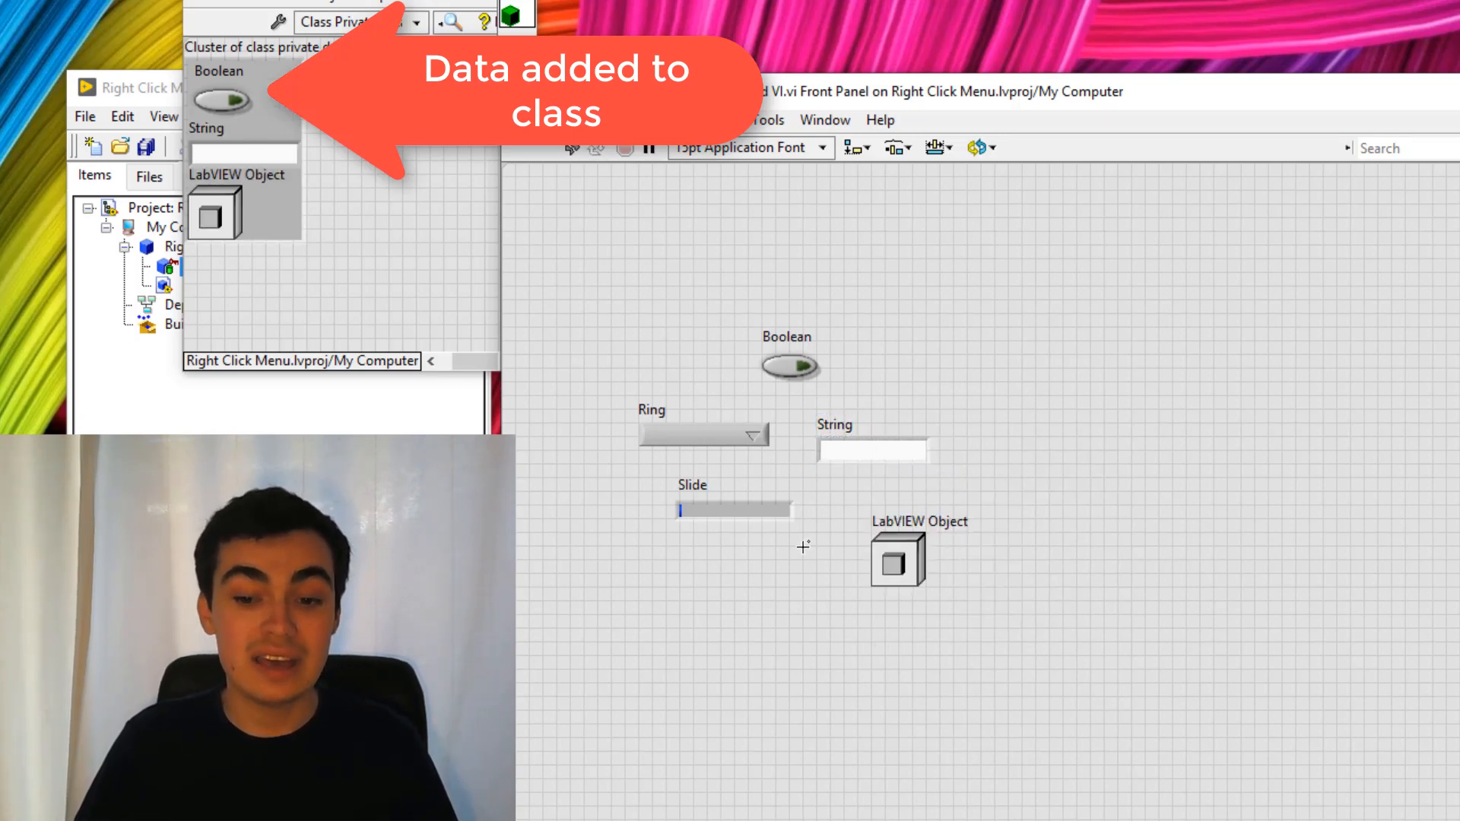
pyautogui.rightClick(703, 433)
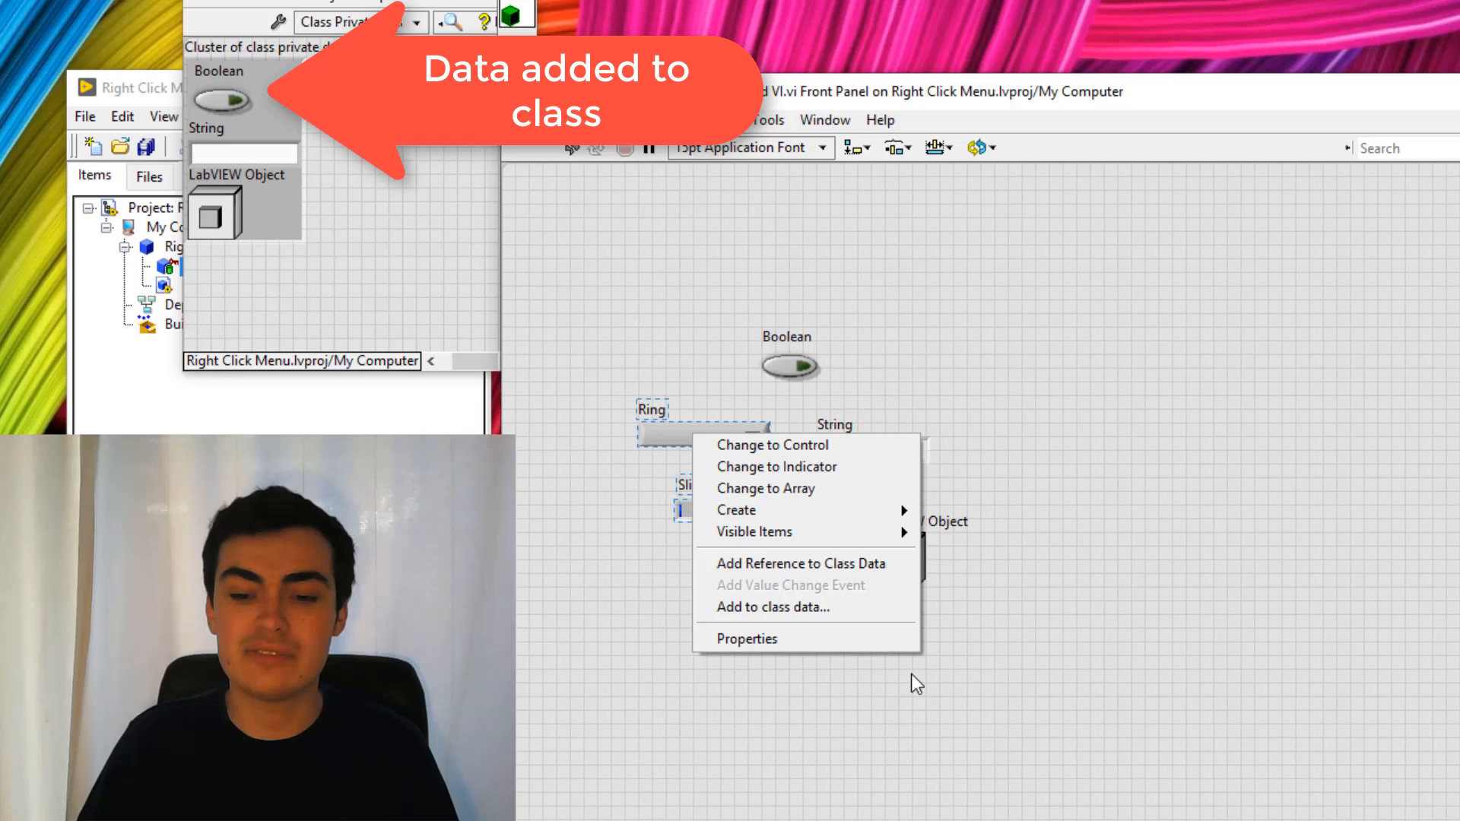
pyautogui.moveTo(806, 607)
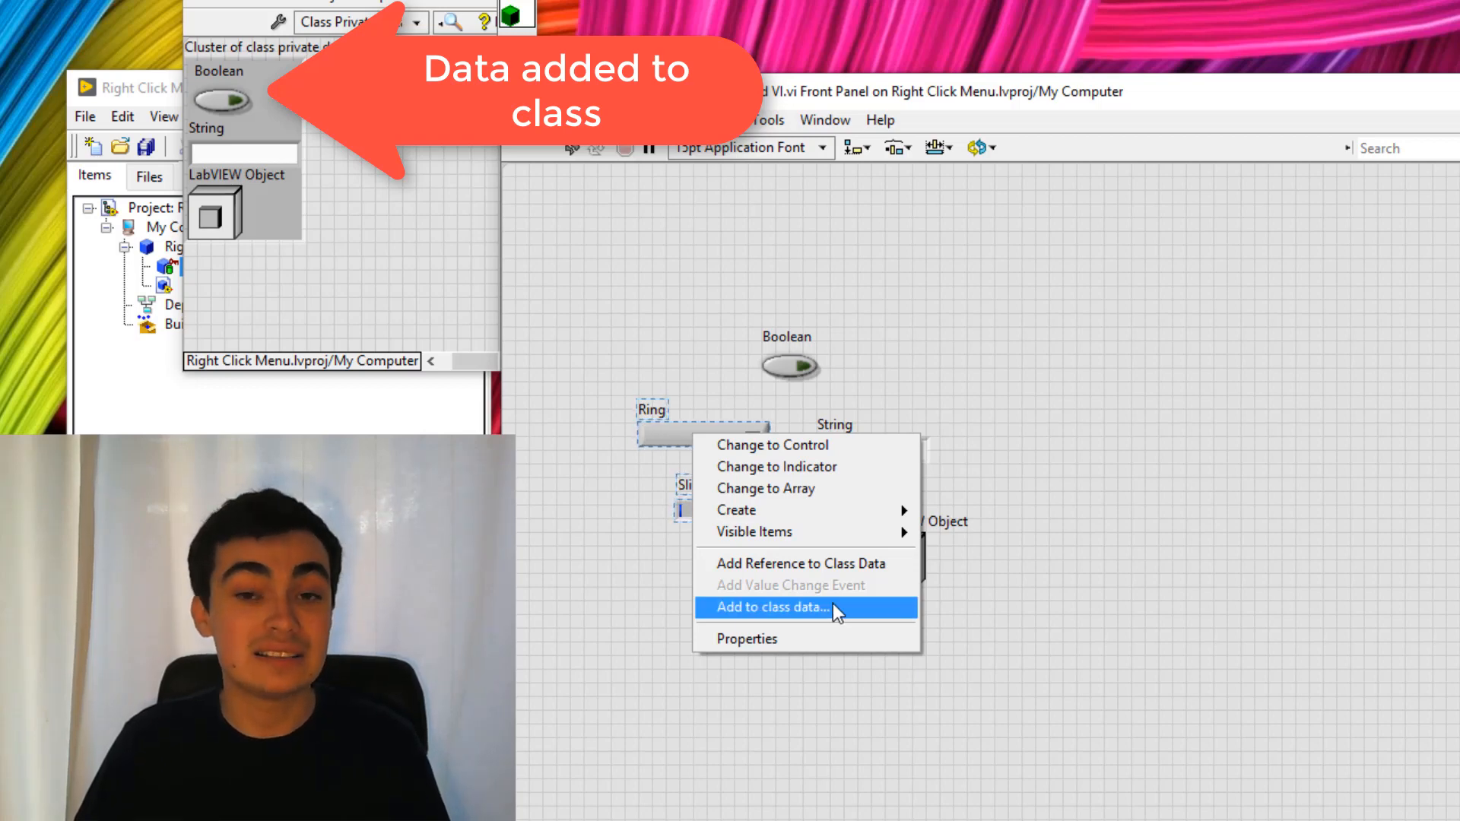
pyautogui.click(766, 607)
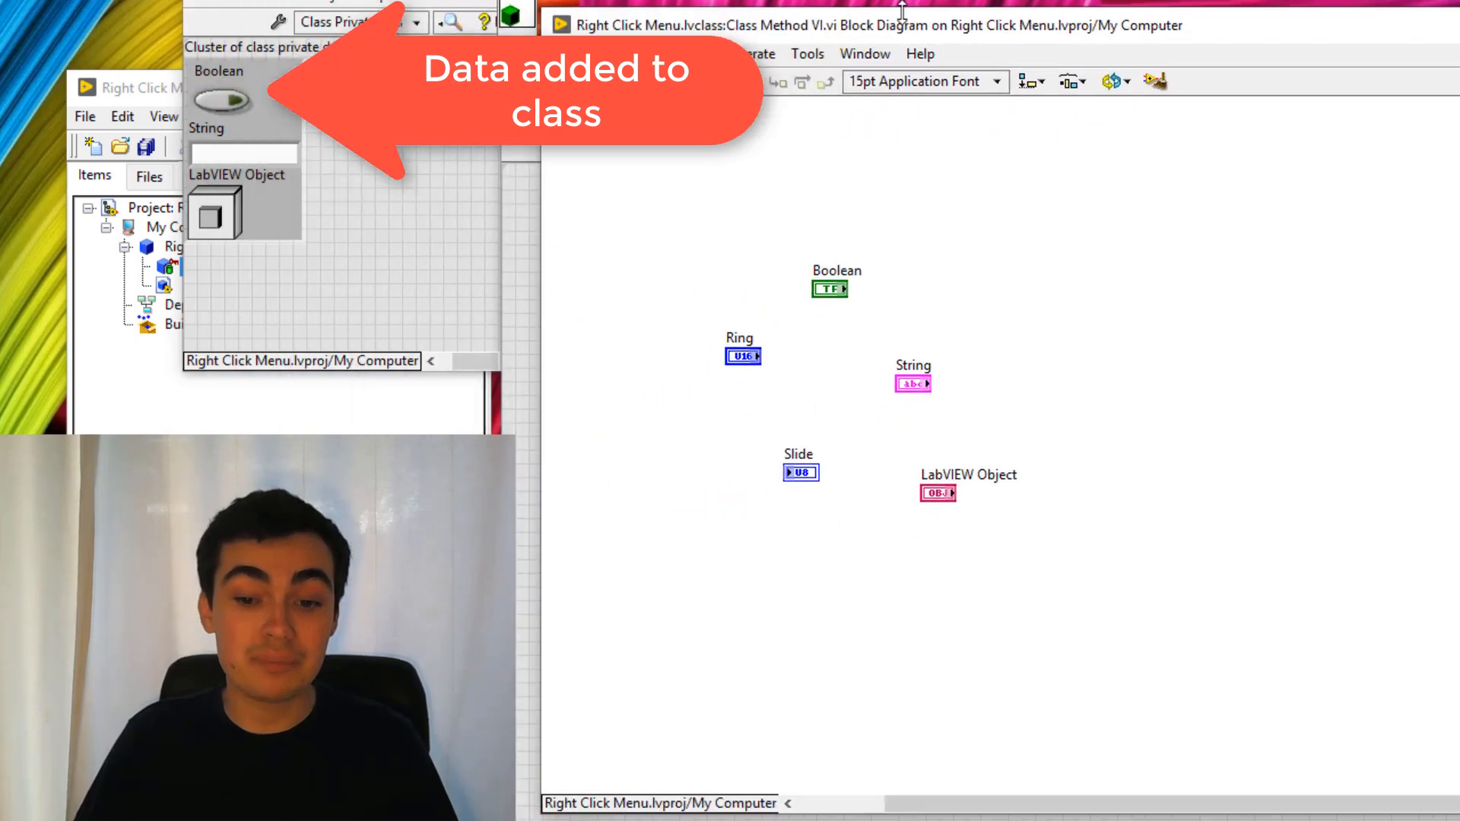
# Step: Show the block diagram's shortcut menu on the Class Method VI
pyautogui.rightClick(799, 471)
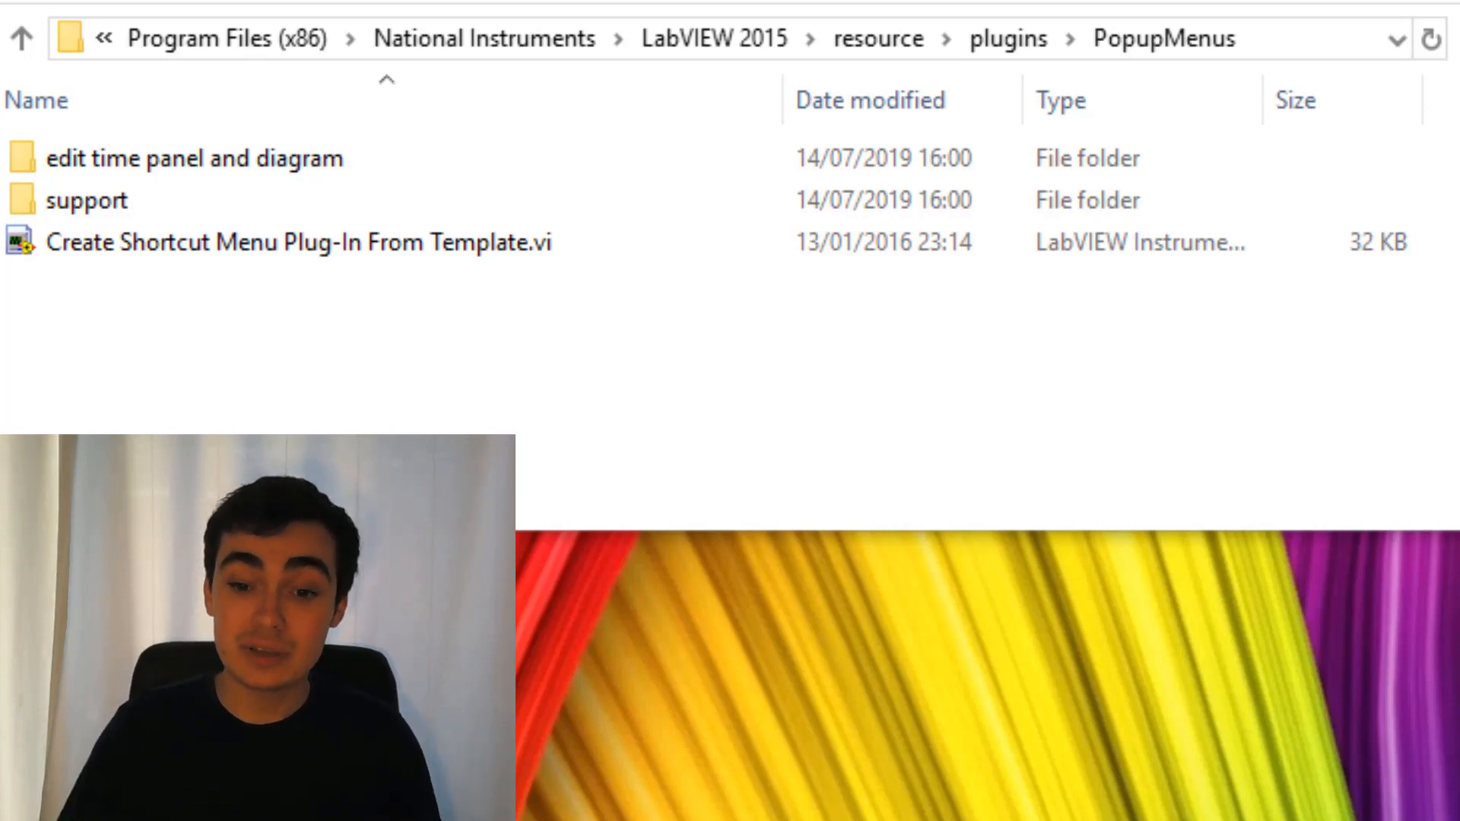
# Step: Launch Create Shortcut Menu Plug-In From Template.vi from the LabVIEW 2015 PopupMenus folder
pyautogui.click(280, 242)
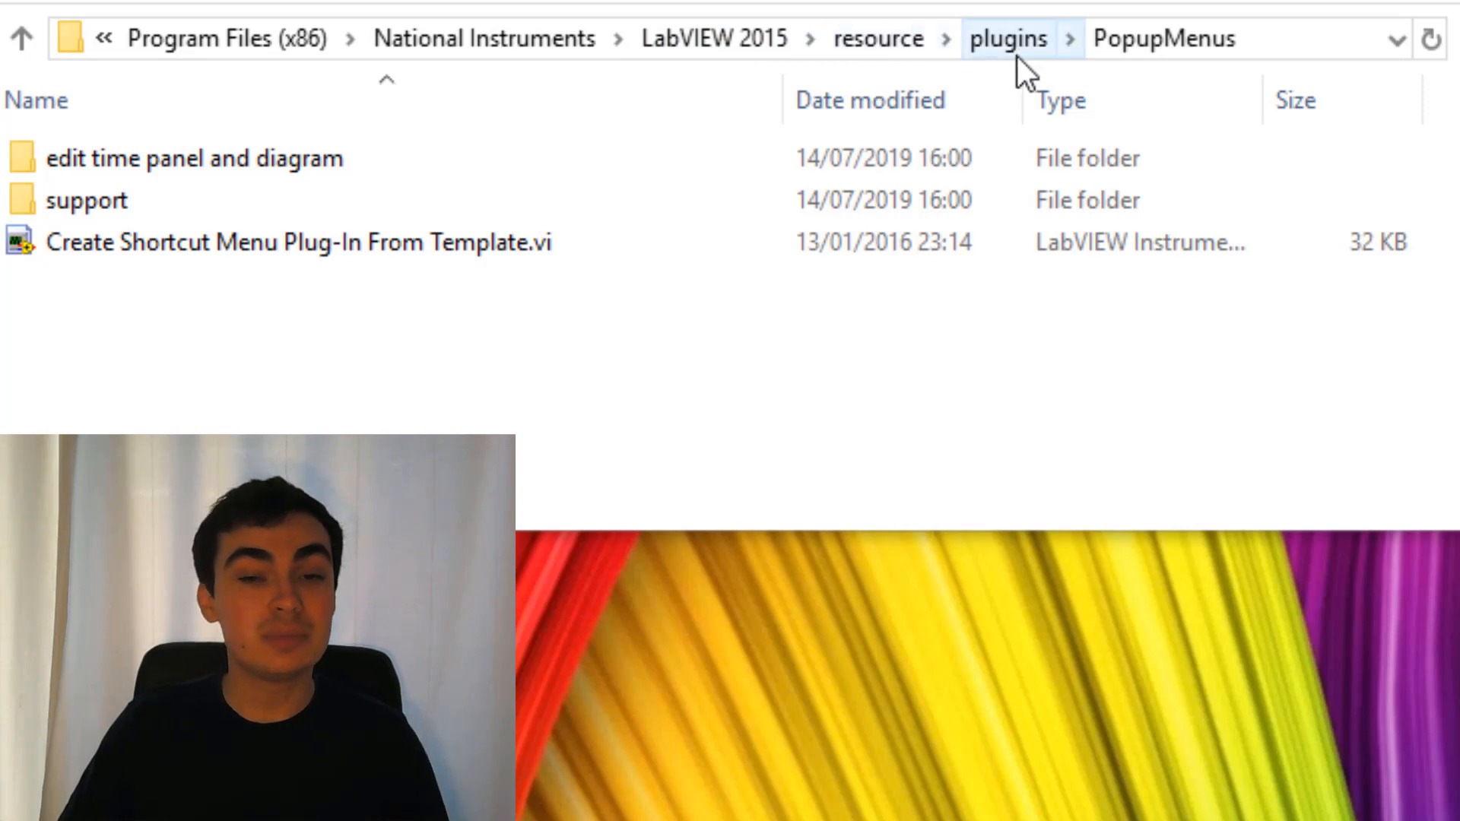
pyautogui.click(298, 241)
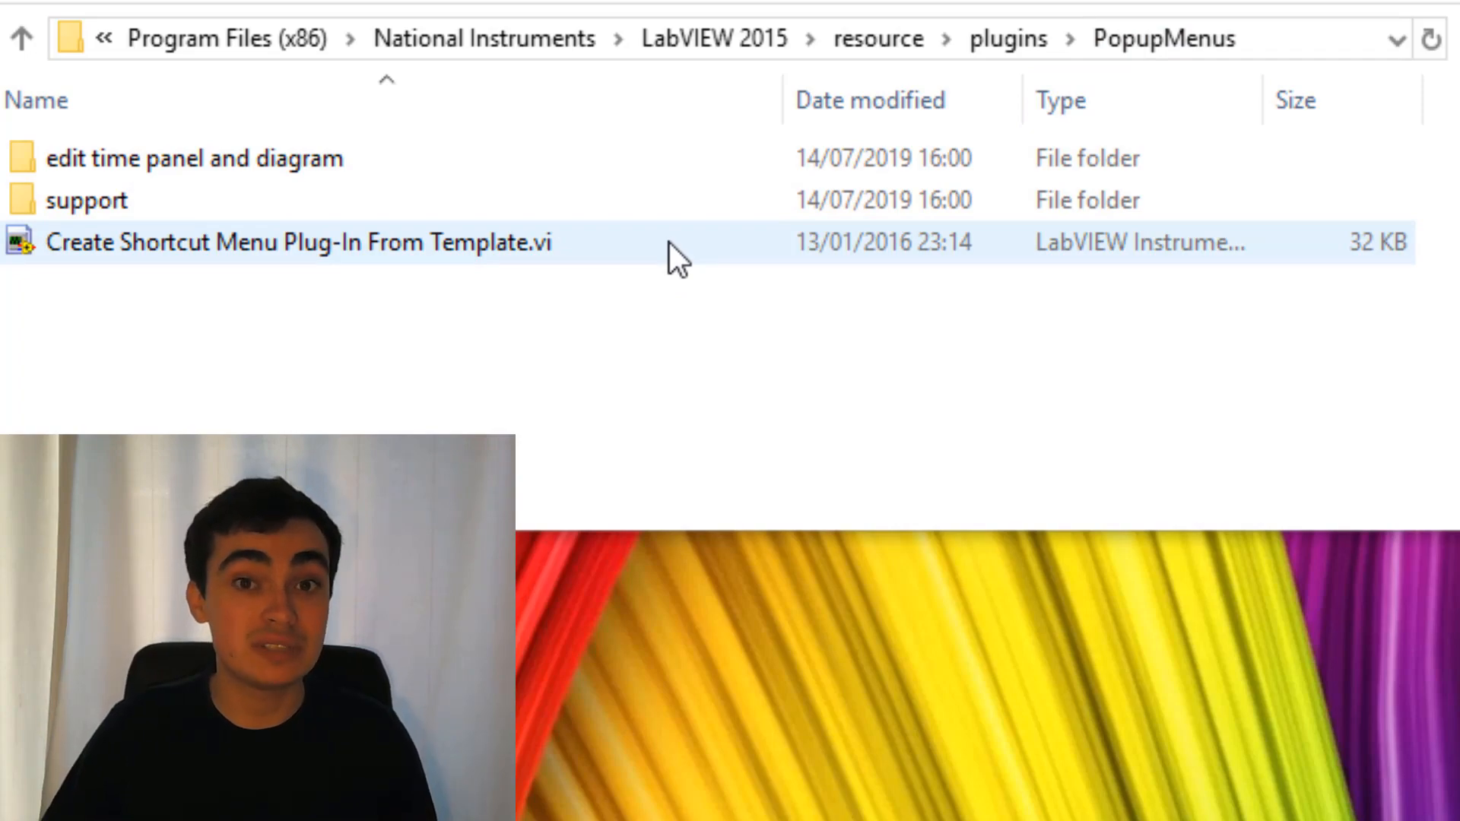
pyautogui.doubleClick(299, 241)
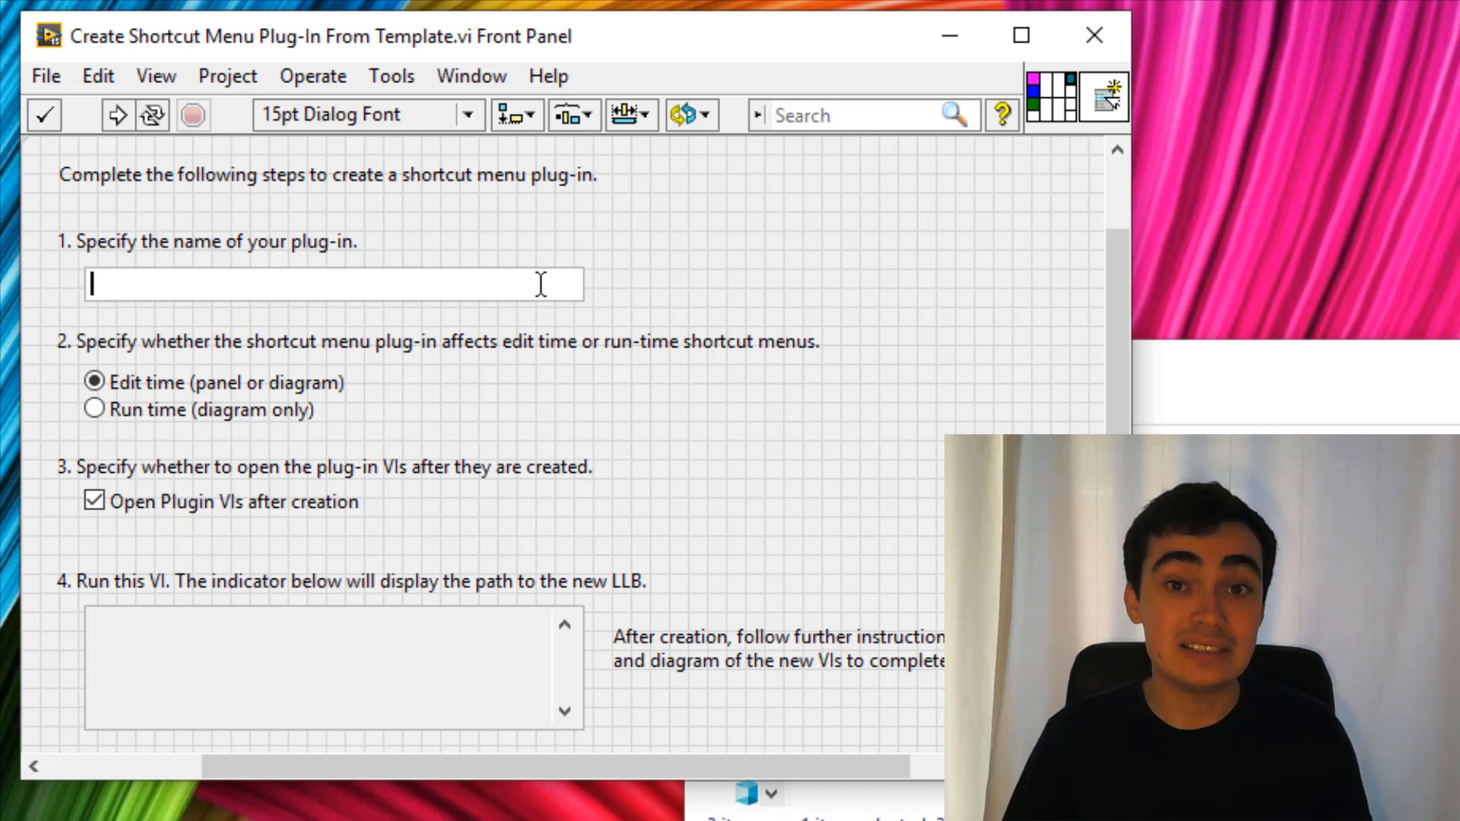
# Step: Name the plug-in 'Add data to class', keep Edit time, and run the template to generate it
pyautogui.write('Add data to class')
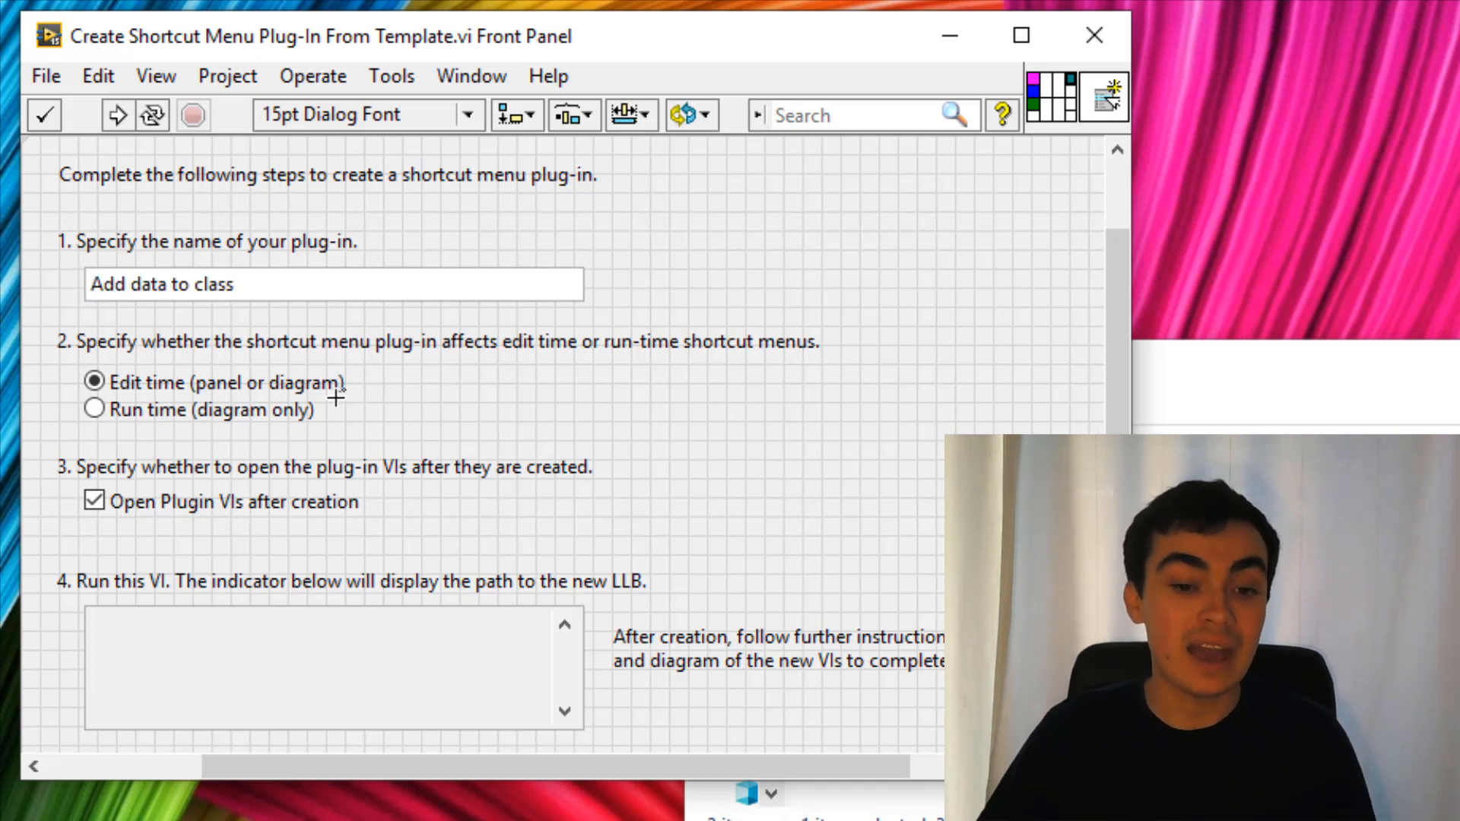
pyautogui.moveTo(242, 395)
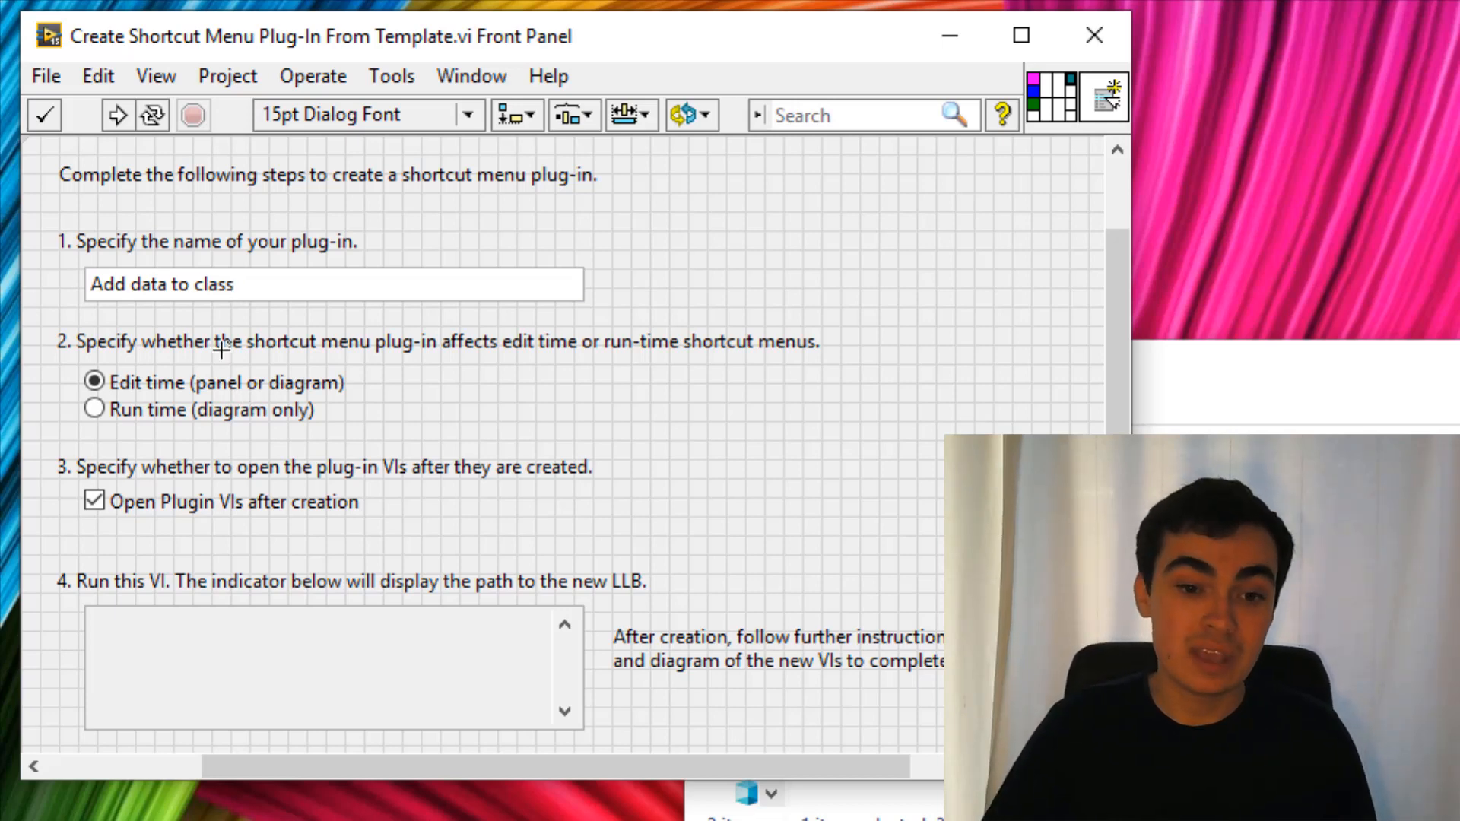
pyautogui.moveTo(117, 115)
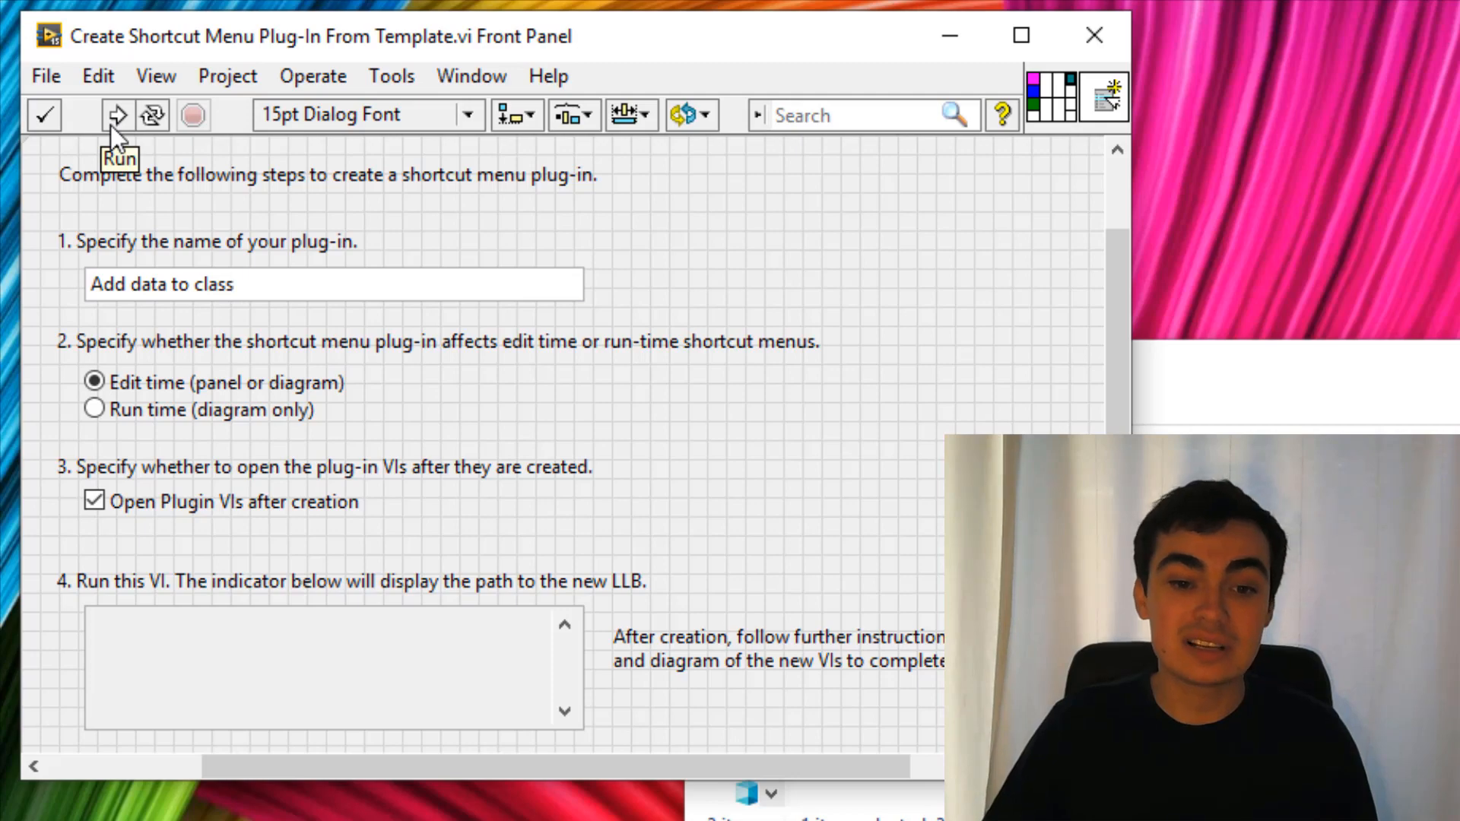
pyautogui.click(117, 114)
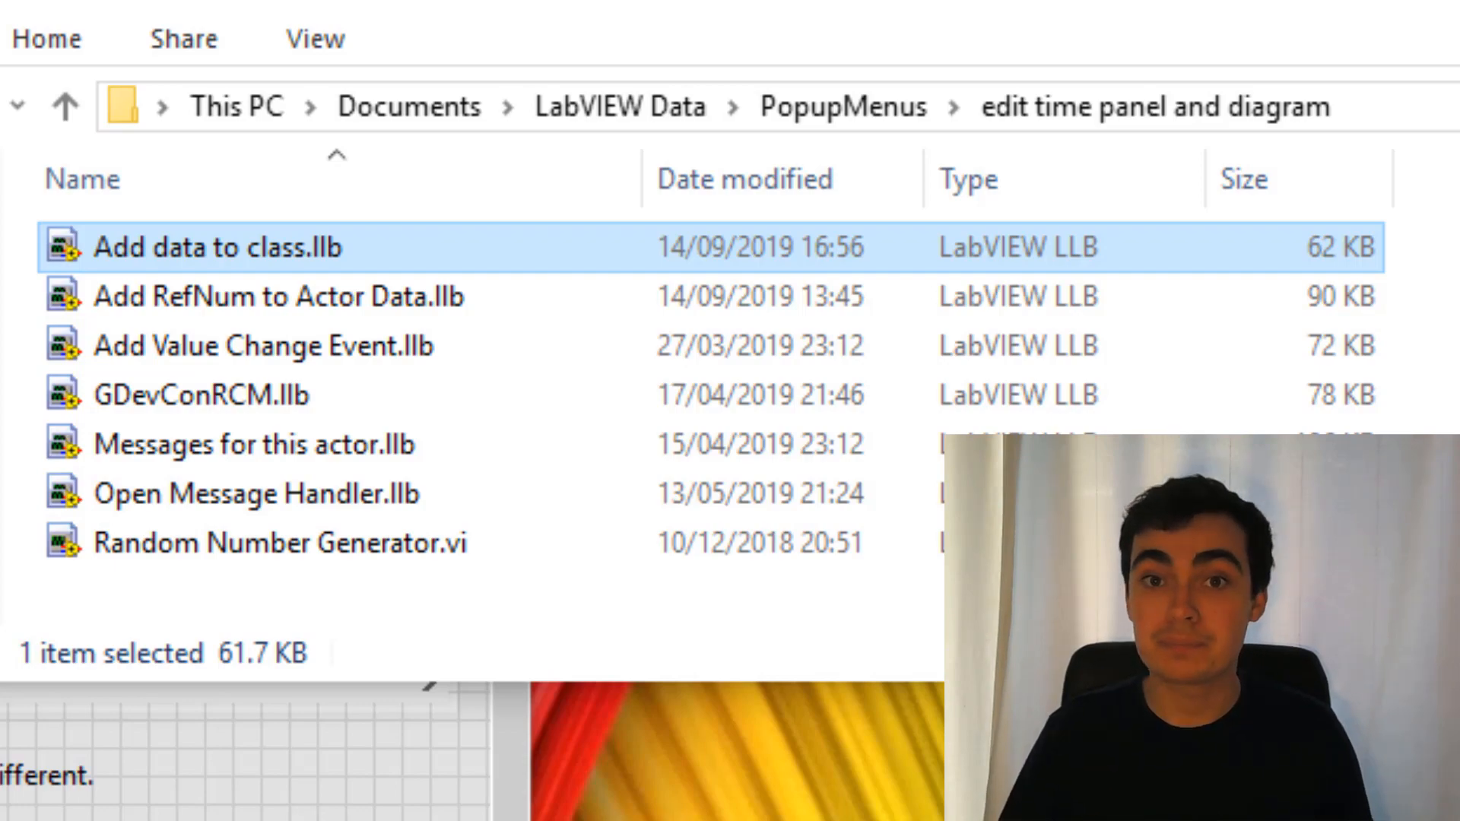
# Step: Open Add data to class.llb from the edit time panel and diagram folder
pyautogui.doubleClick(217, 247)
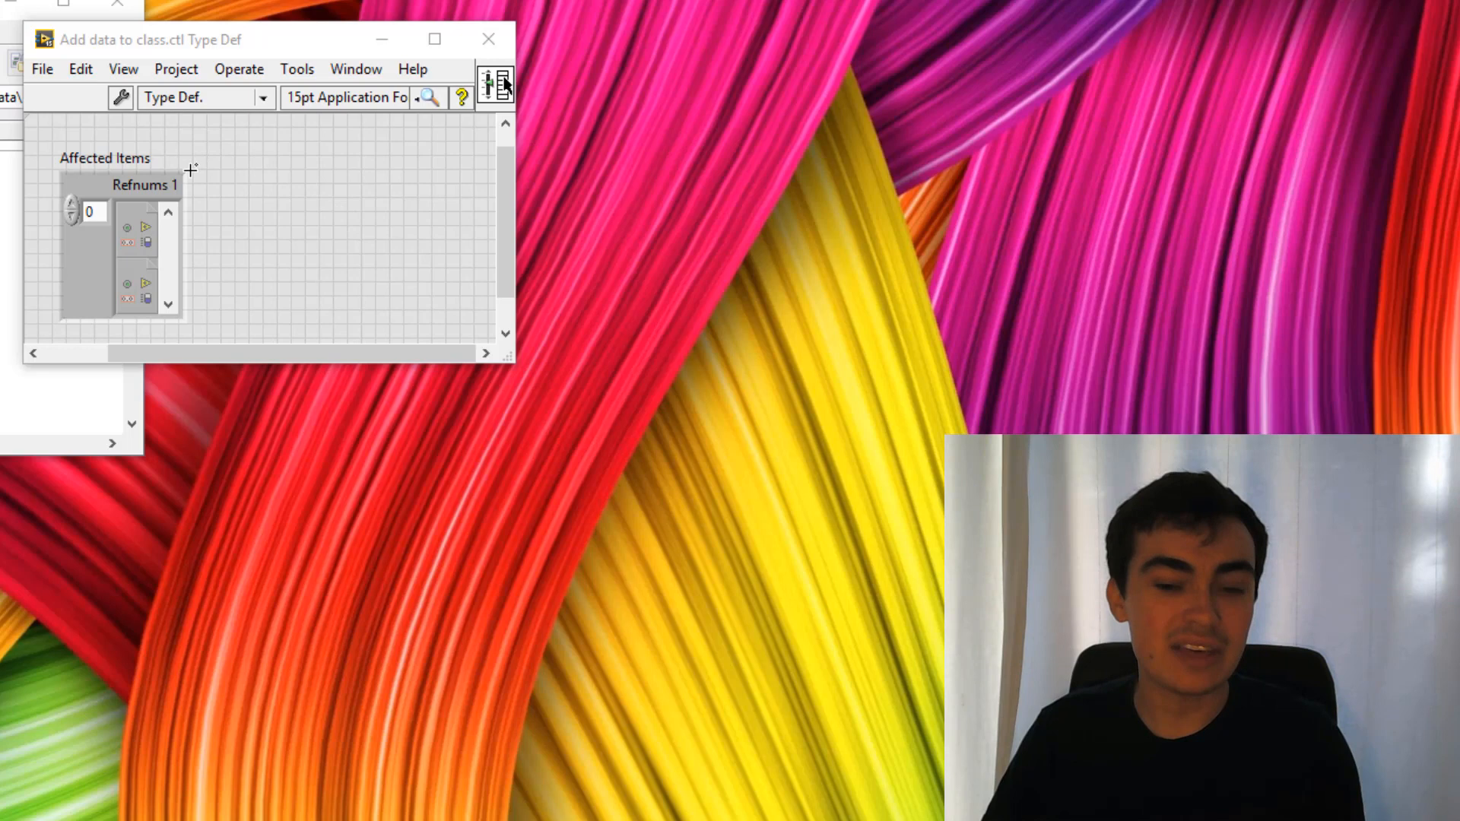
pyautogui.moveTo(122, 275)
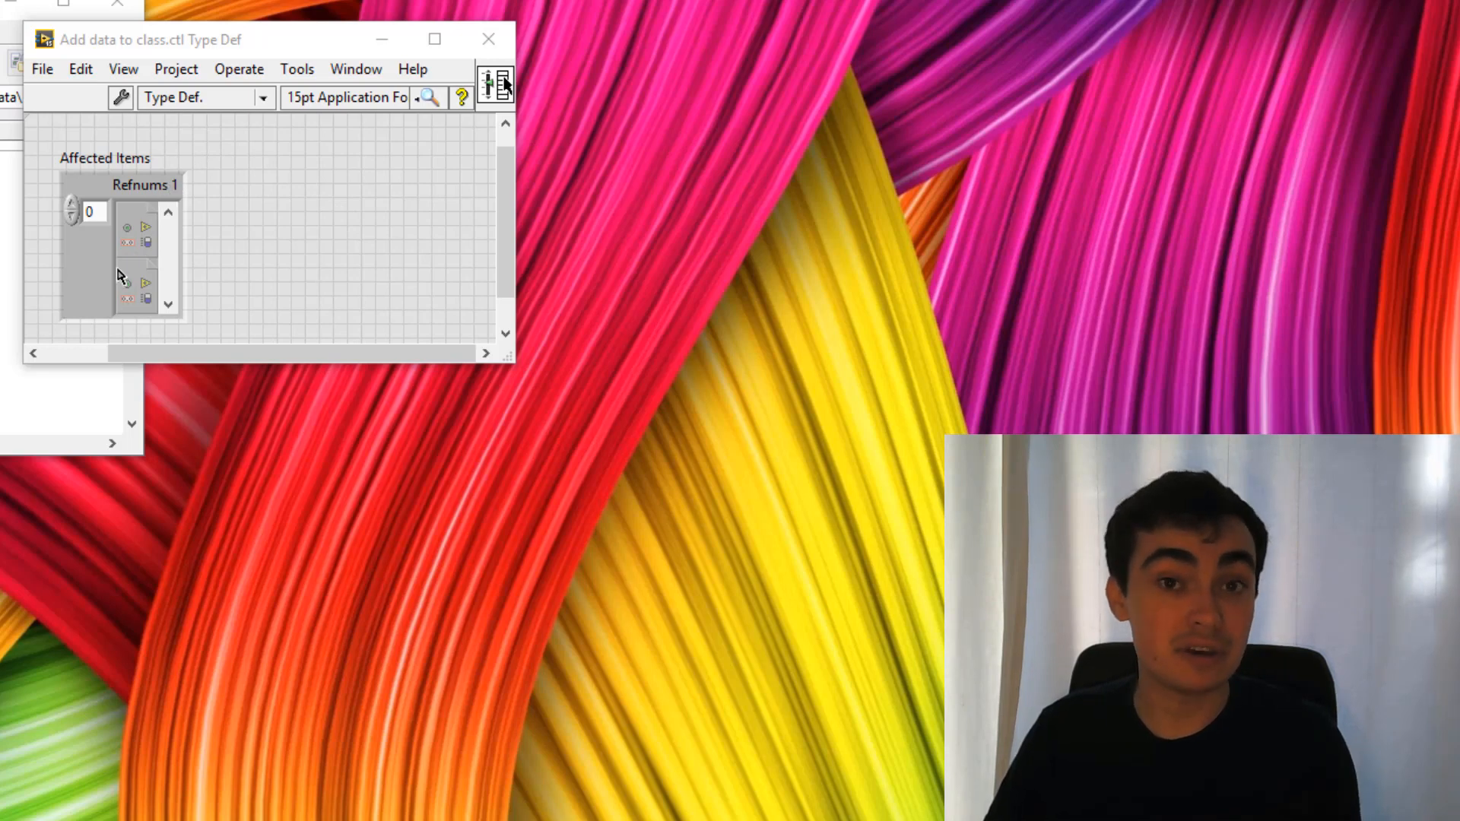
# Step: Set the Refnums element to the GObject VI Server class and relabel it Controls
pyautogui.rightClick(126, 251)
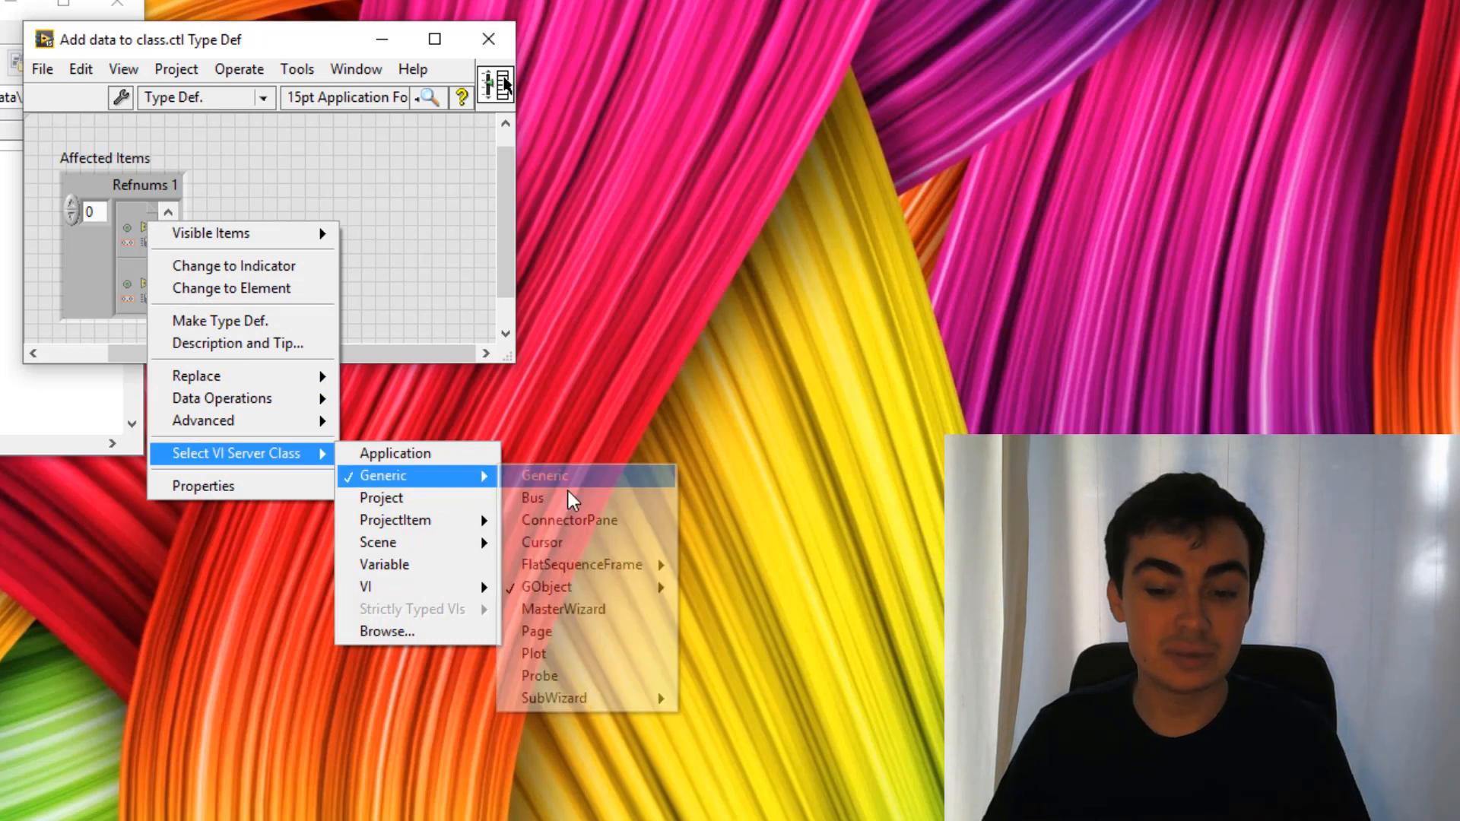
pyautogui.moveTo(547, 587)
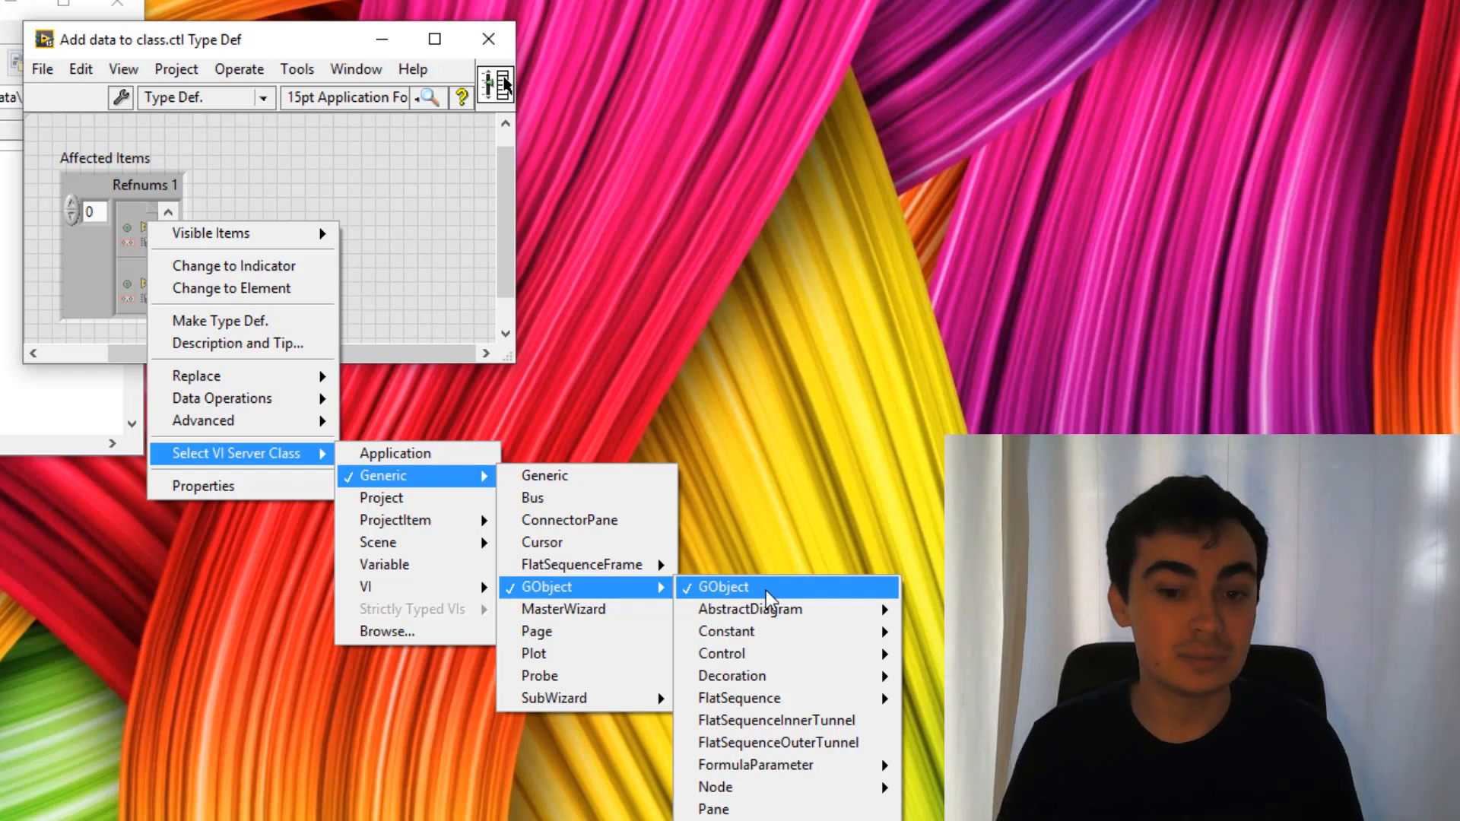
pyautogui.click(723, 587)
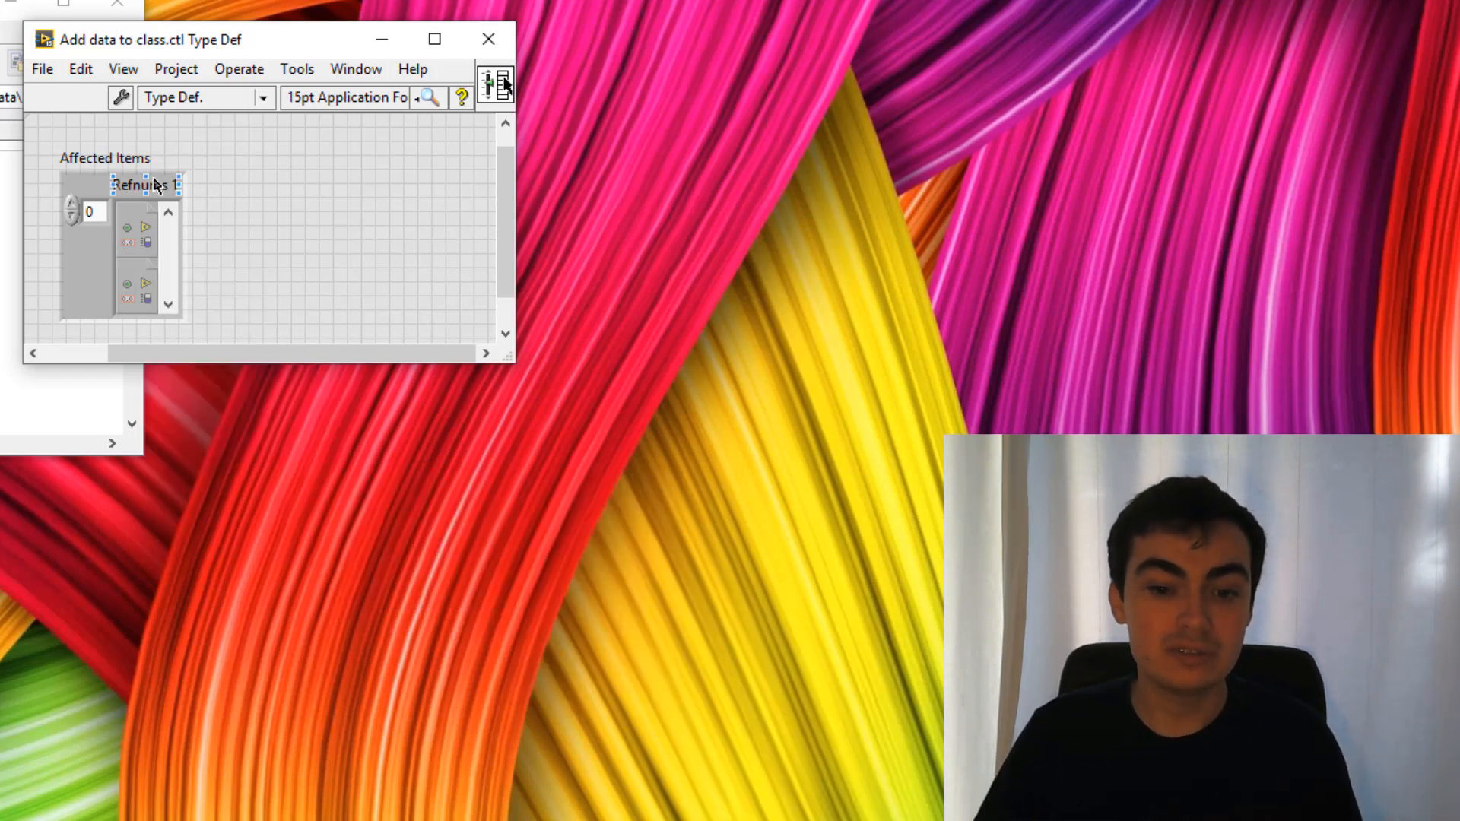
pyautogui.doubleClick(140, 185)
pyautogui.write('Controls')
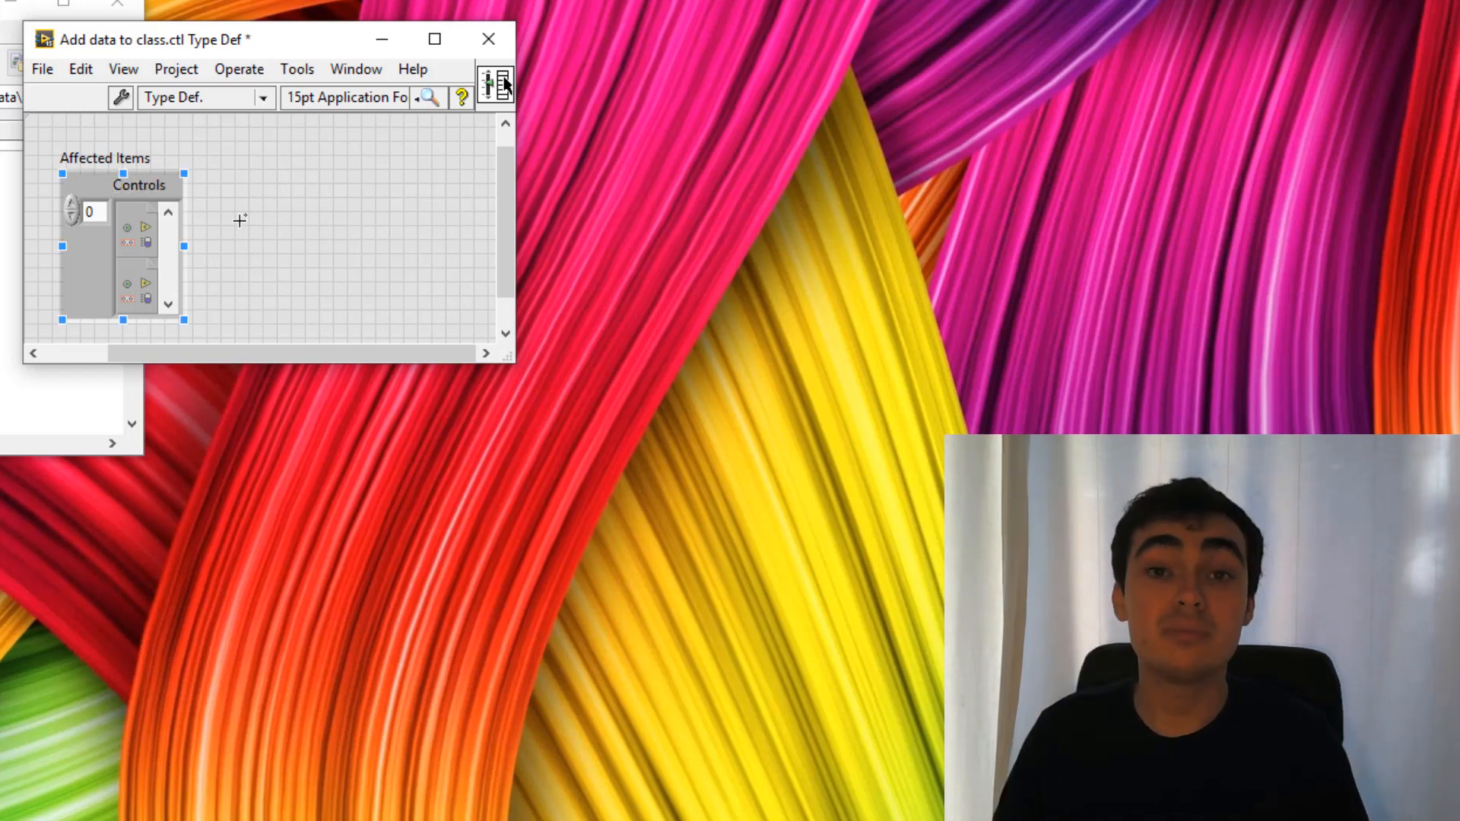
pyautogui.rightClick(140, 251)
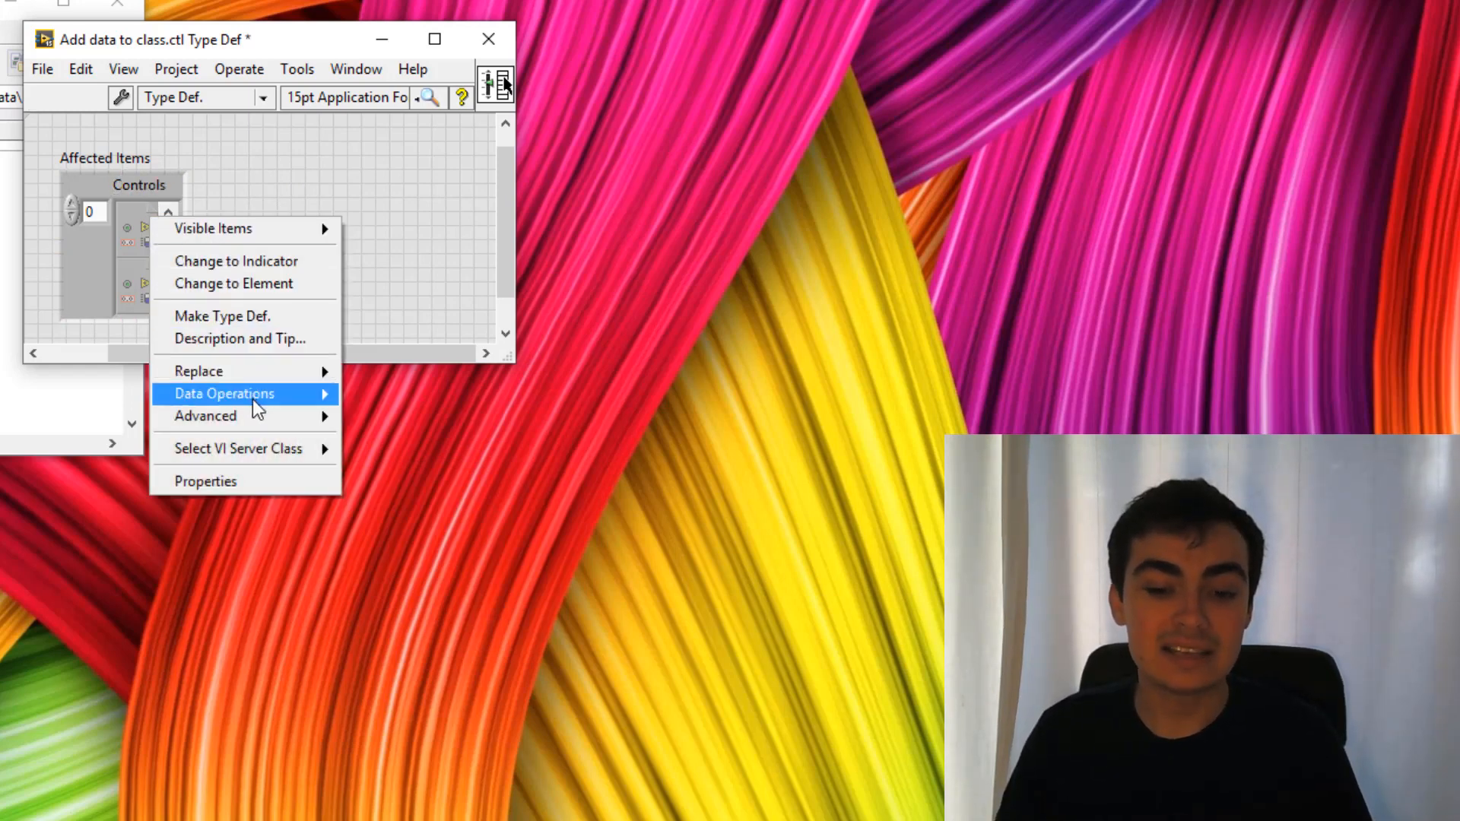
pyautogui.moveTo(238, 447)
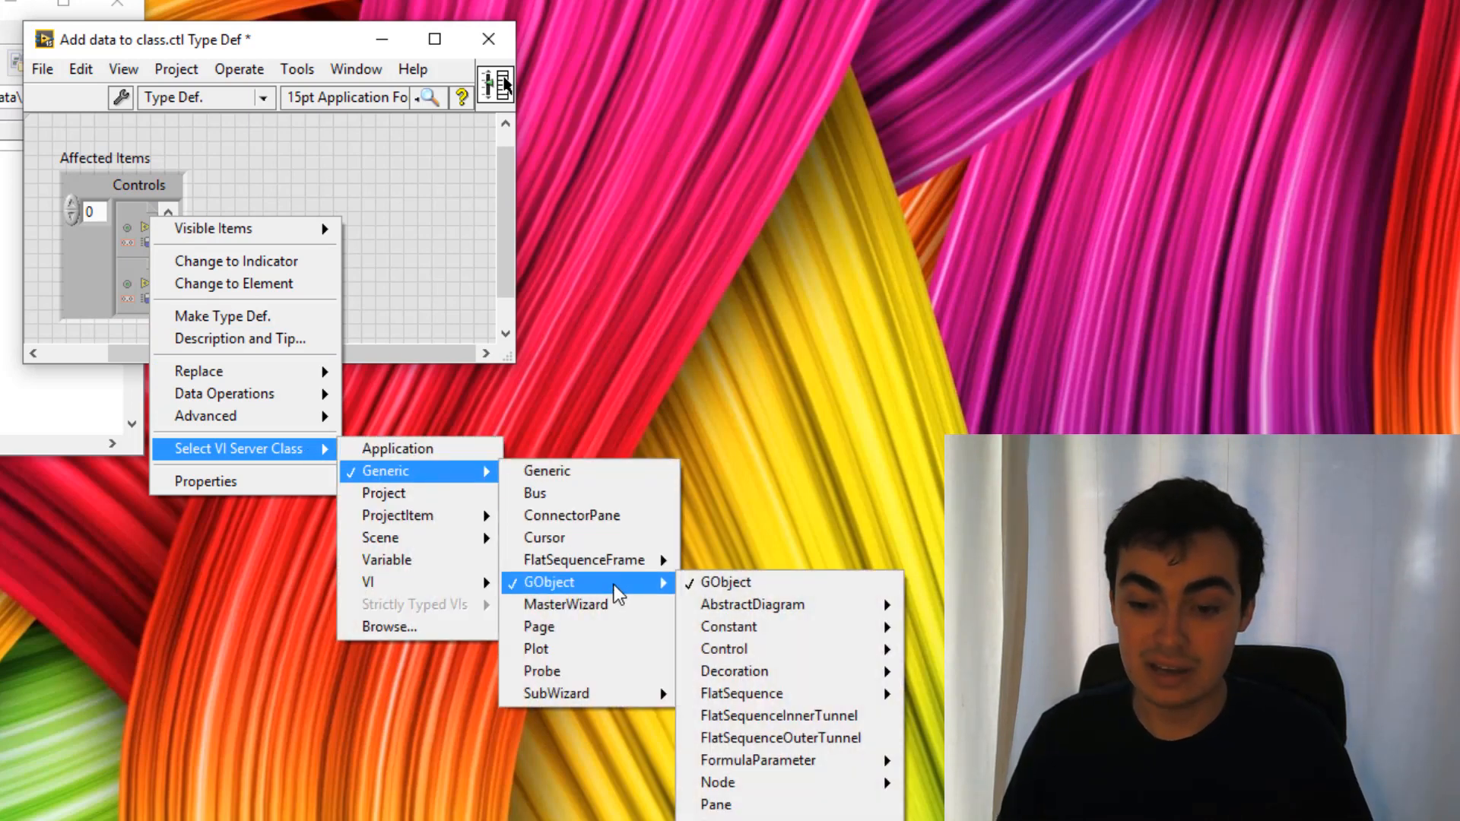
pyautogui.moveTo(724, 649)
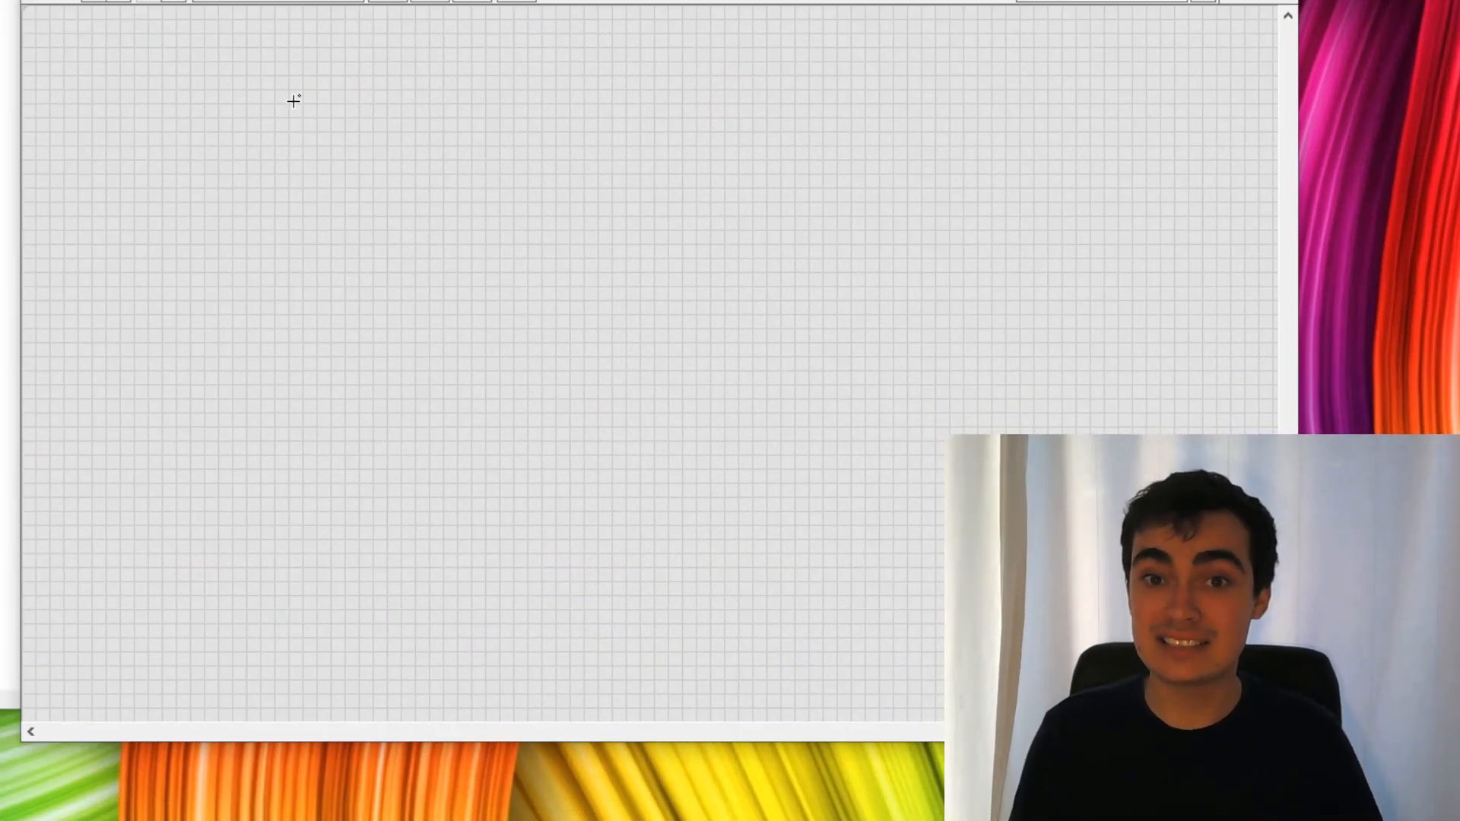
# Step: Place a Numeric control and a Numeric 2 indicator on a new VI's front panel
pyautogui.rightClick(293, 101)
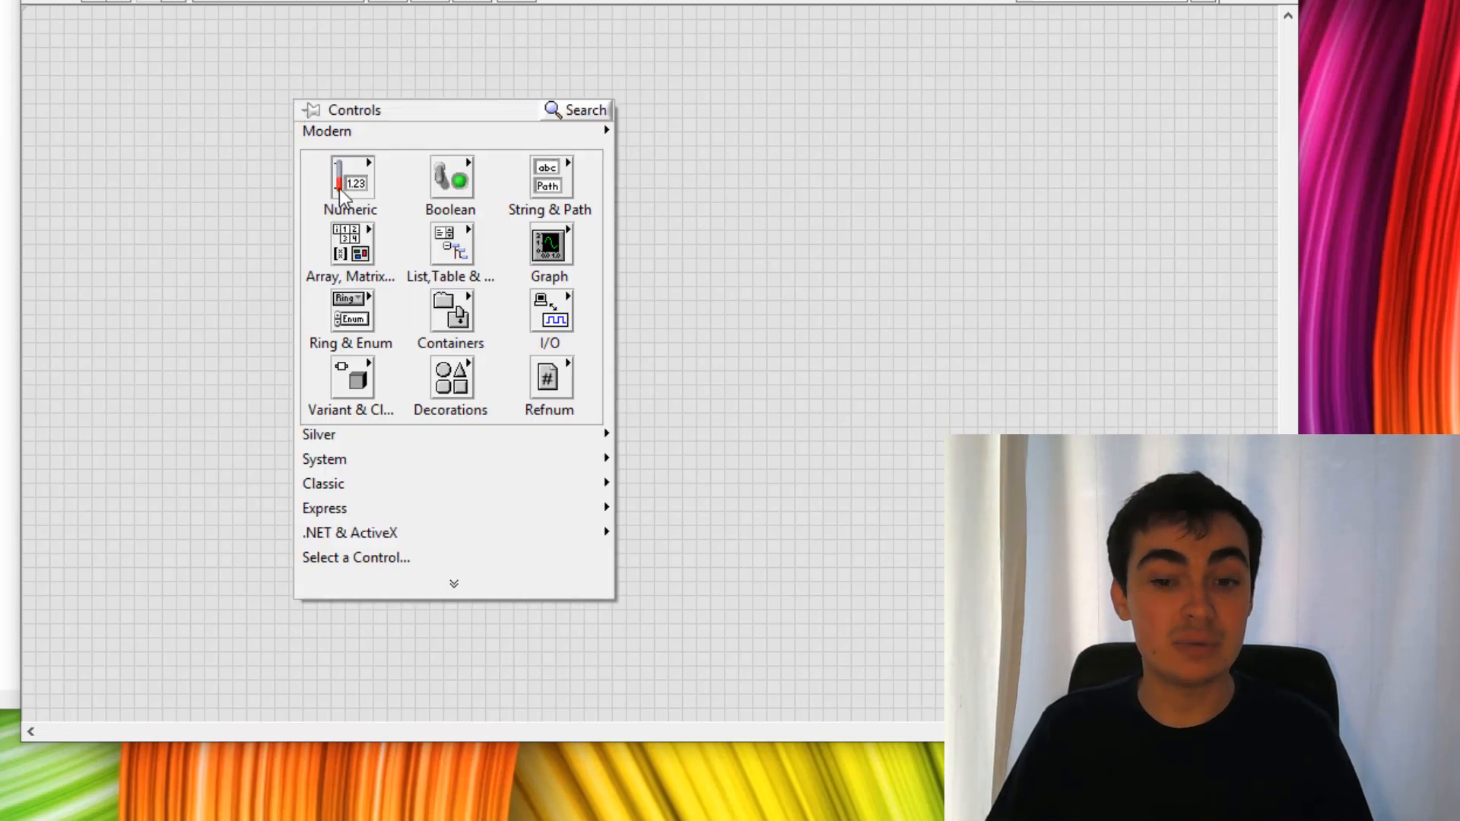
pyautogui.click(352, 181)
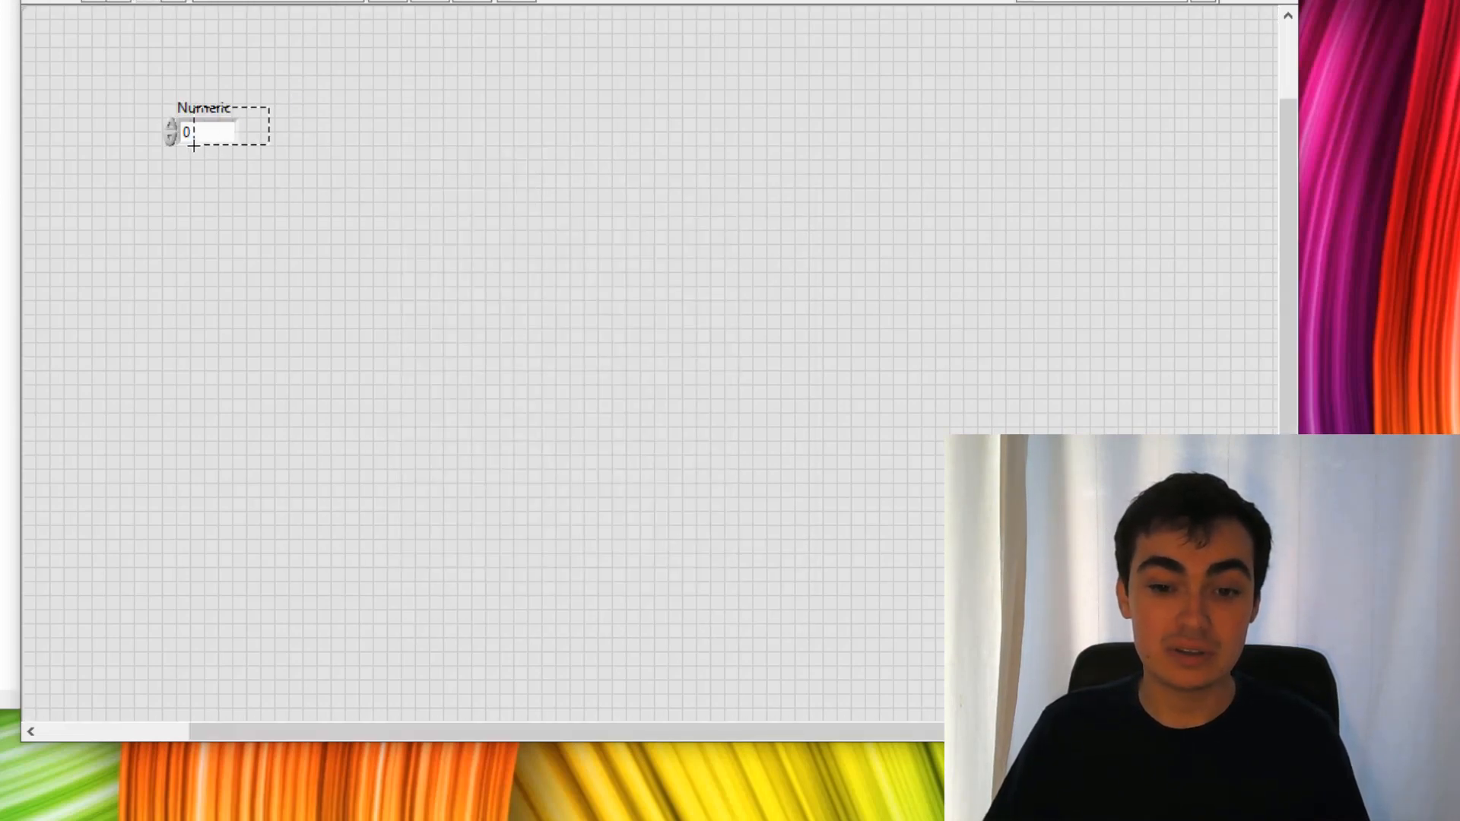
pyautogui.rightClick(326, 131)
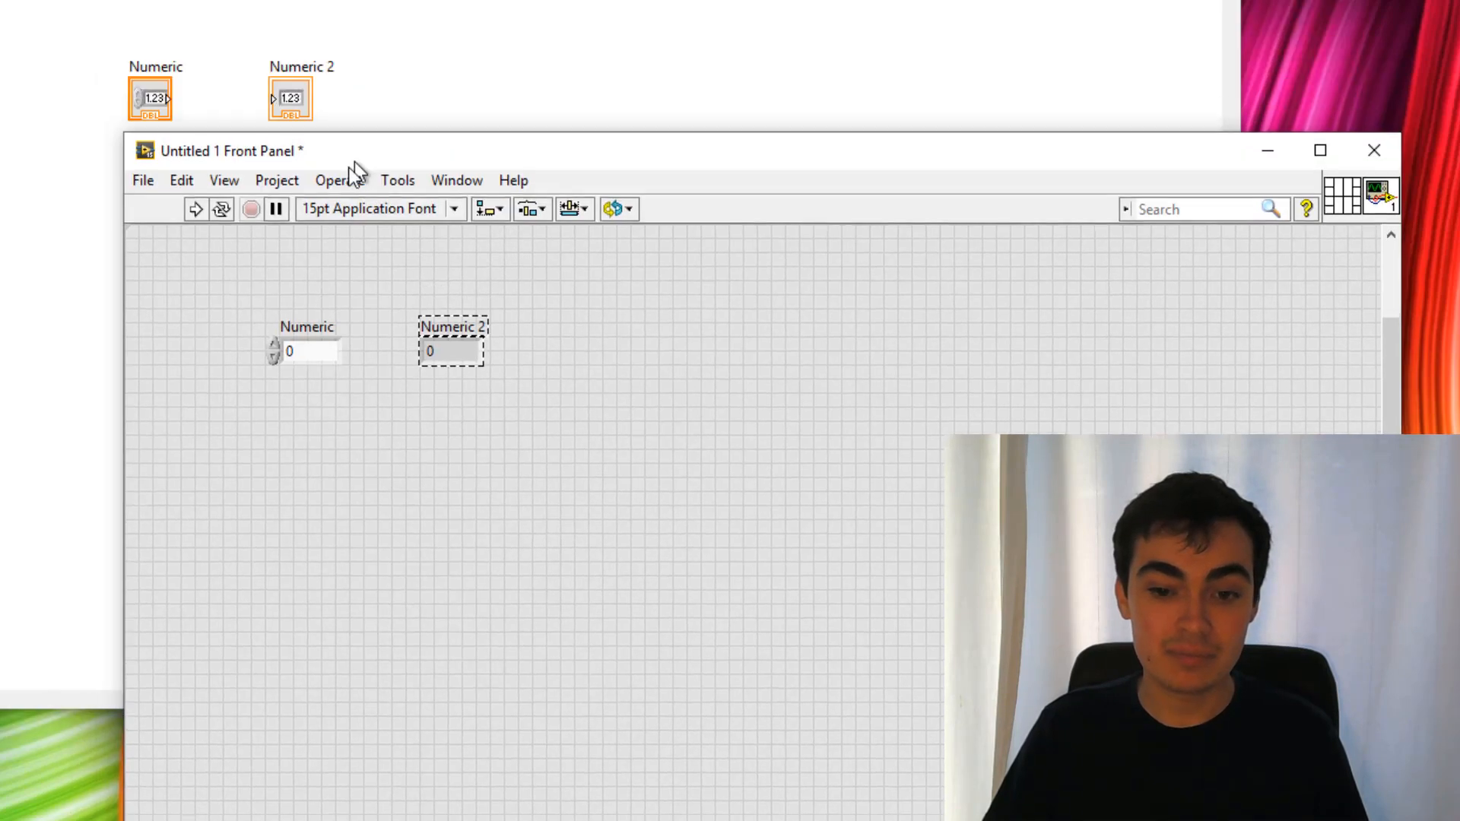
pyautogui.moveTo(228, 151); pyautogui.dragTo(106, 182)
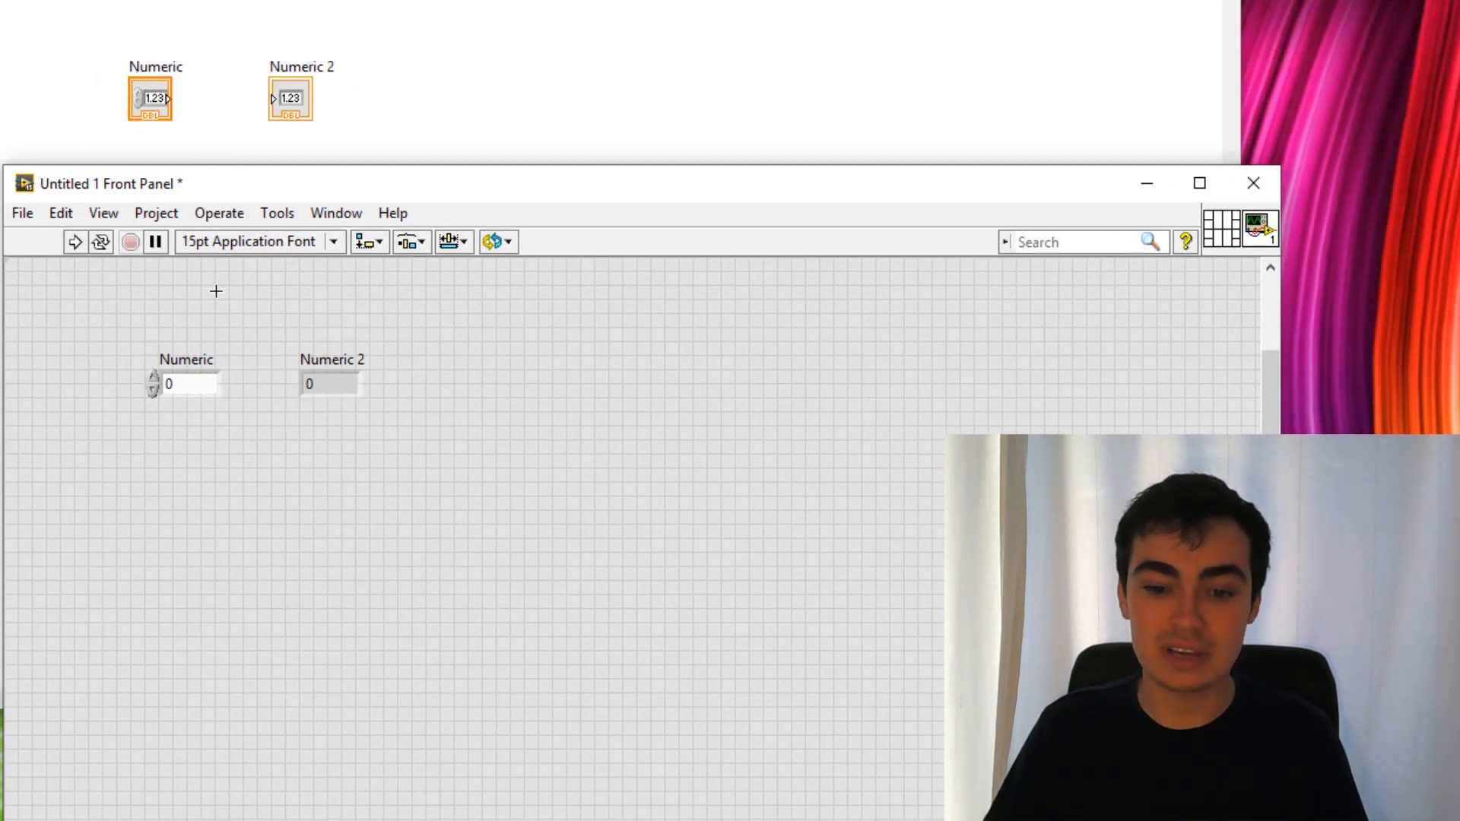
# Step: Confirm the Add data to class item appears in the shortcut menus of Numeric and Numeric 2
pyautogui.rightClick(192, 383)
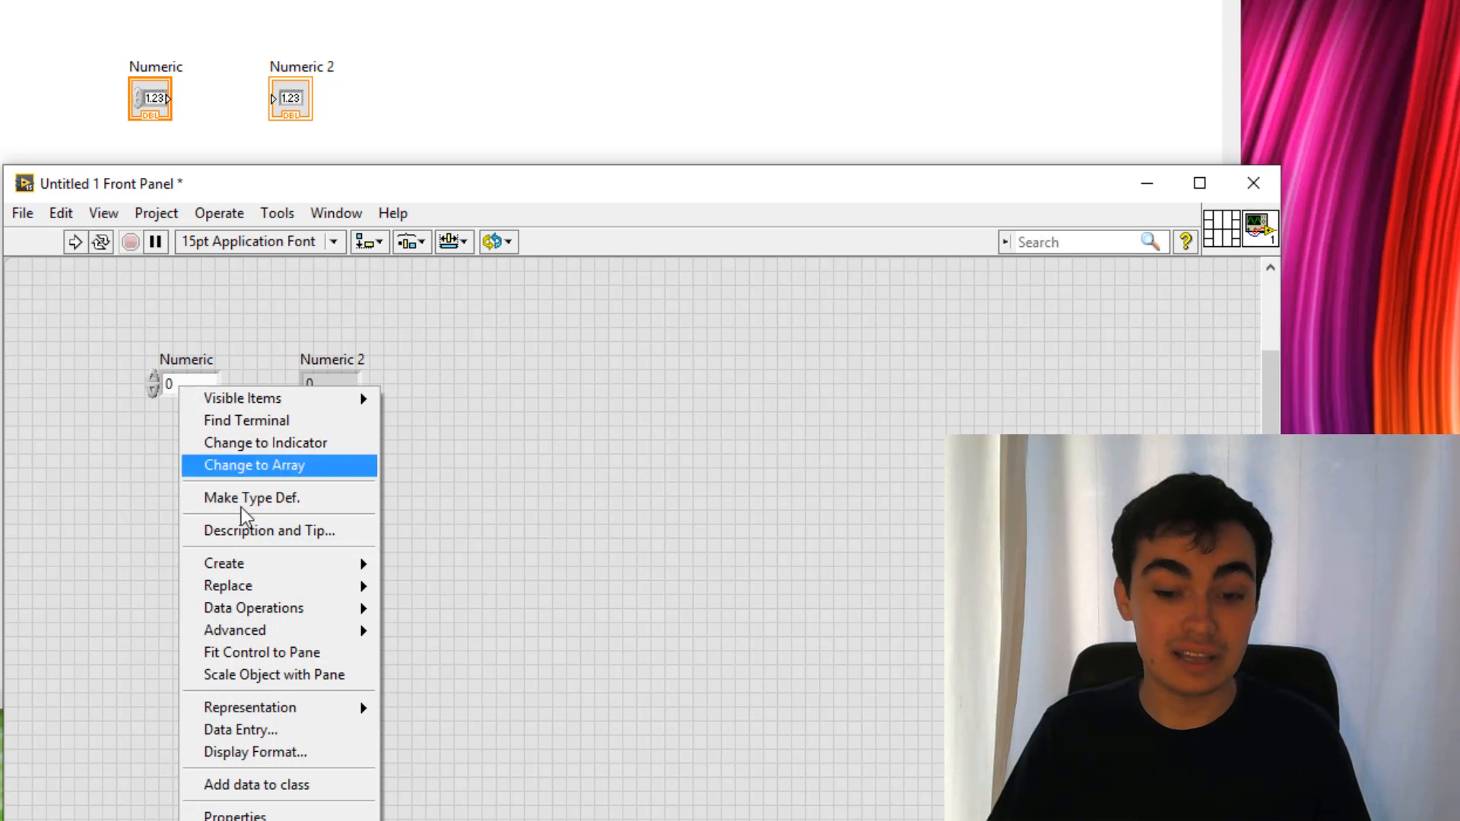
pyautogui.moveTo(280, 785)
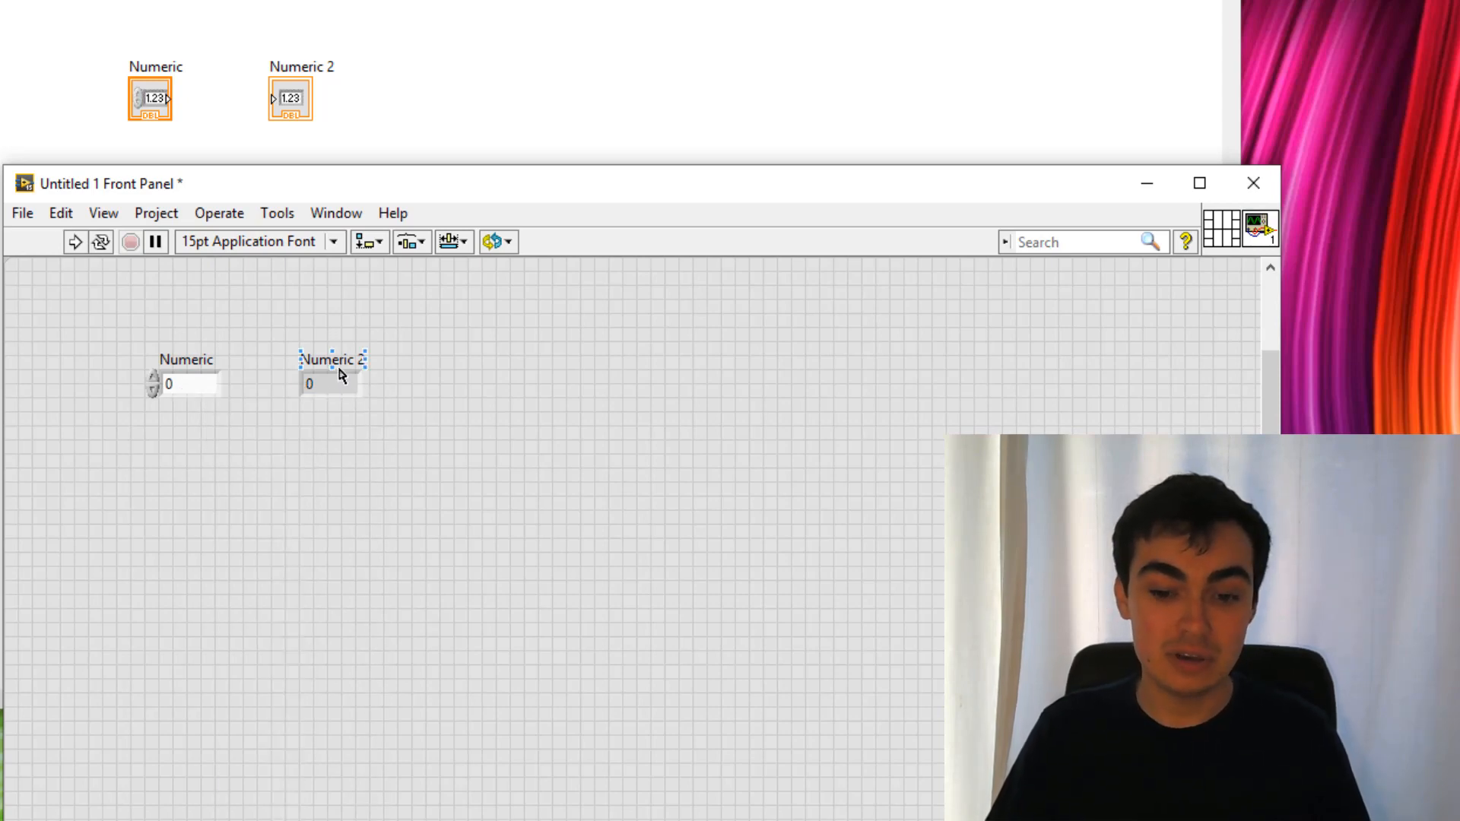
pyautogui.rightClick(330, 383)
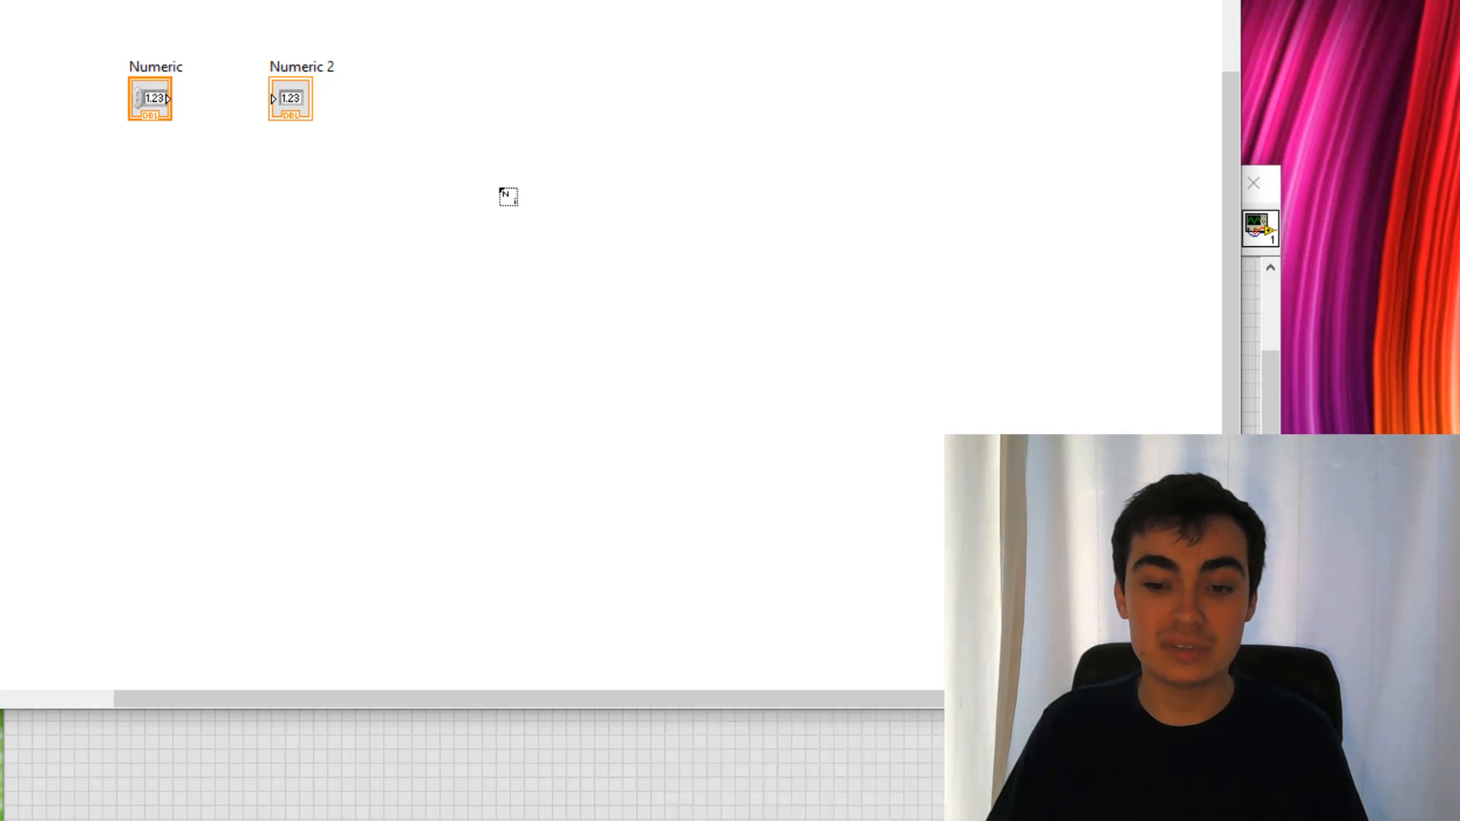
pyautogui.rightClick(508, 196)
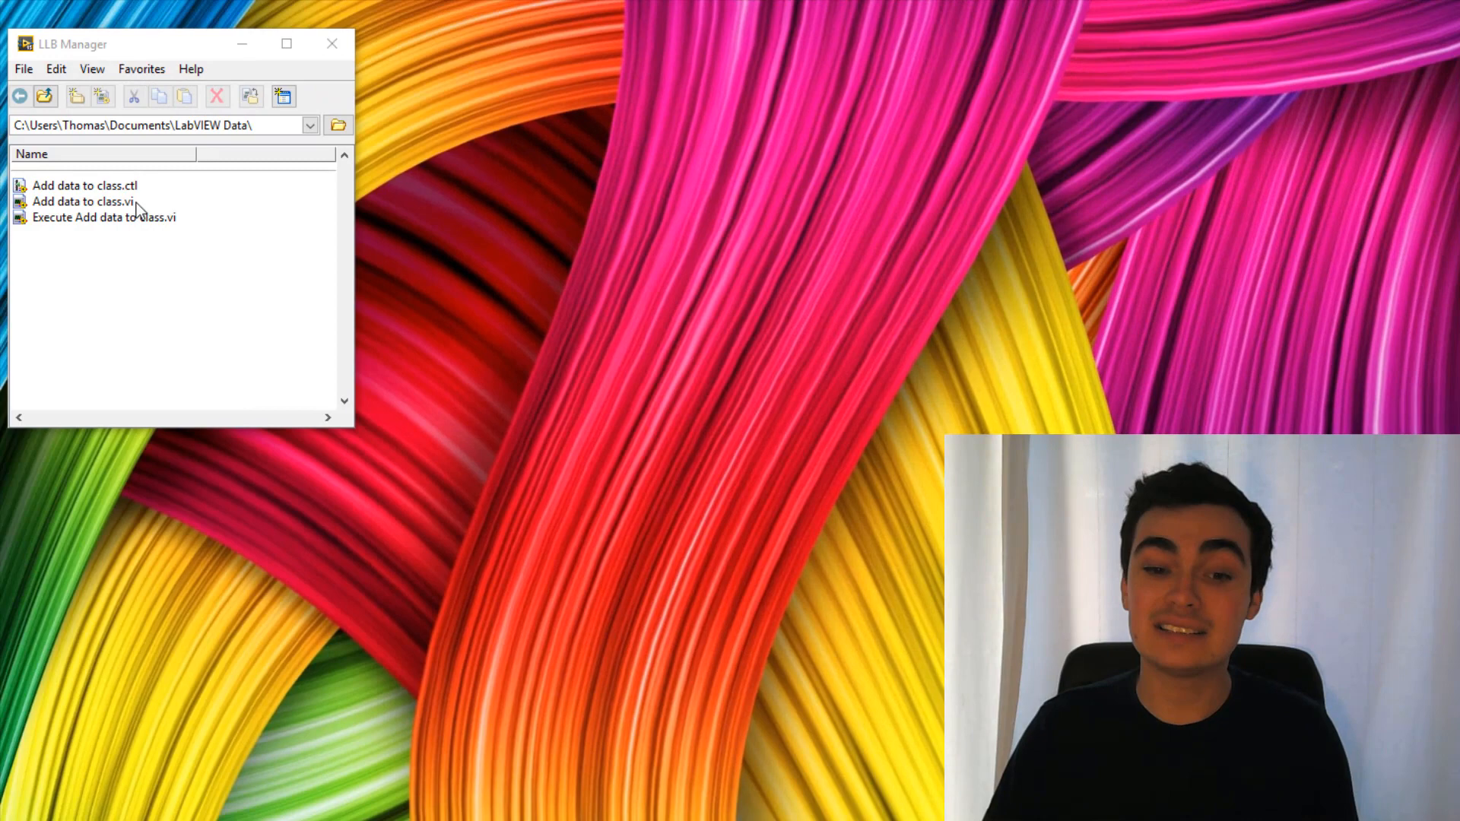
# Step: Open Add data to class.vi from the LLB Manager listing
pyautogui.click(82, 201)
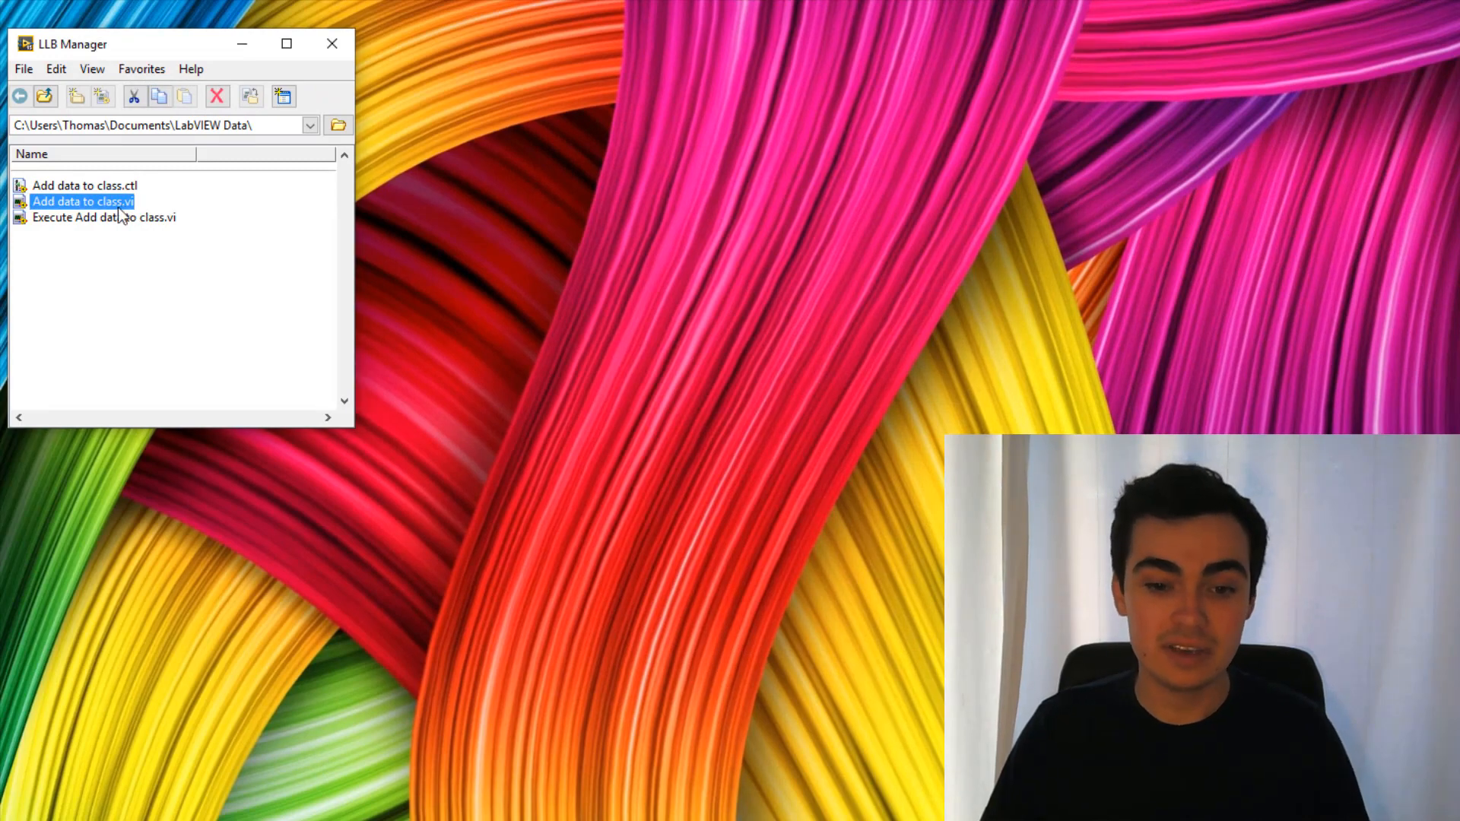
pyautogui.doubleClick(82, 201)
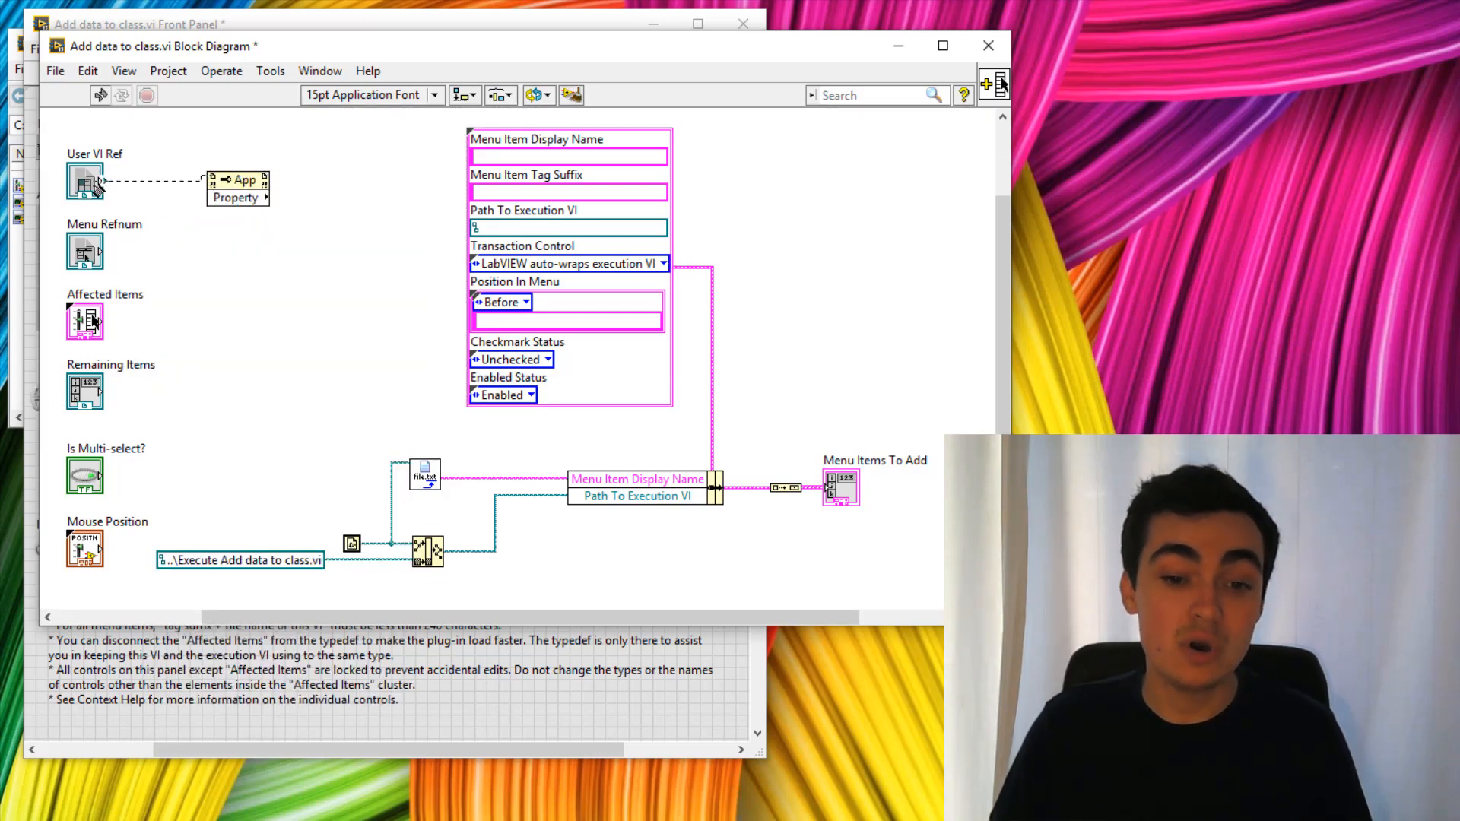
# Step: Read the calling VI's Library property and create an LVClassLibrary constant from its output
pyautogui.click(237, 186)
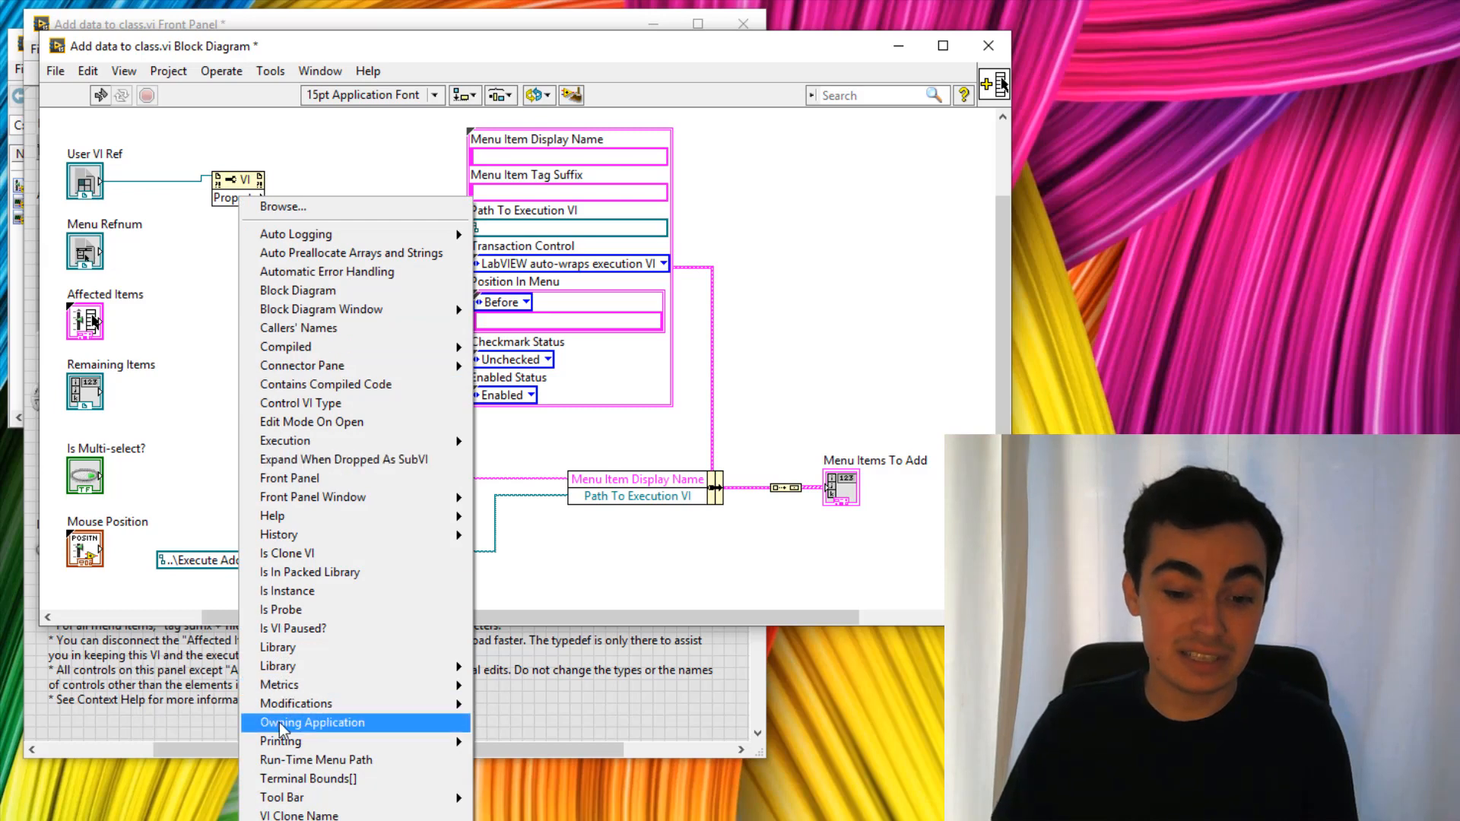
pyautogui.moveTo(277, 648)
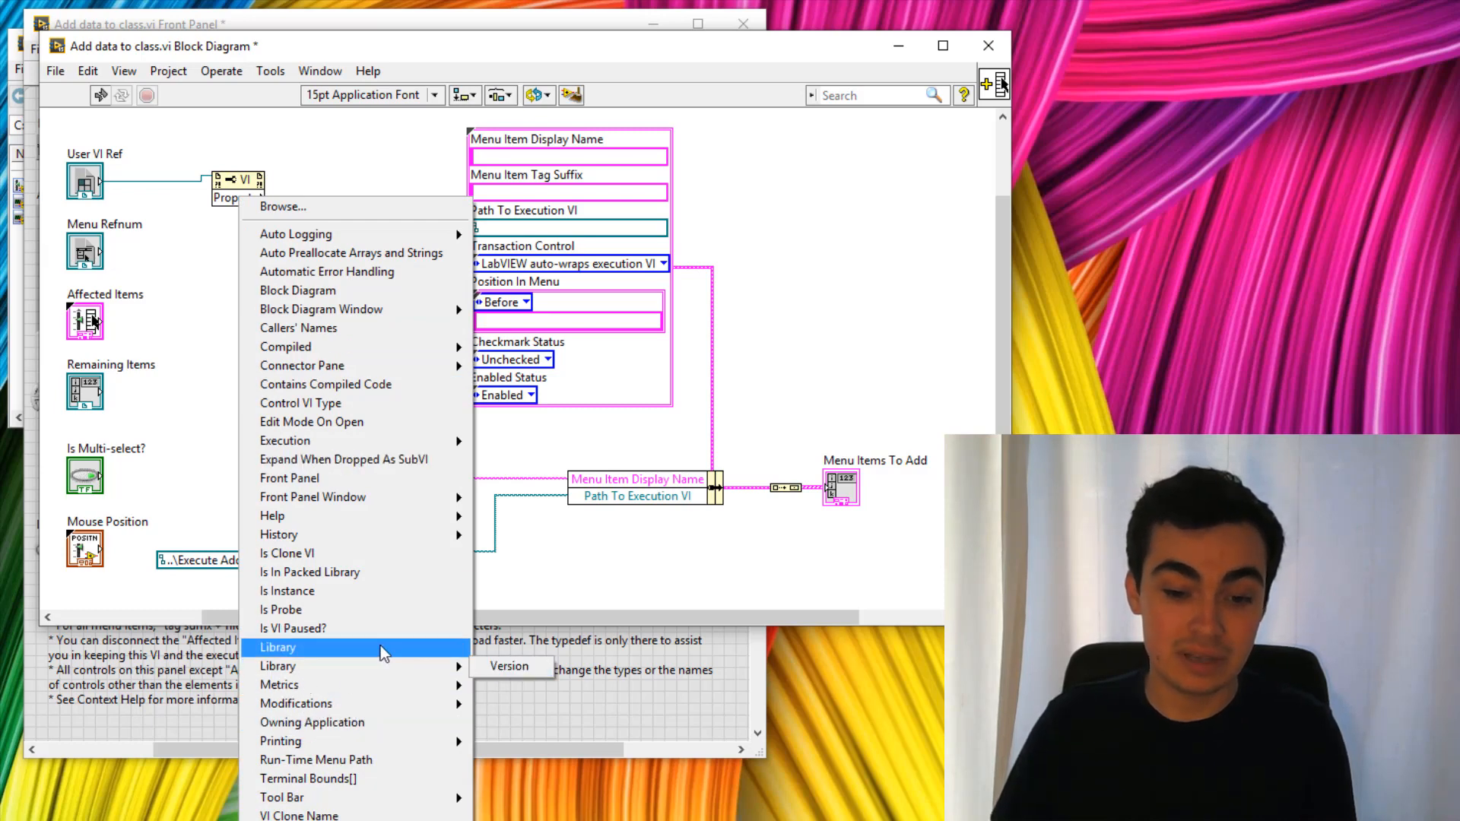
pyautogui.click(277, 647)
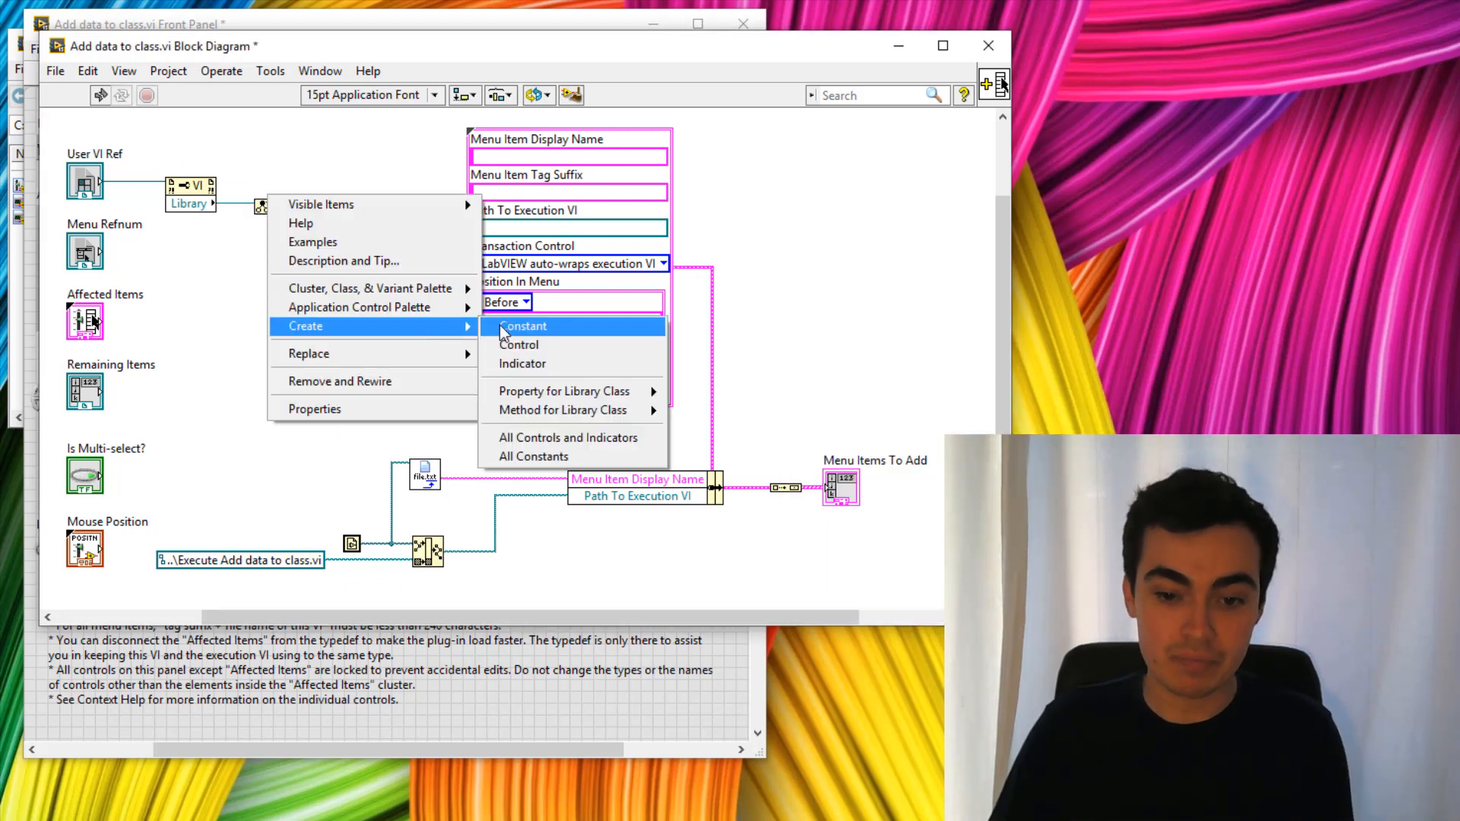
pyautogui.click(523, 326)
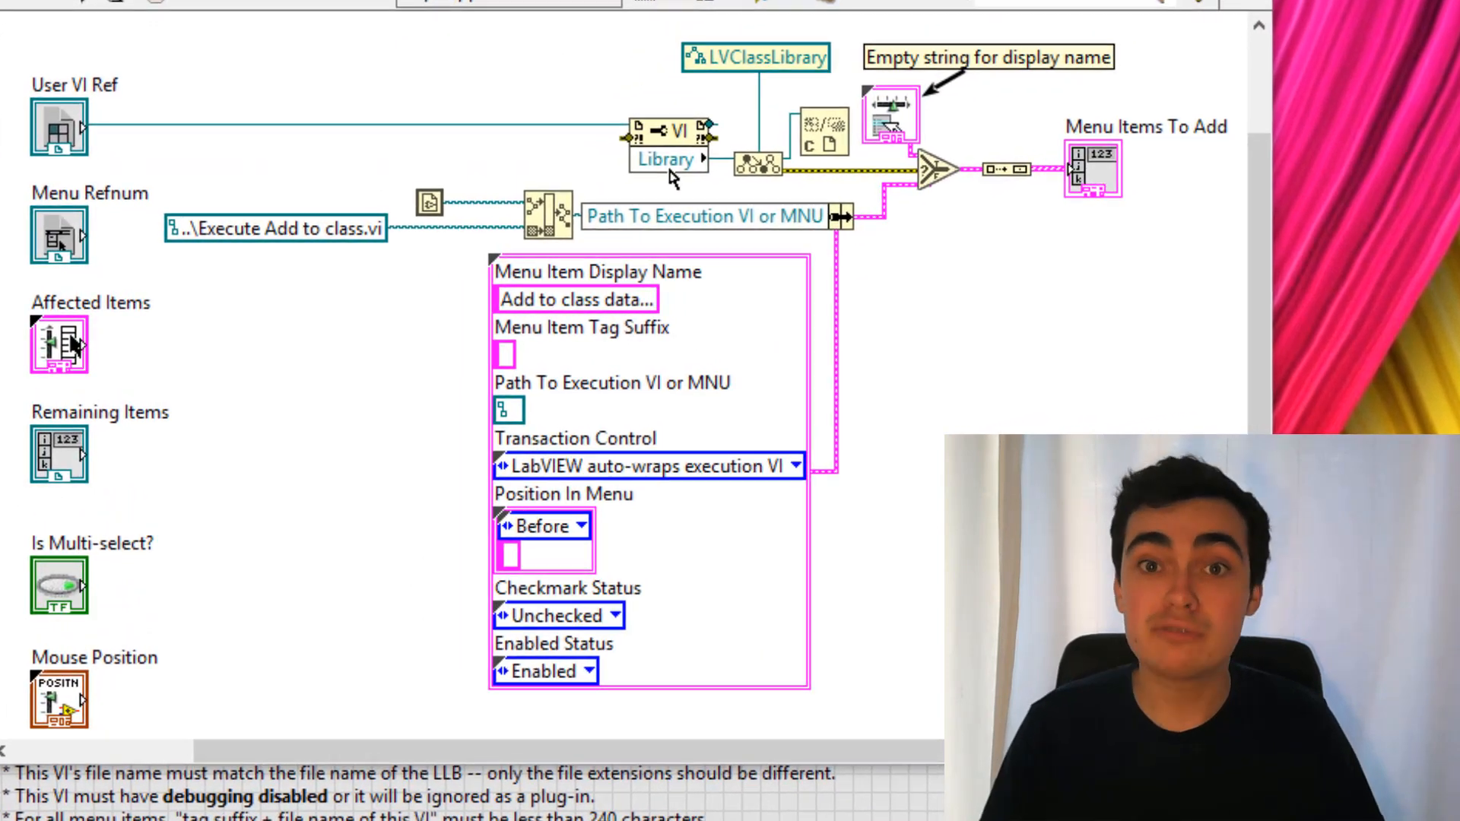
# Step: Wire the LVClassLibrary cast and empty-name Select, leaving Checkmark Status unchecked
pyautogui.scroll(-3)
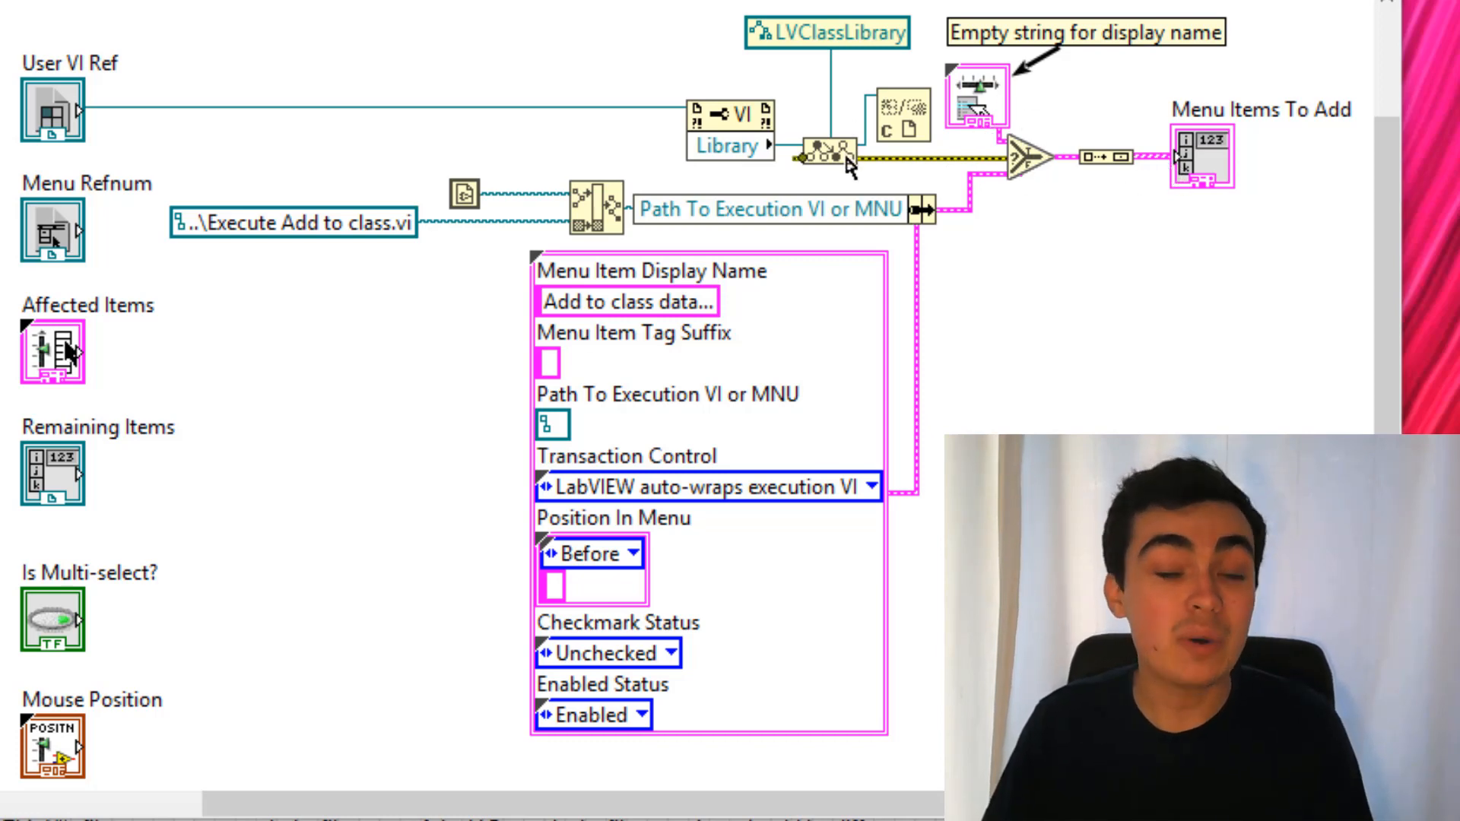
pyautogui.moveTo(885, 172)
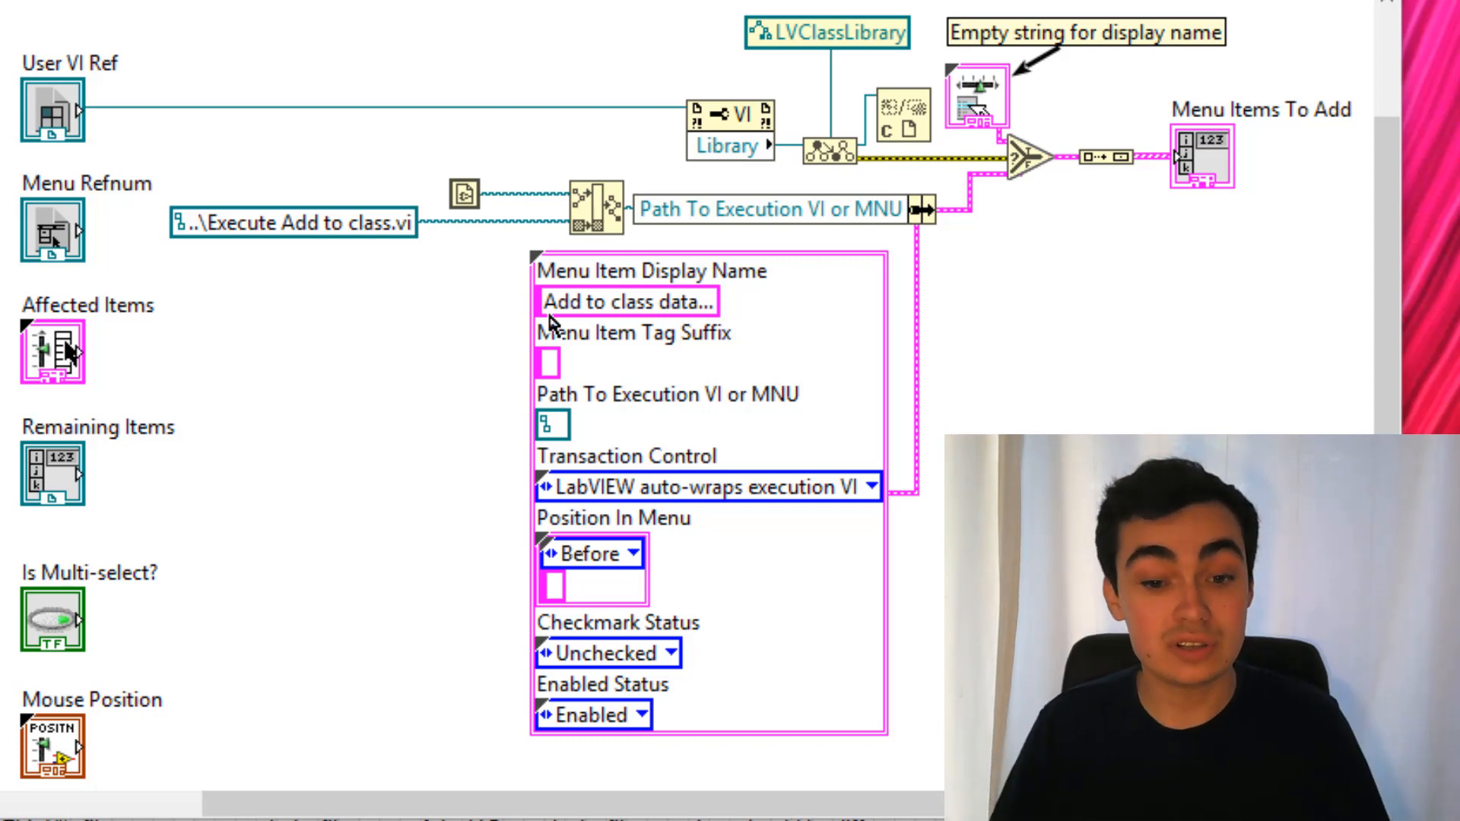
pyautogui.moveTo(547, 386)
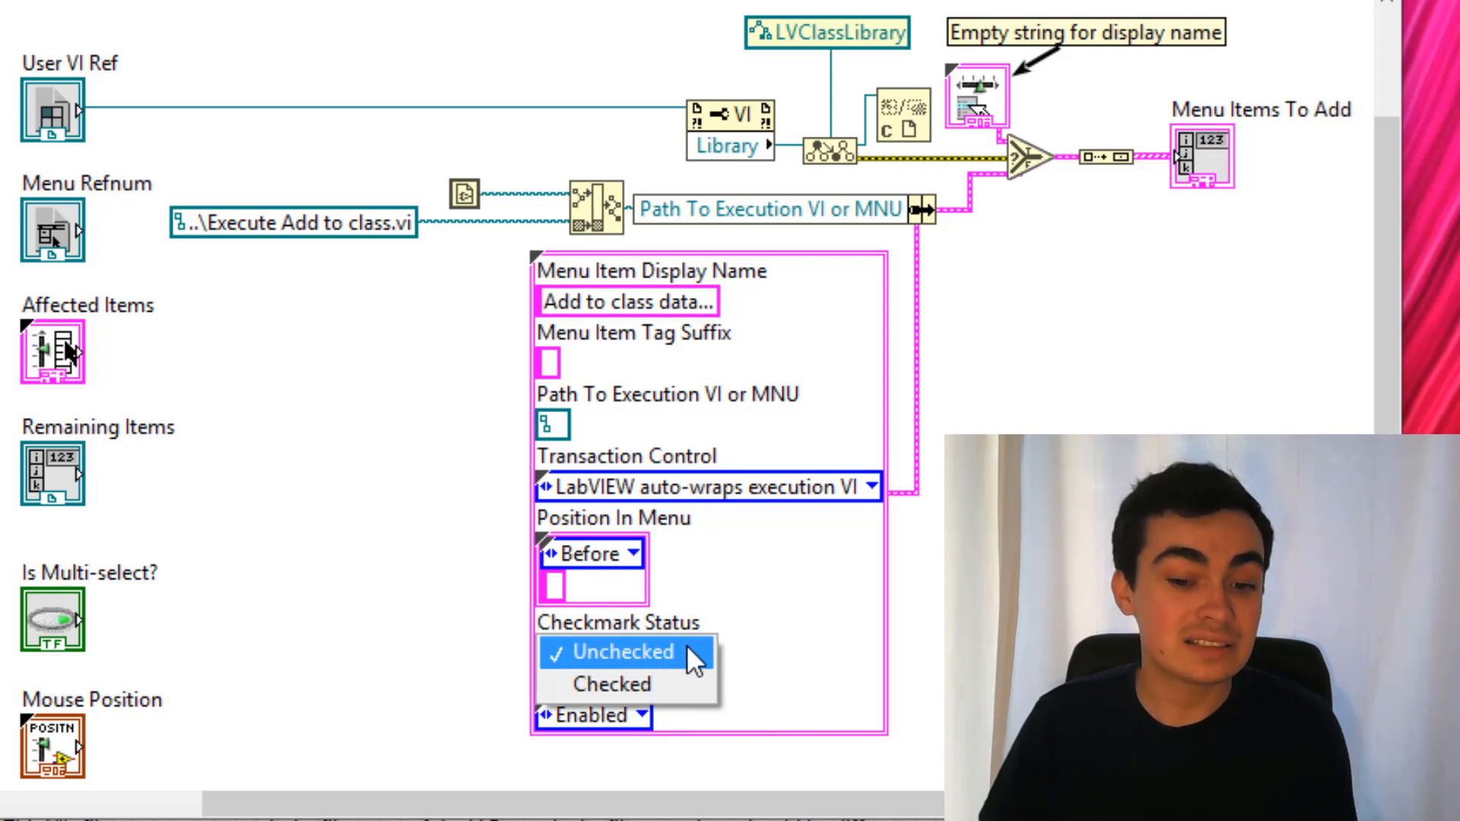
pyautogui.click(616, 653)
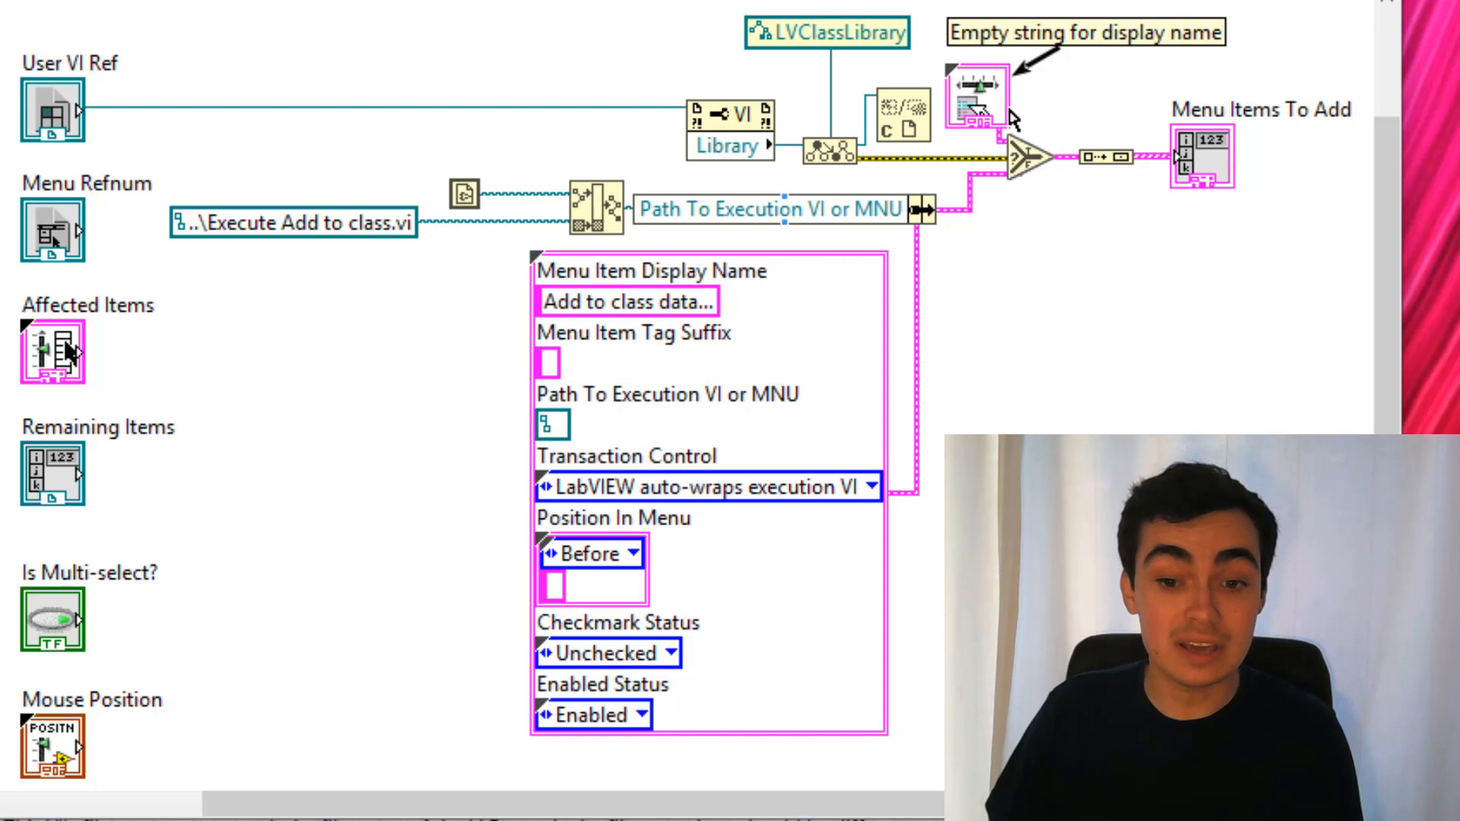
pyautogui.moveTo(1005, 111)
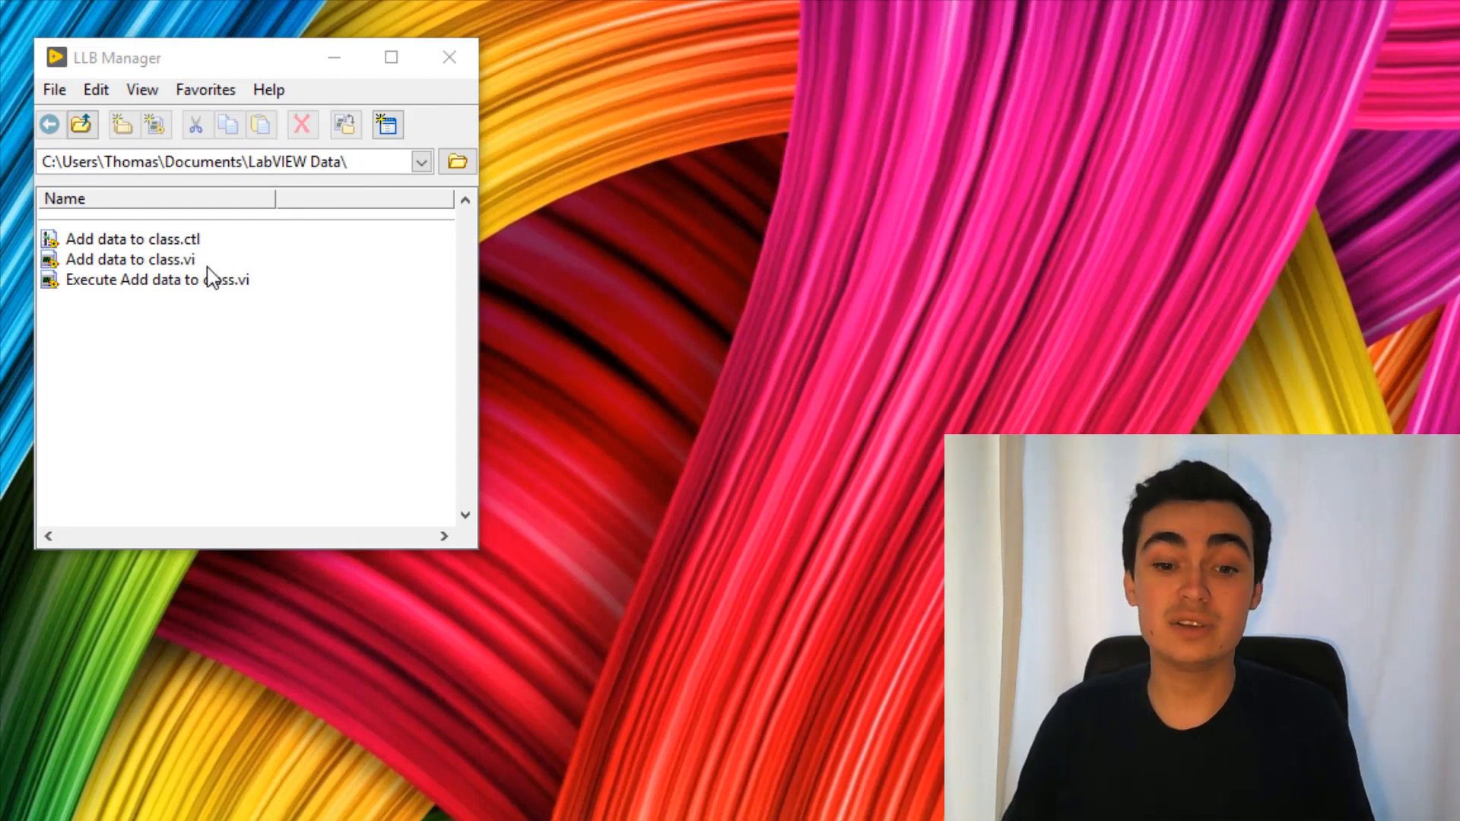
# Step: In Execute Add data to class.vi, loop over Controls reading each ClassName and Label.Text
pyautogui.doubleClick(152, 280)
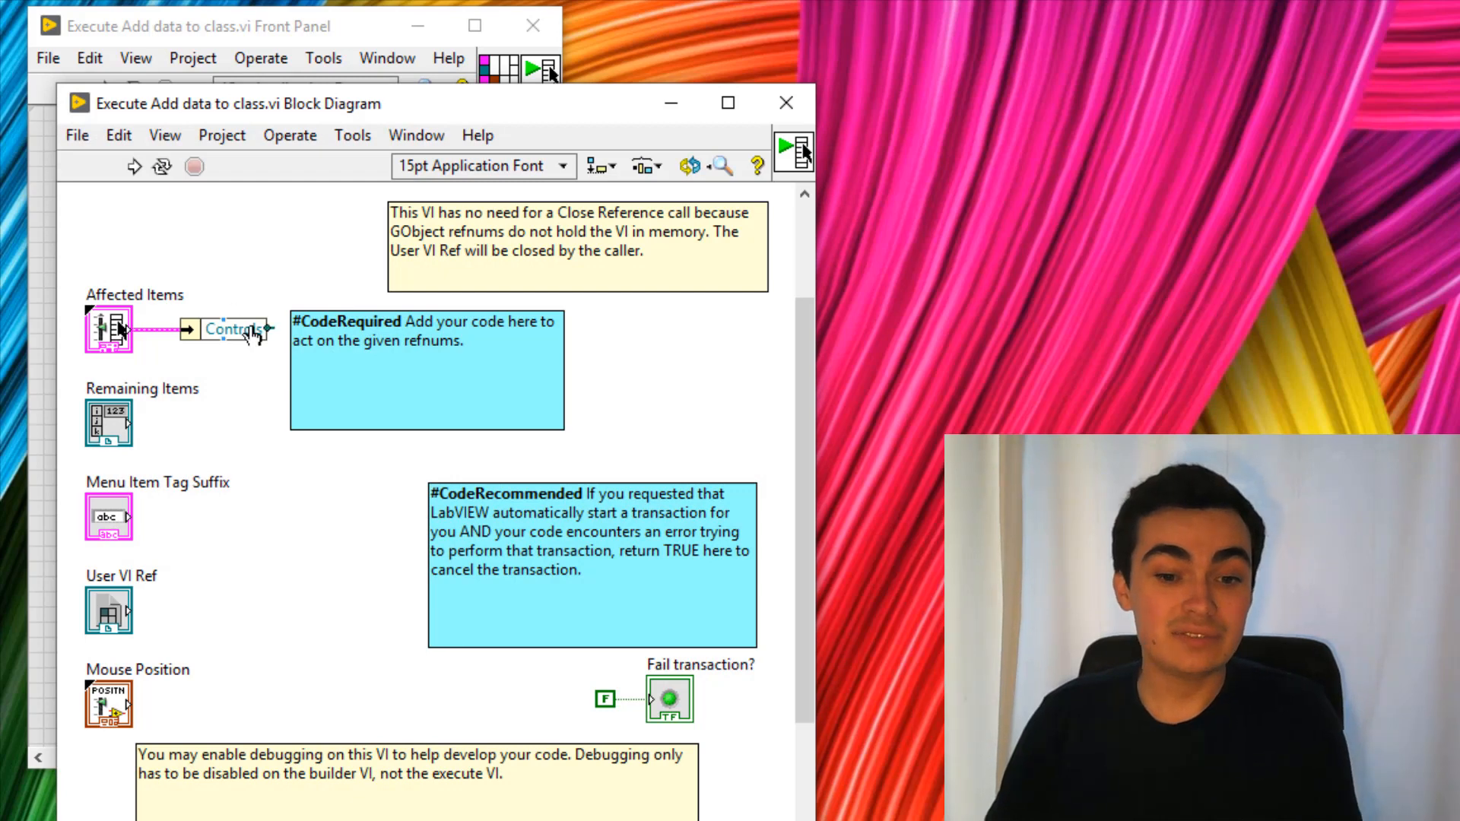
pyautogui.moveTo(247, 330)
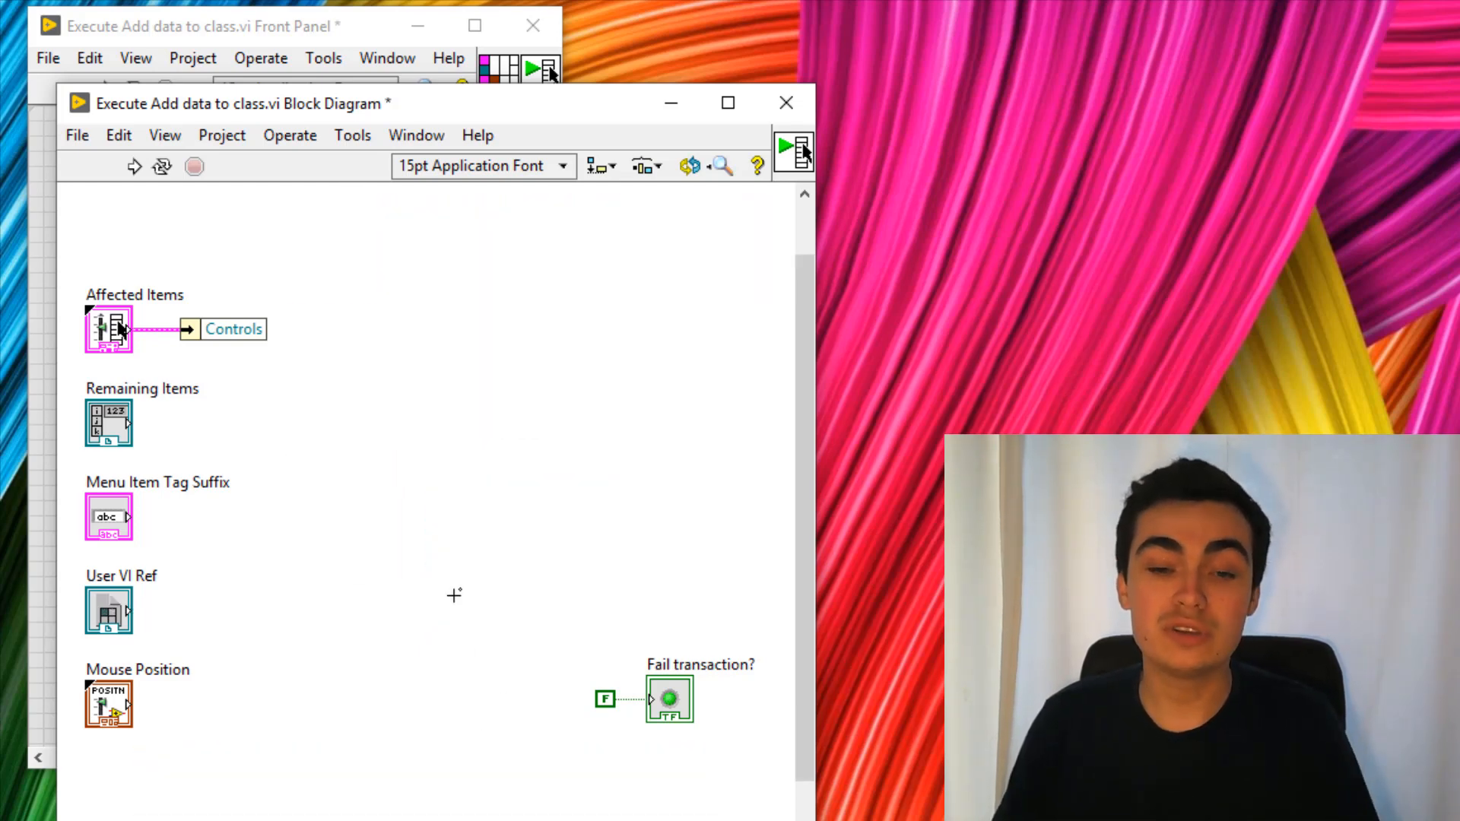
pyautogui.rightClick(453, 596)
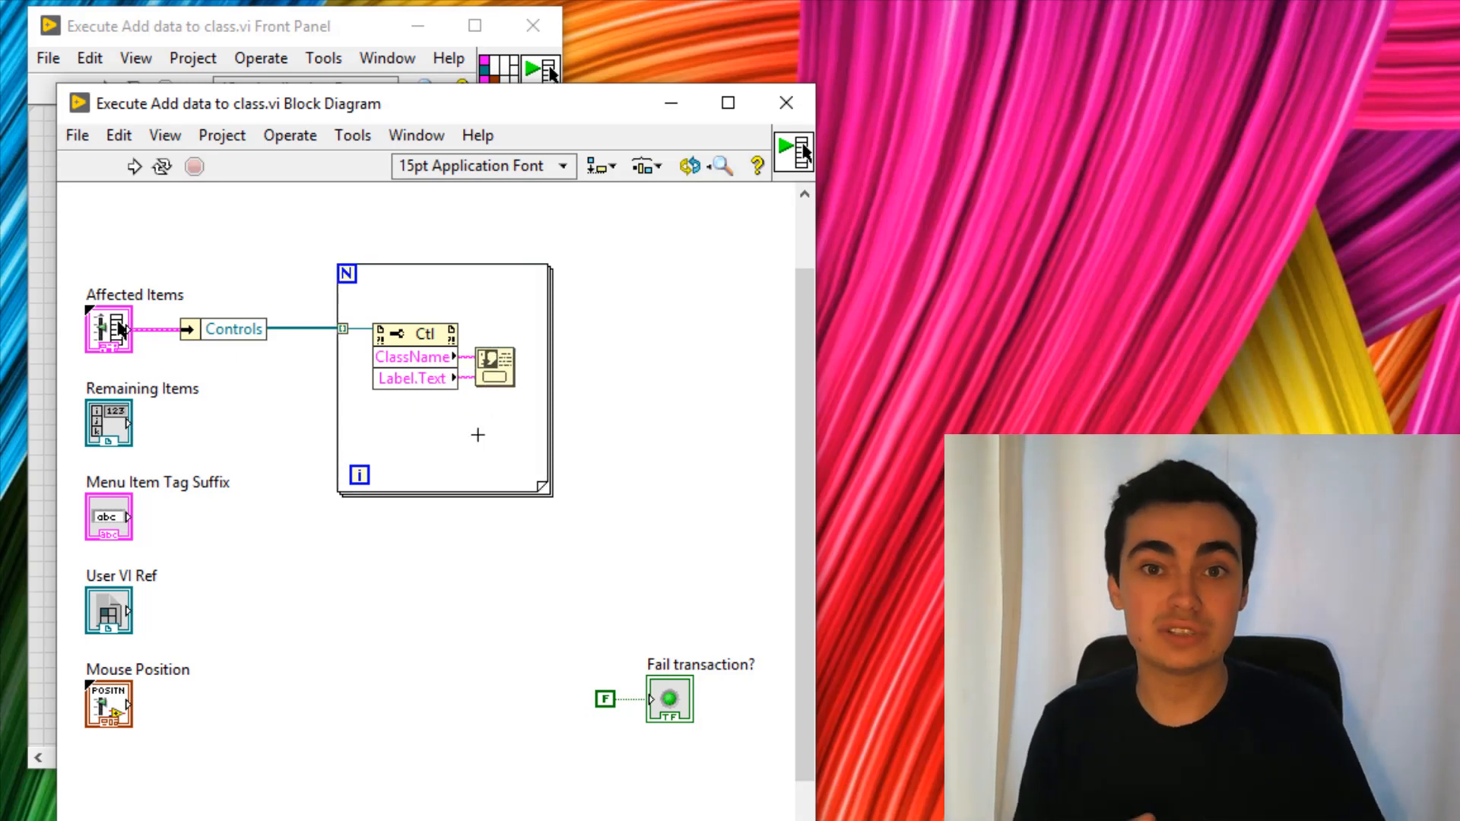
pyautogui.moveTo(690, 274)
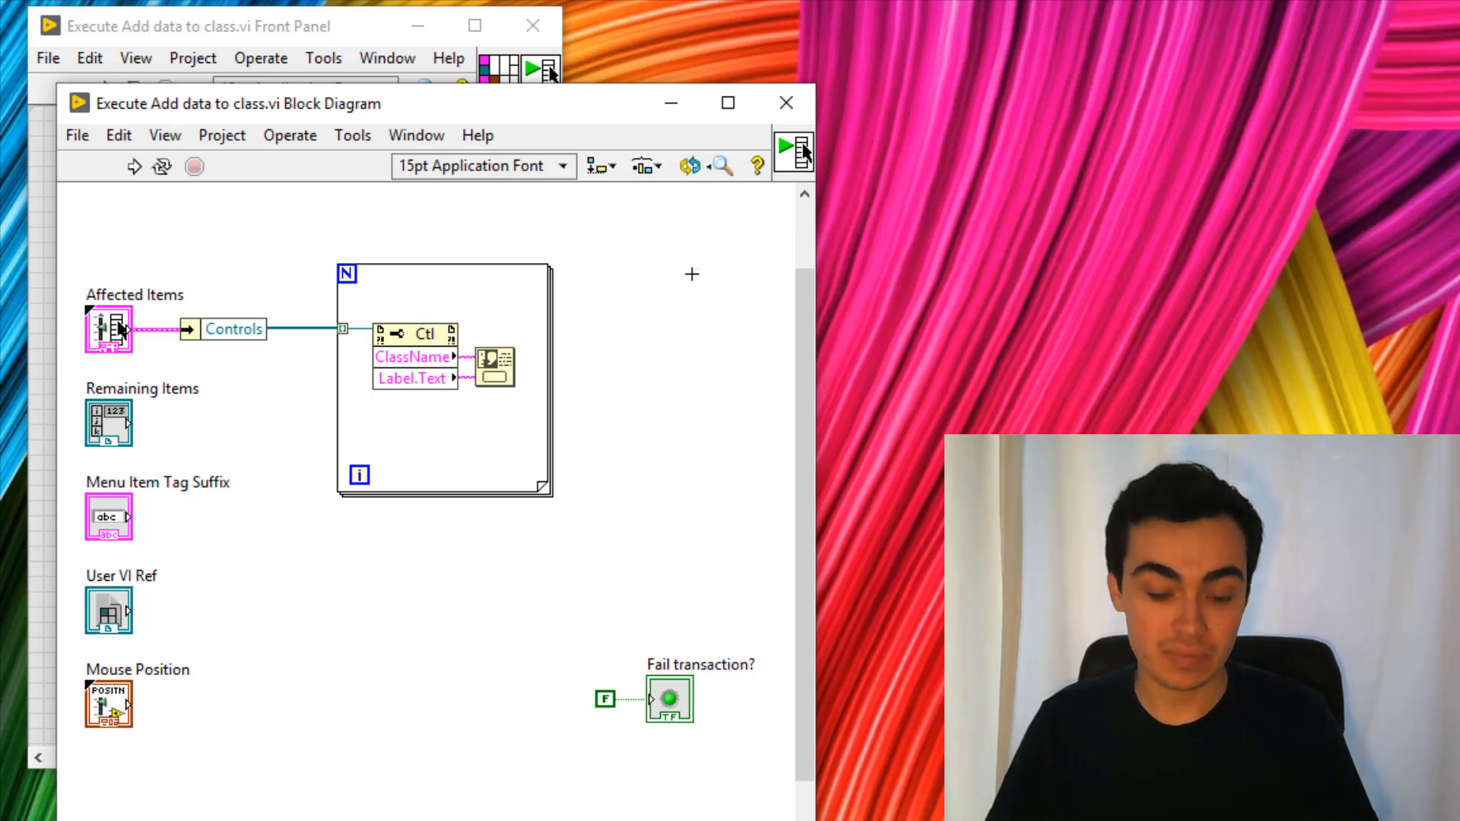
pyautogui.click(414, 246)
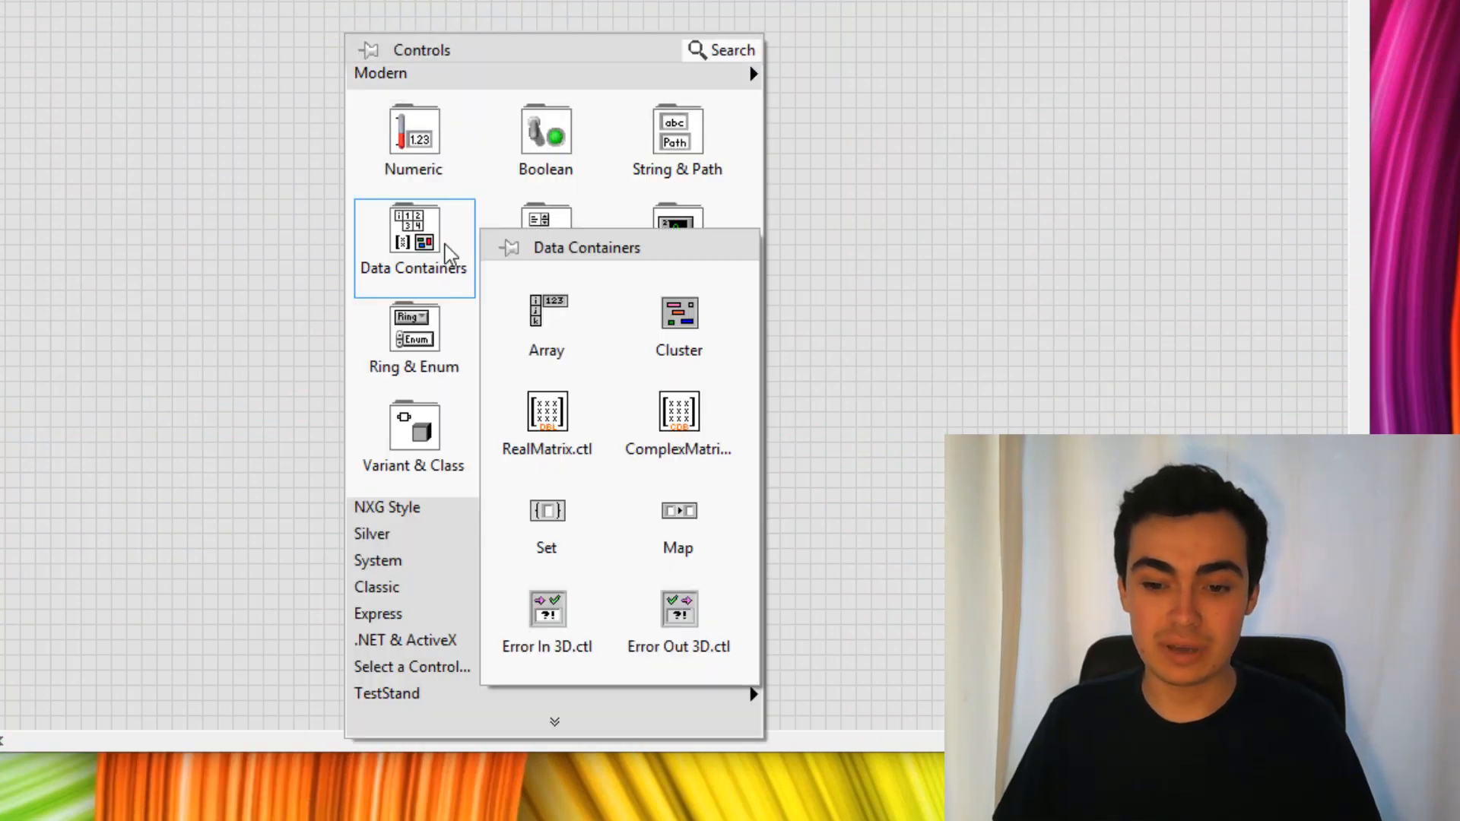
# Step: Run Add data to class on a newly placed error in cluster
pyautogui.click(546, 610)
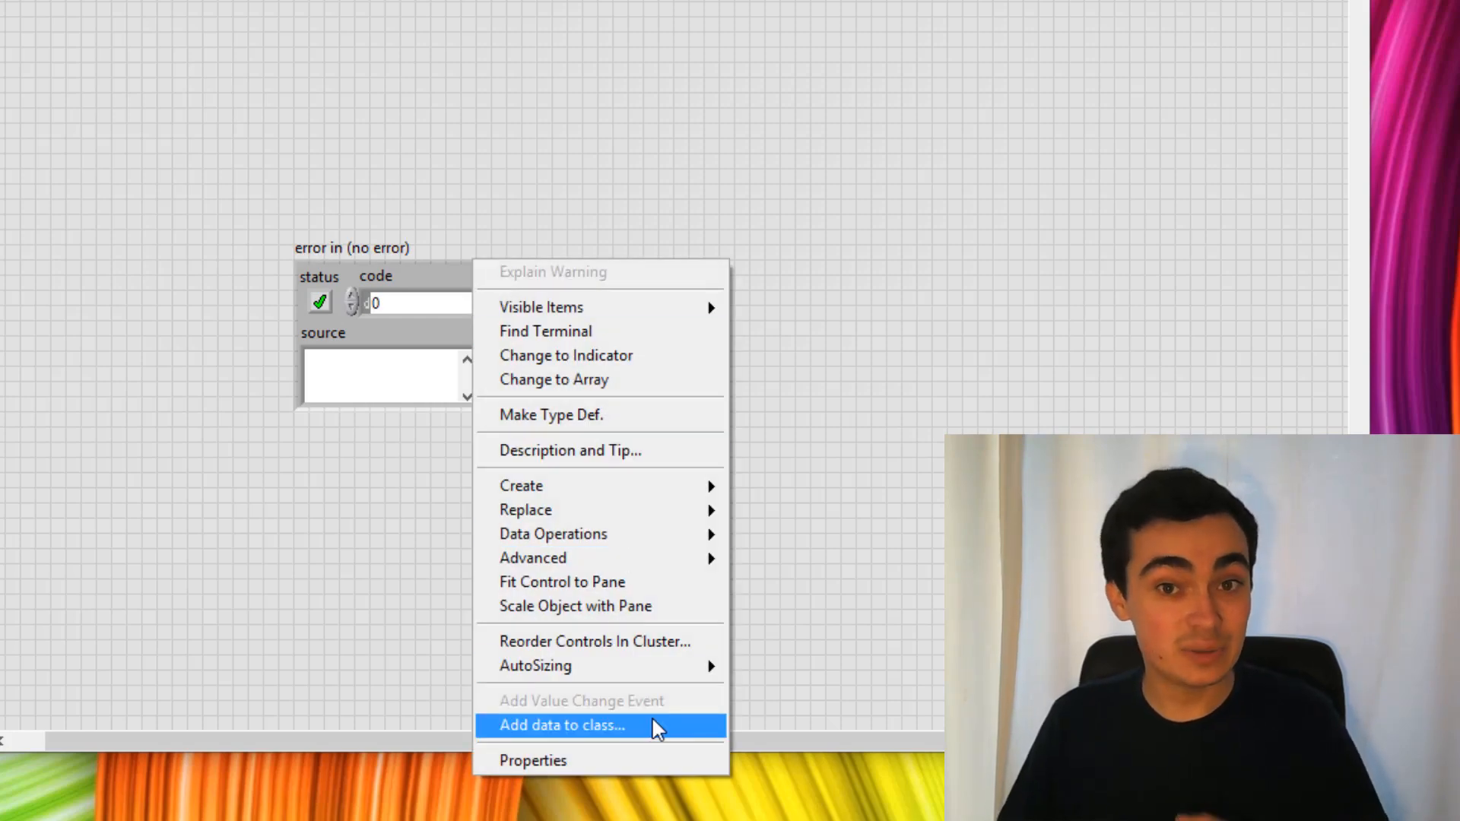
pyautogui.click(561, 725)
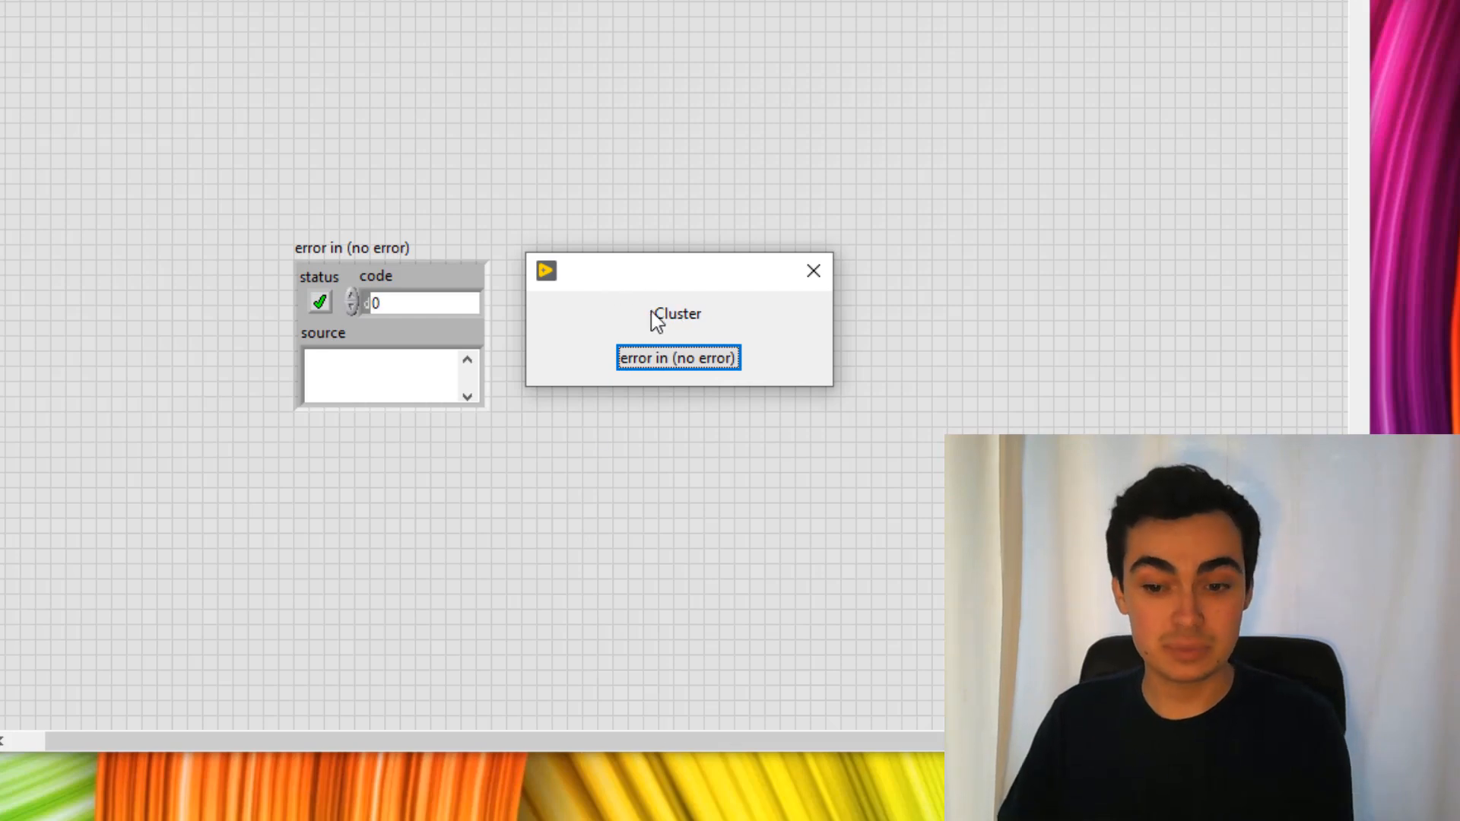
pyautogui.moveTo(657, 382)
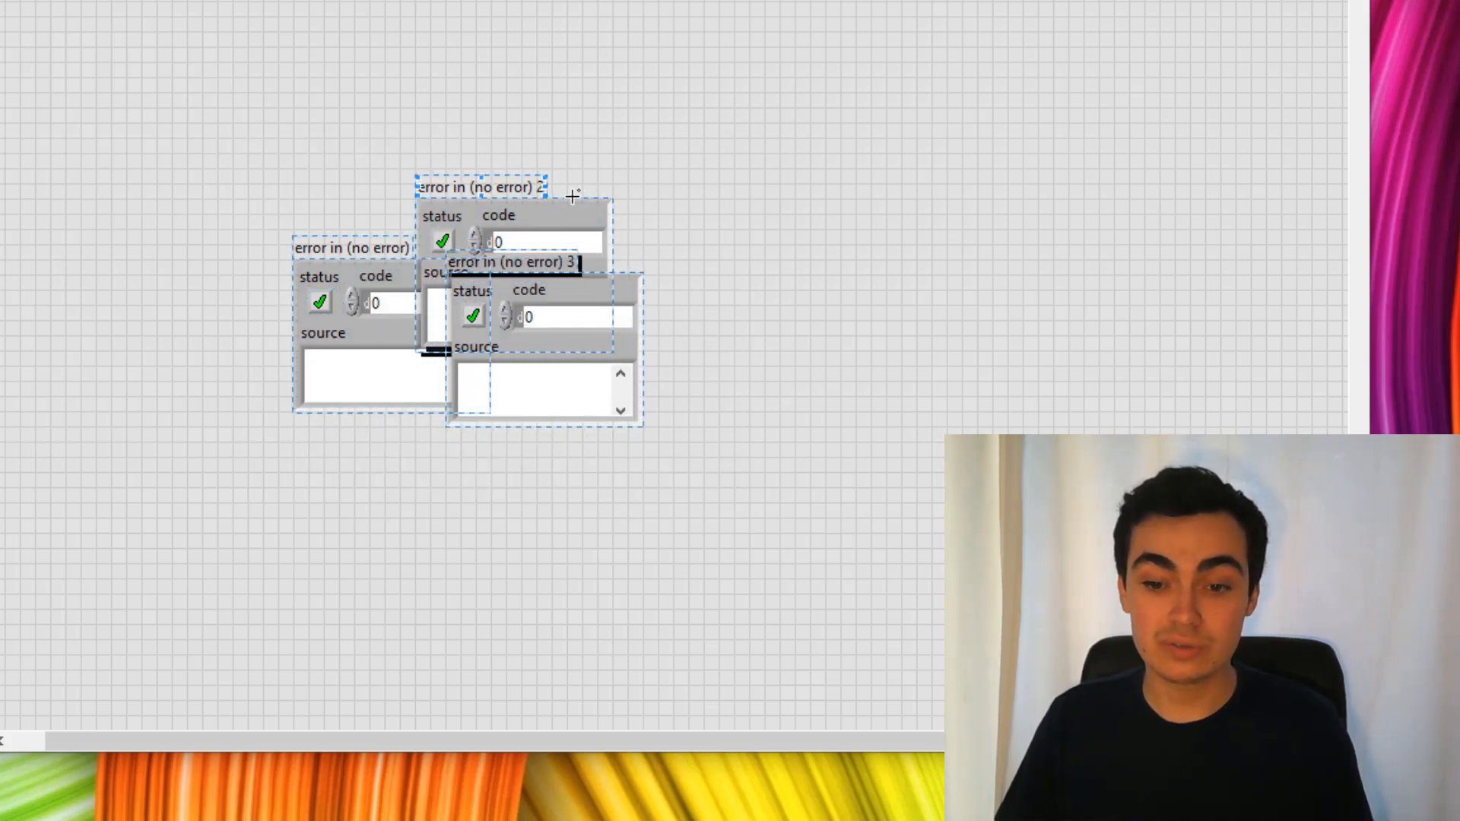
# Step: Run Add data to class on the three selected error clusters and dismiss the result
pyautogui.rightClick(573, 196)
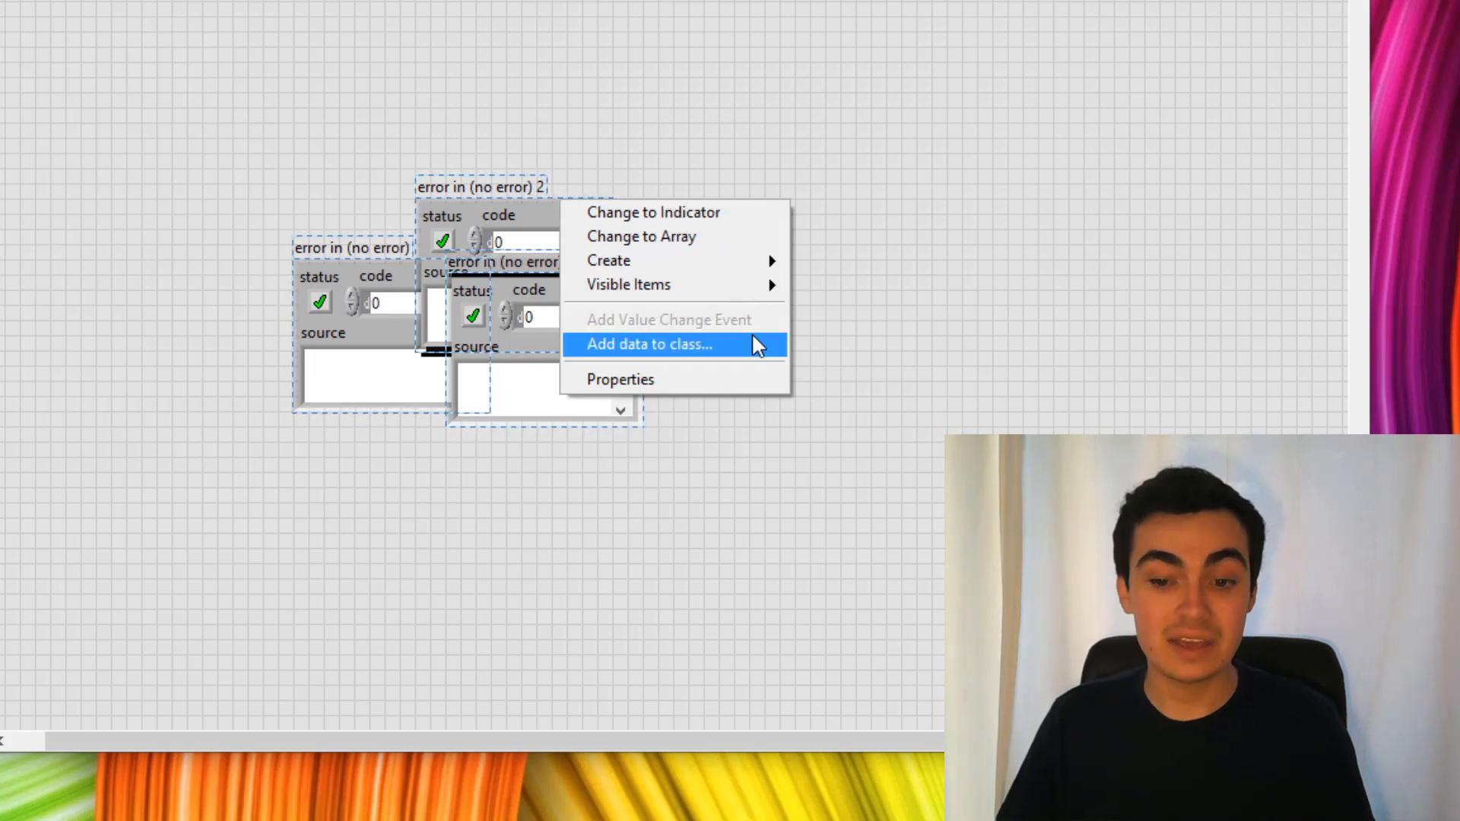
pyautogui.click(649, 346)
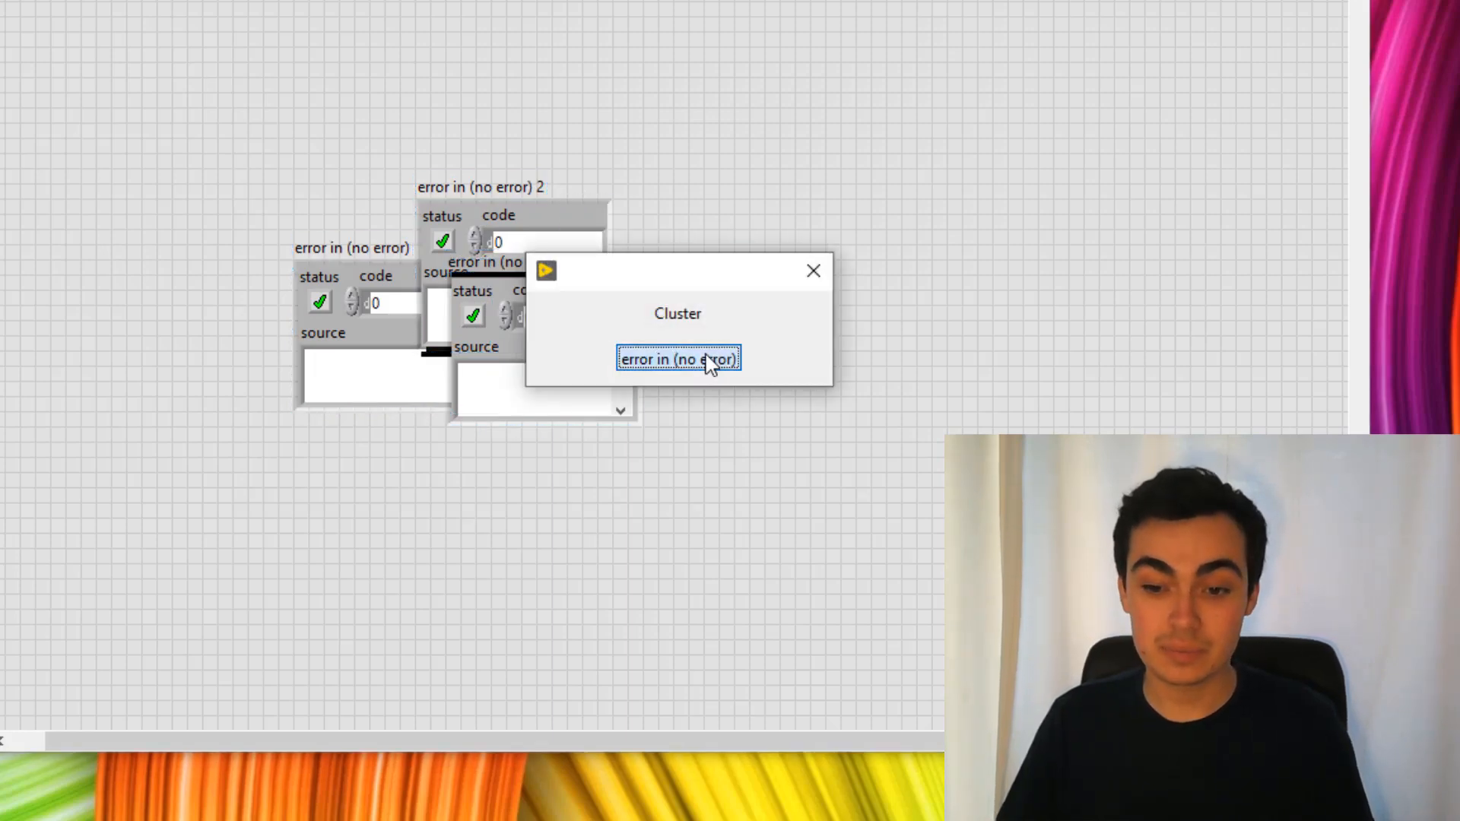
pyautogui.click(678, 359)
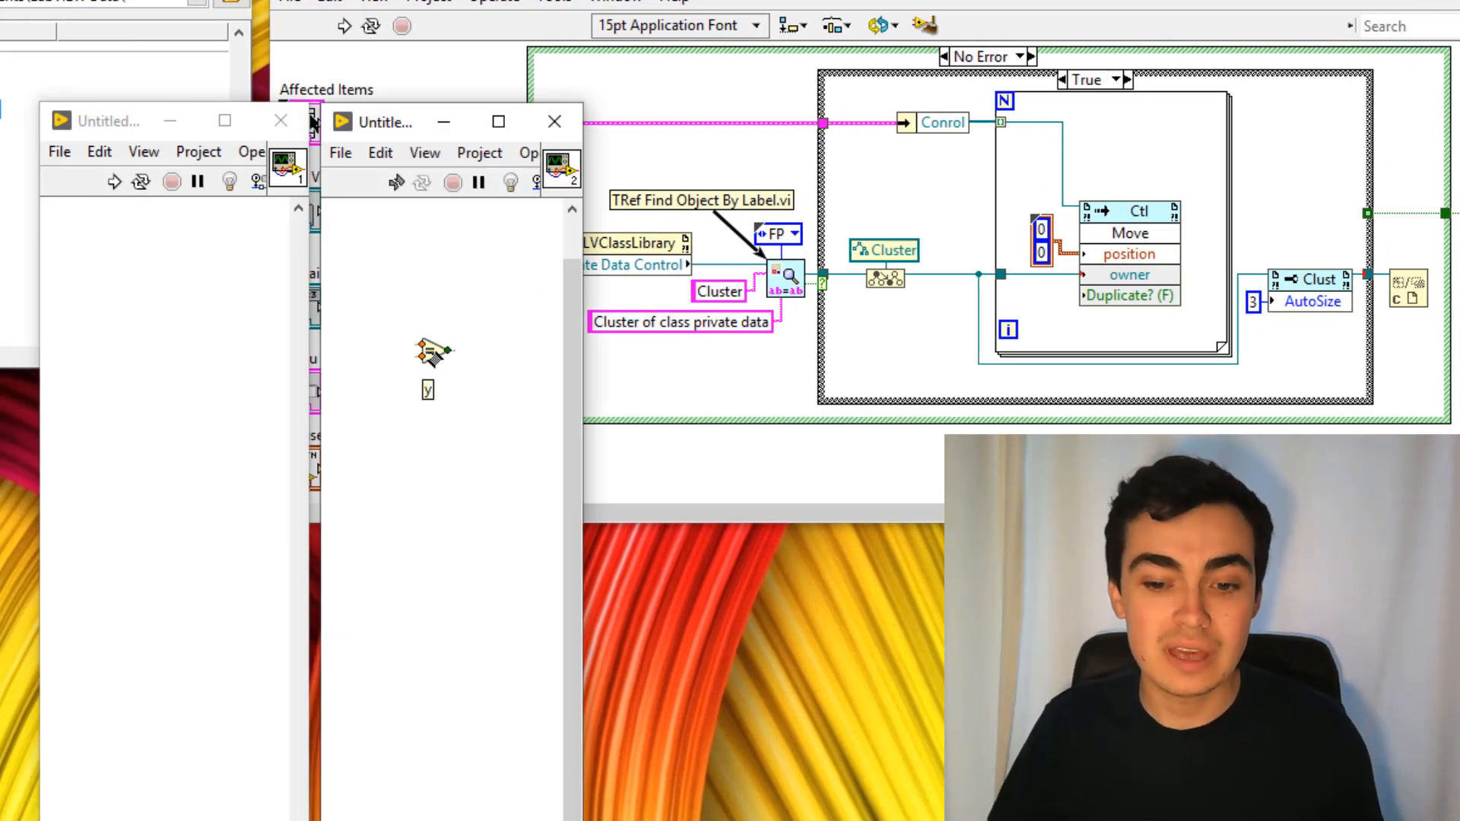
pyautogui.moveTo(424, 339)
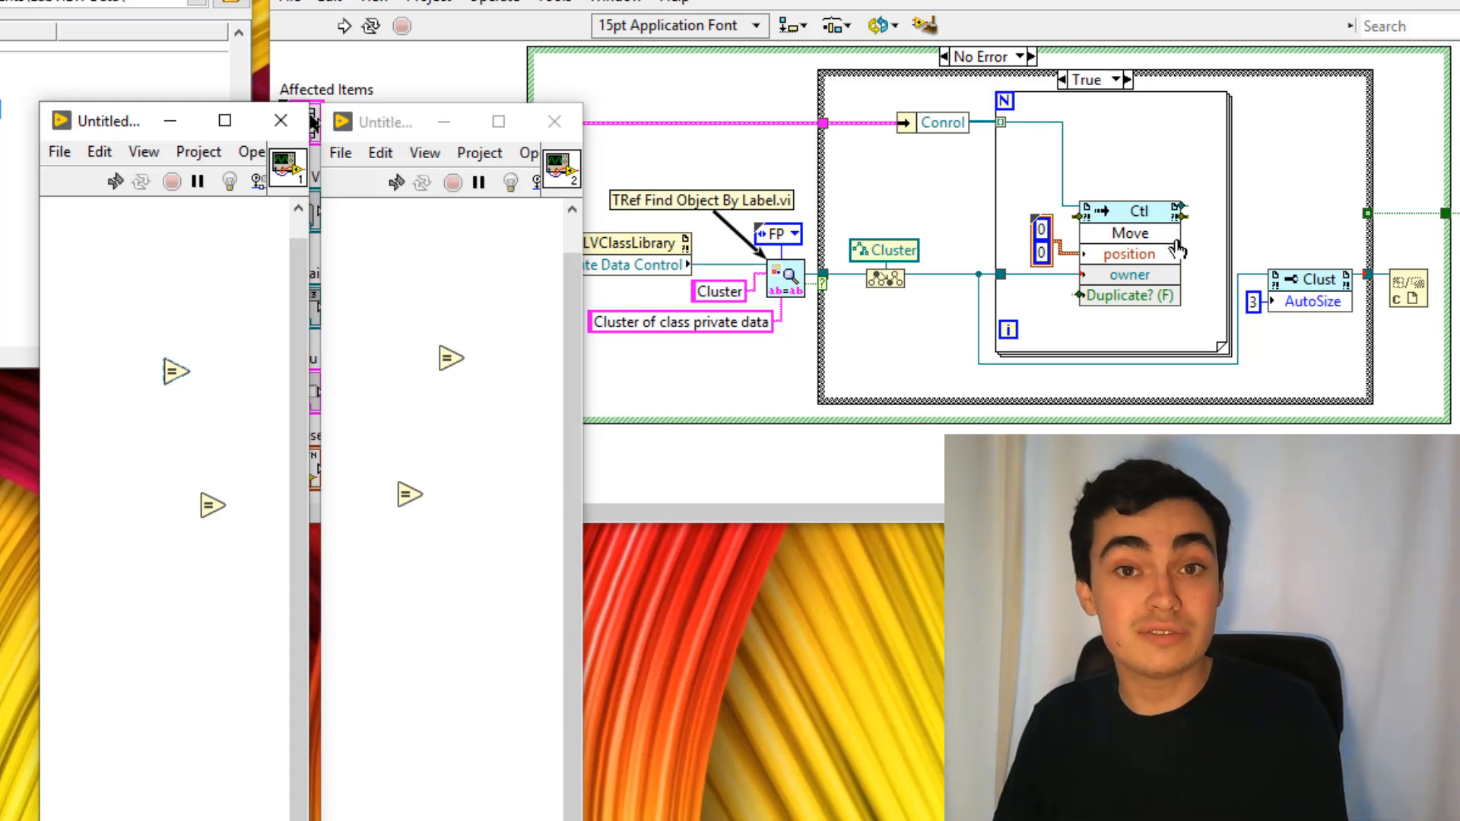
pyautogui.moveTo(1176, 248)
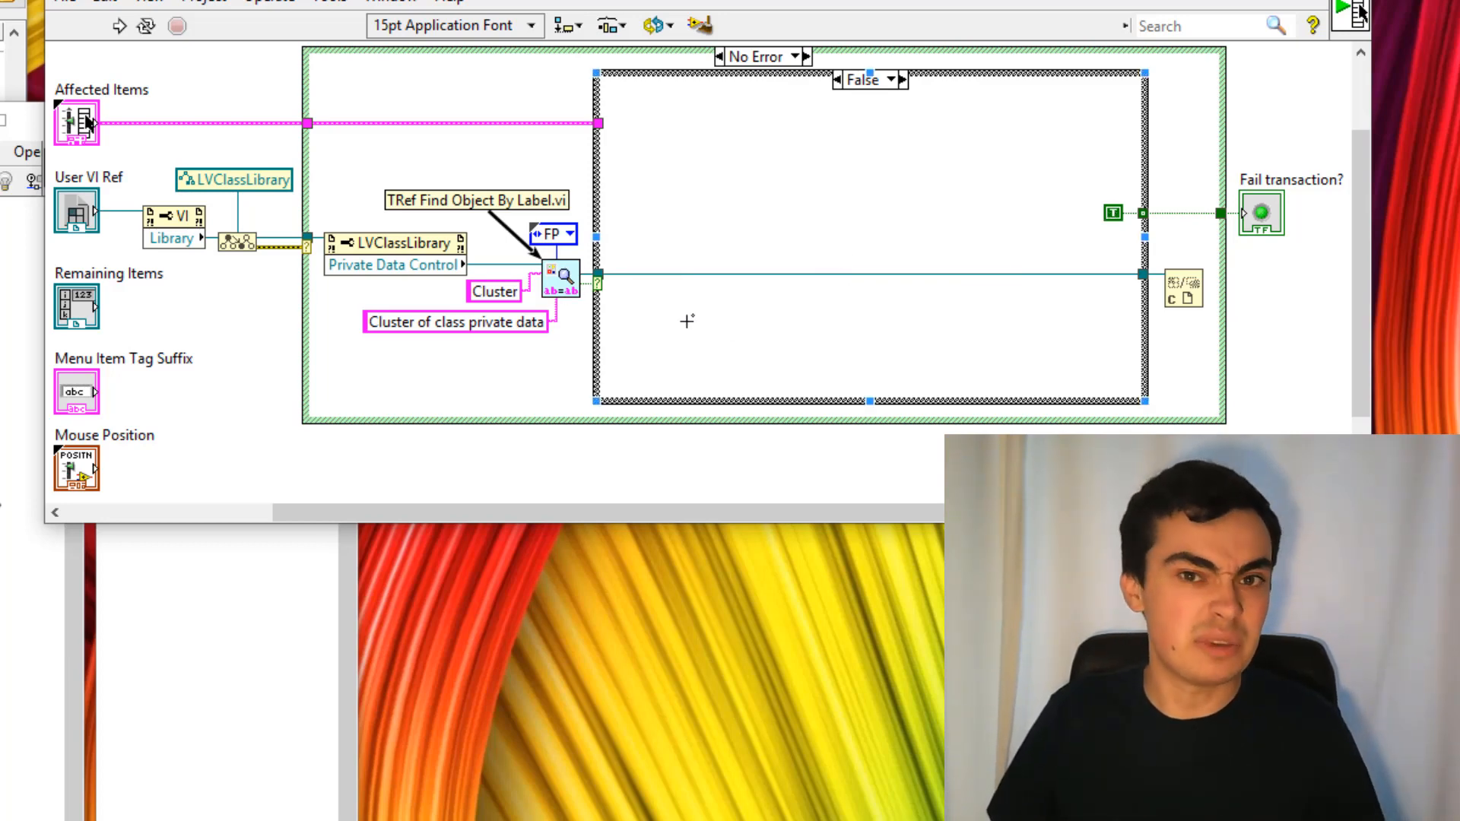
# Step: Show the inner case structure's False case that passes data straight through
pyautogui.click(899, 79)
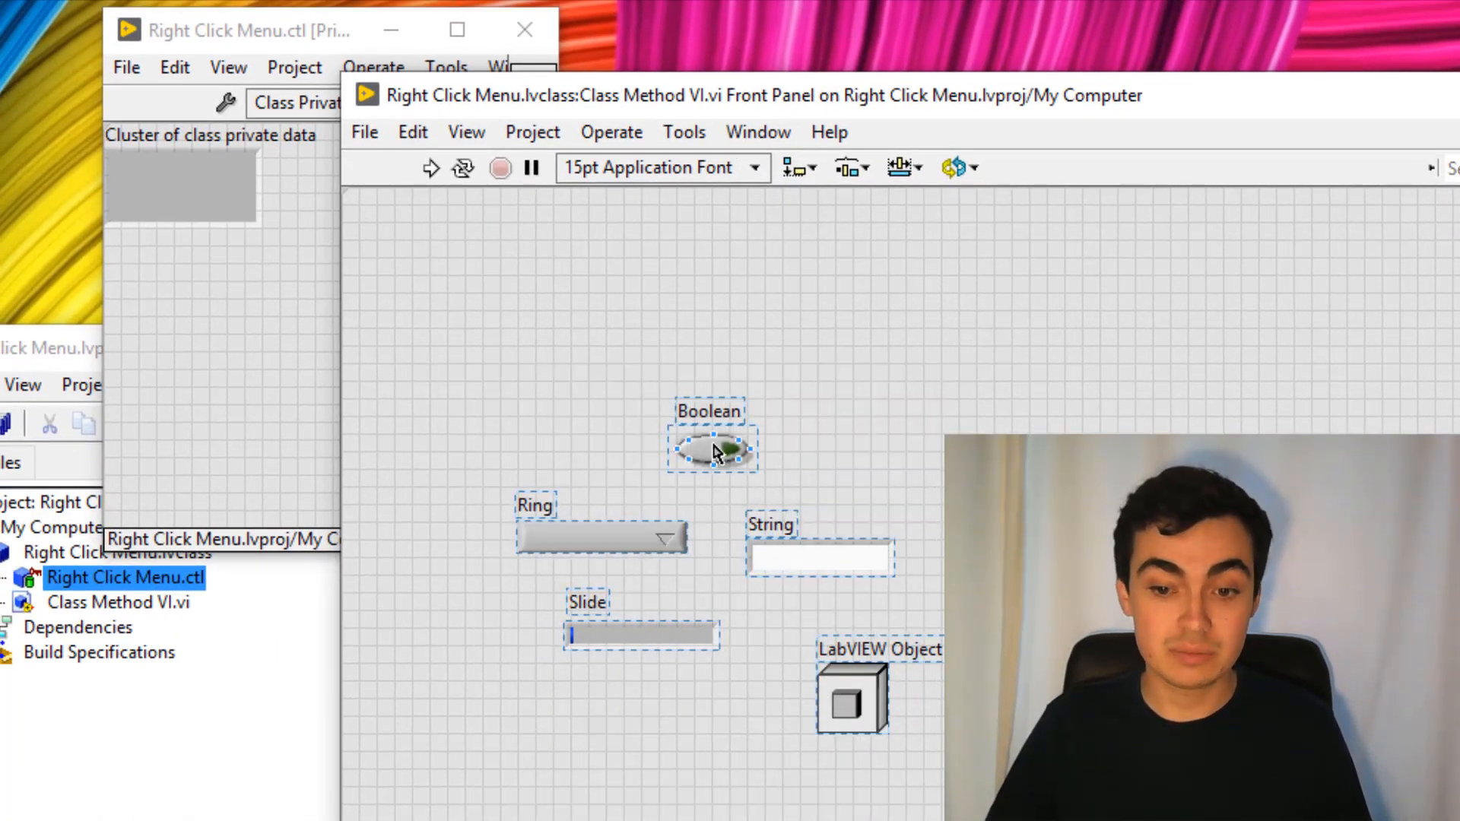
# Step: Run Add data to class on the selected Boolean, Ring, String, Slide and LabVIEW Object controls
pyautogui.rightClick(712, 449)
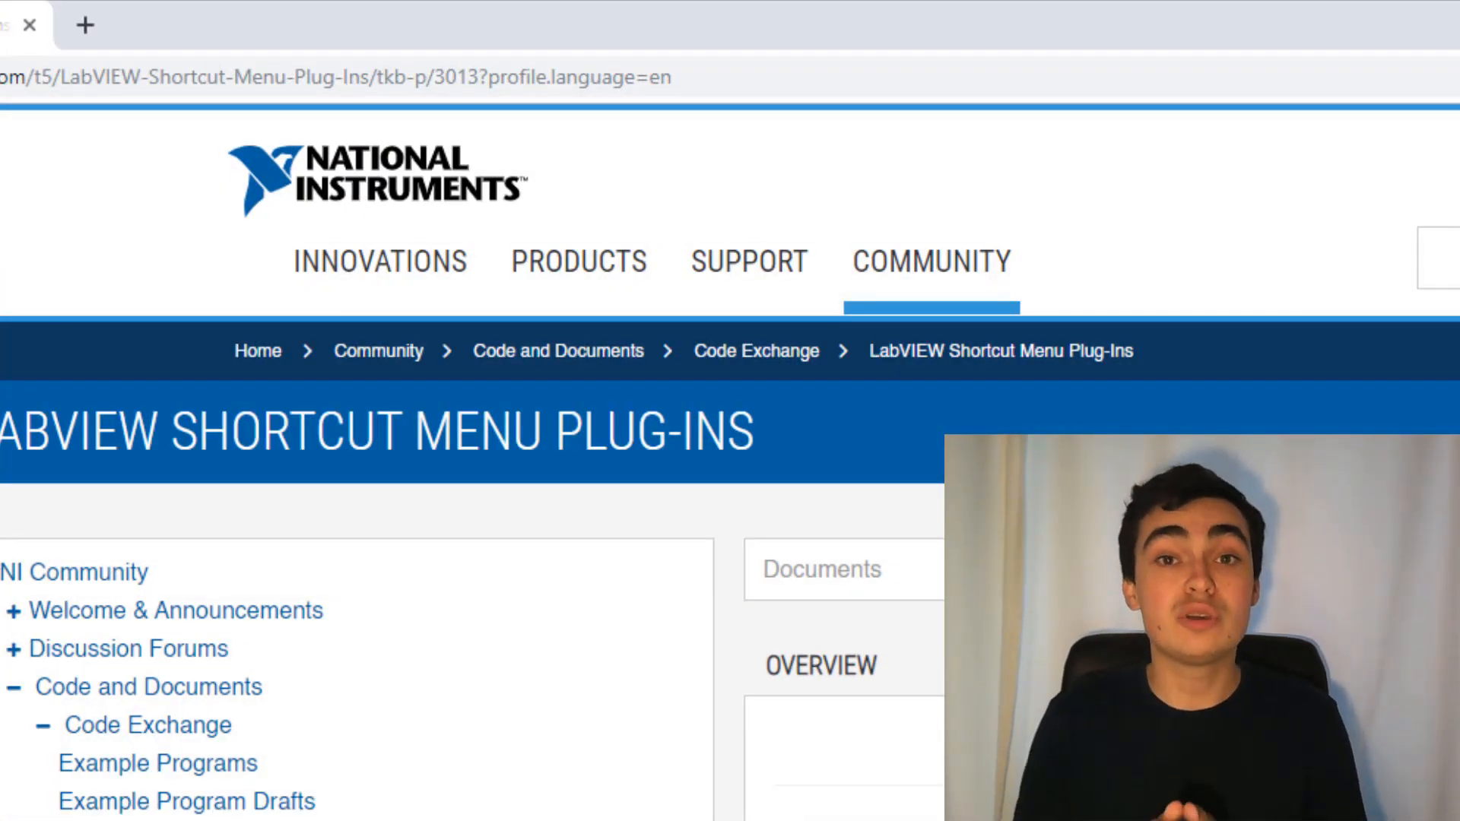
# Step: Open the Add Value Change Event.llb document from the Shortcut Menu Plug-Ins list
pyautogui.scroll(-3)
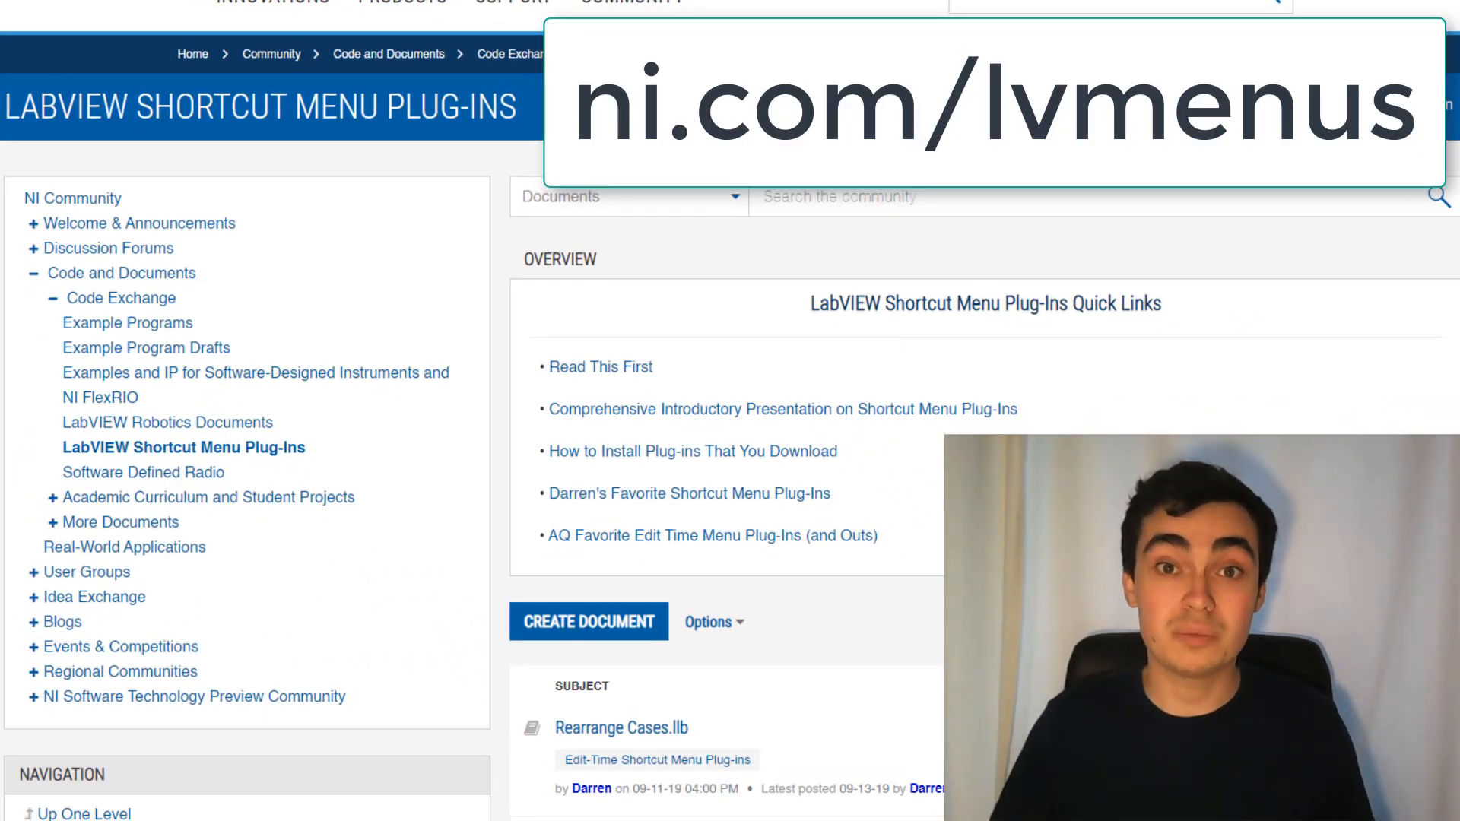
pyautogui.scroll(-3)
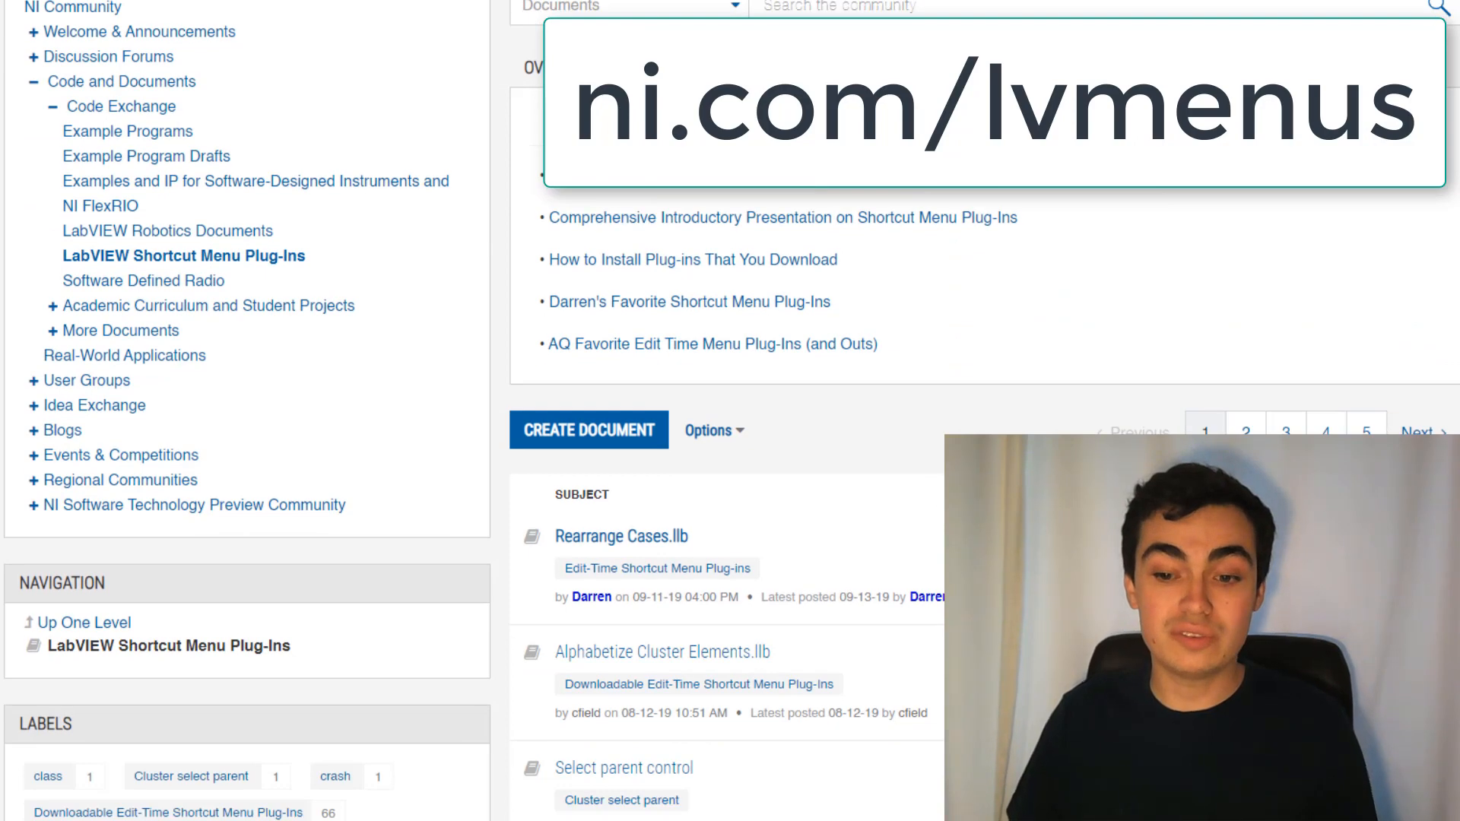
pyautogui.scroll(-3)
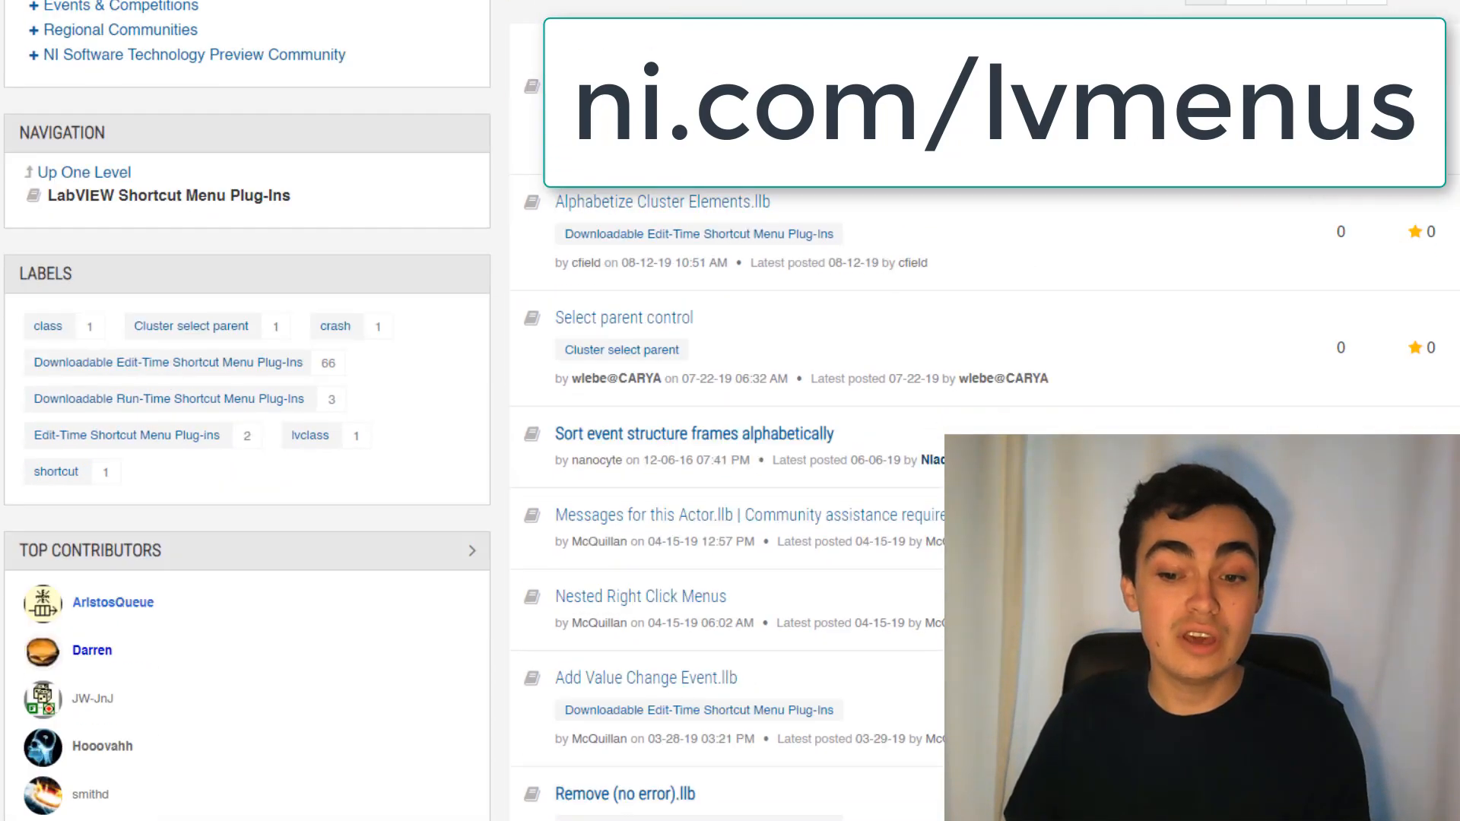
pyautogui.scroll(-3)
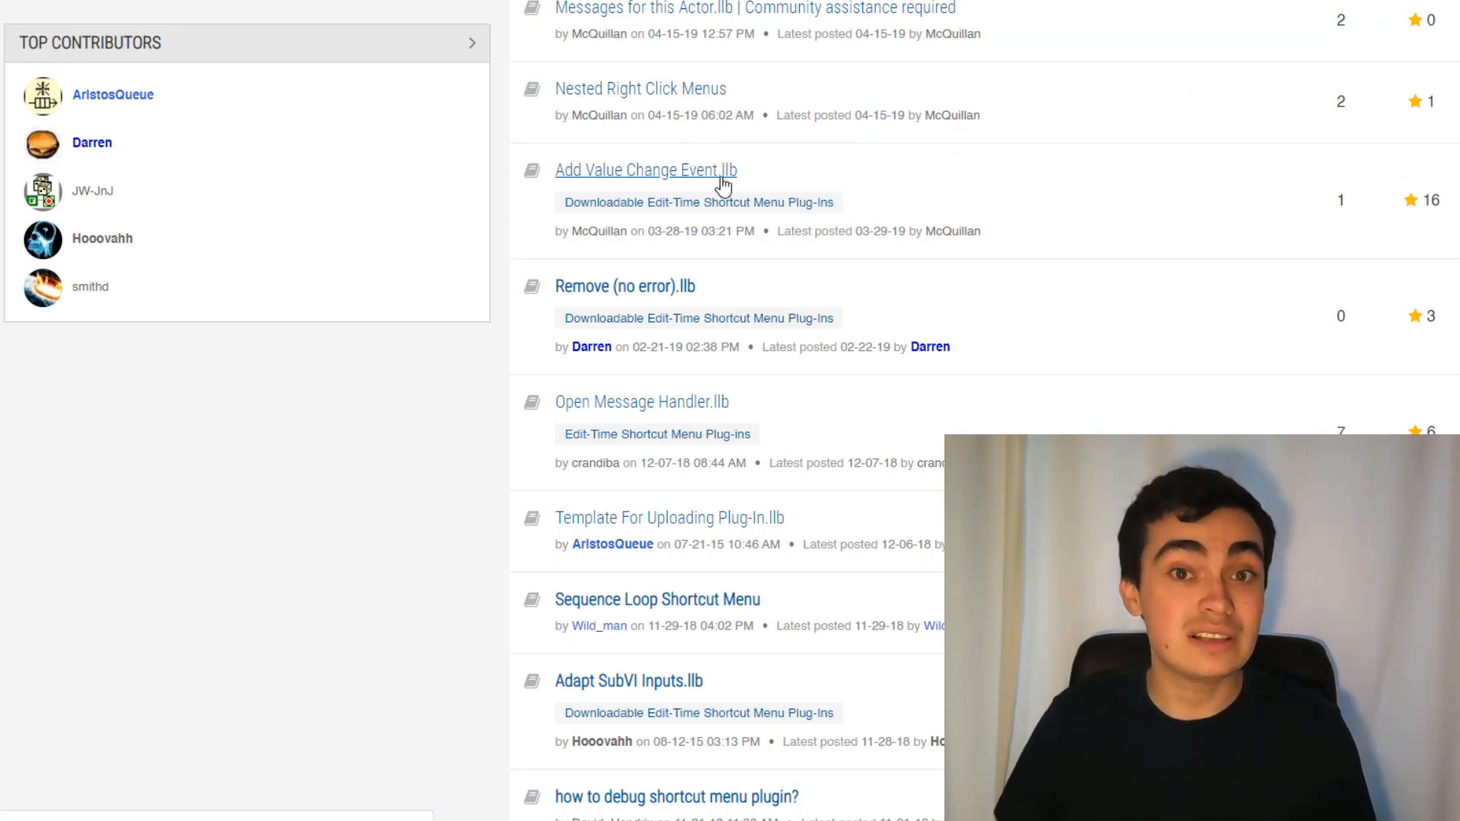
pyautogui.click(645, 168)
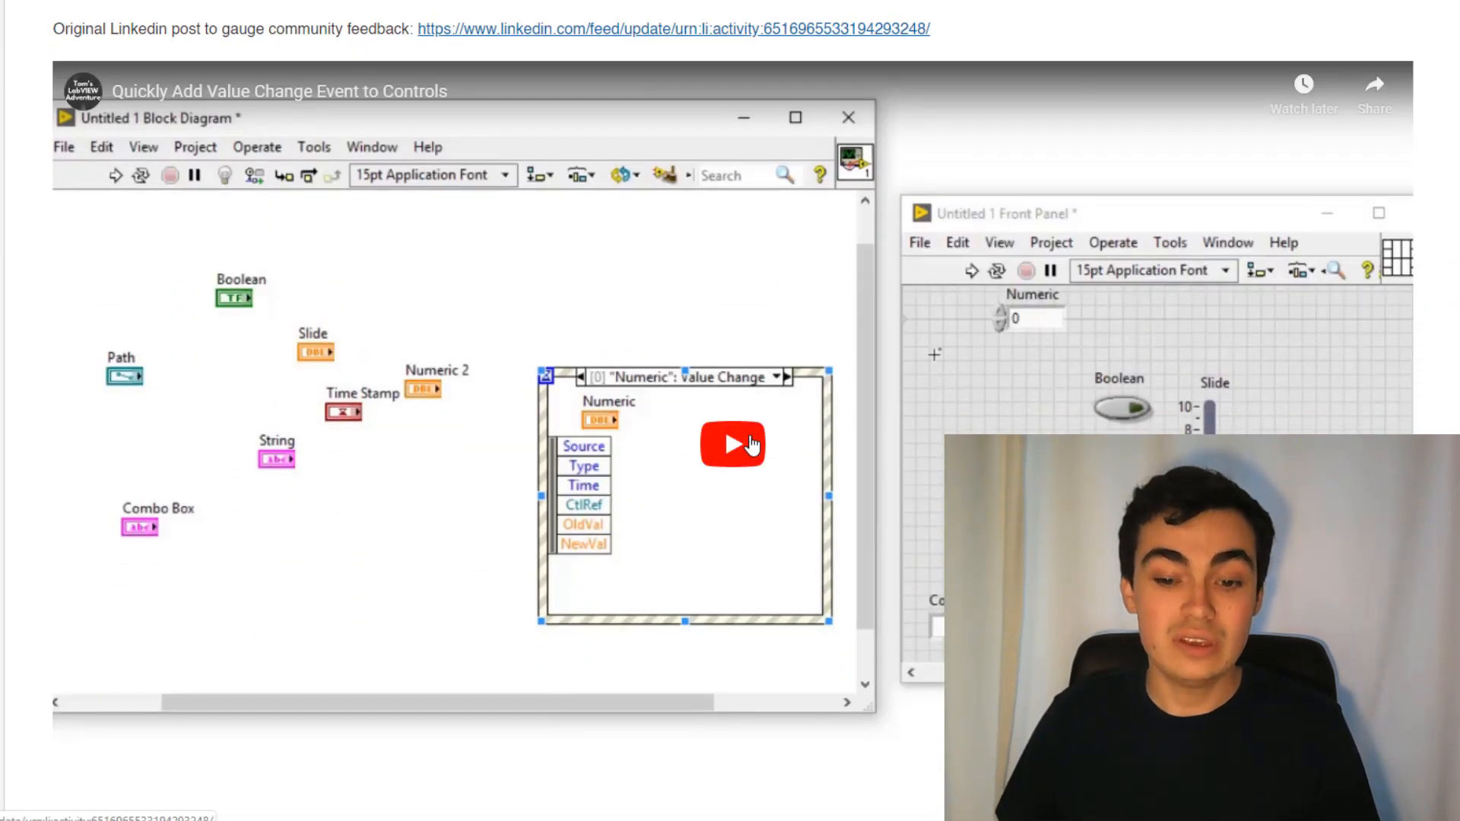
# Step: Play the Add Value Change Event demo video and reach its .llb attachment
pyautogui.click(733, 444)
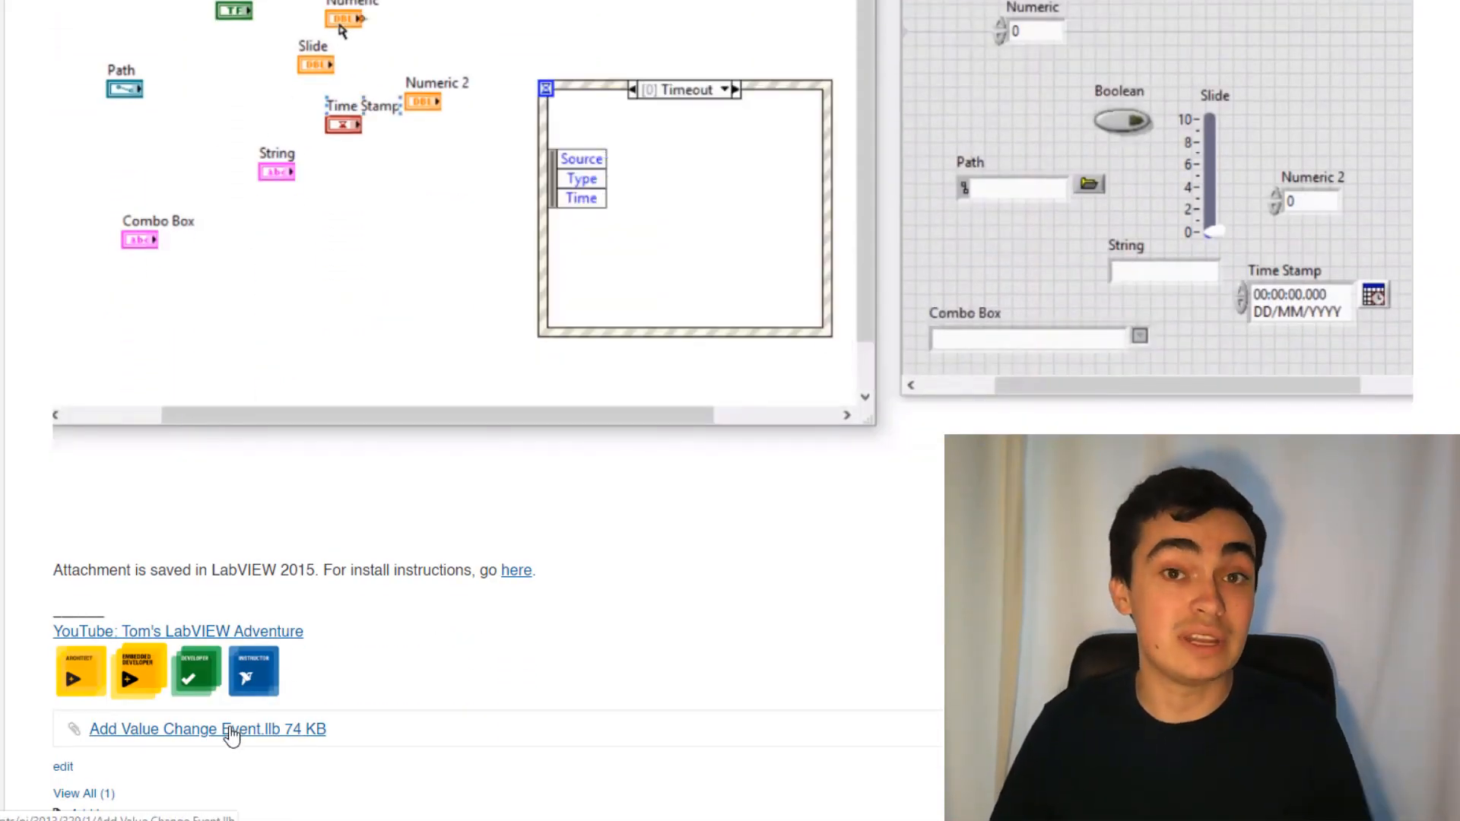
pyautogui.rightClick(351, 9)
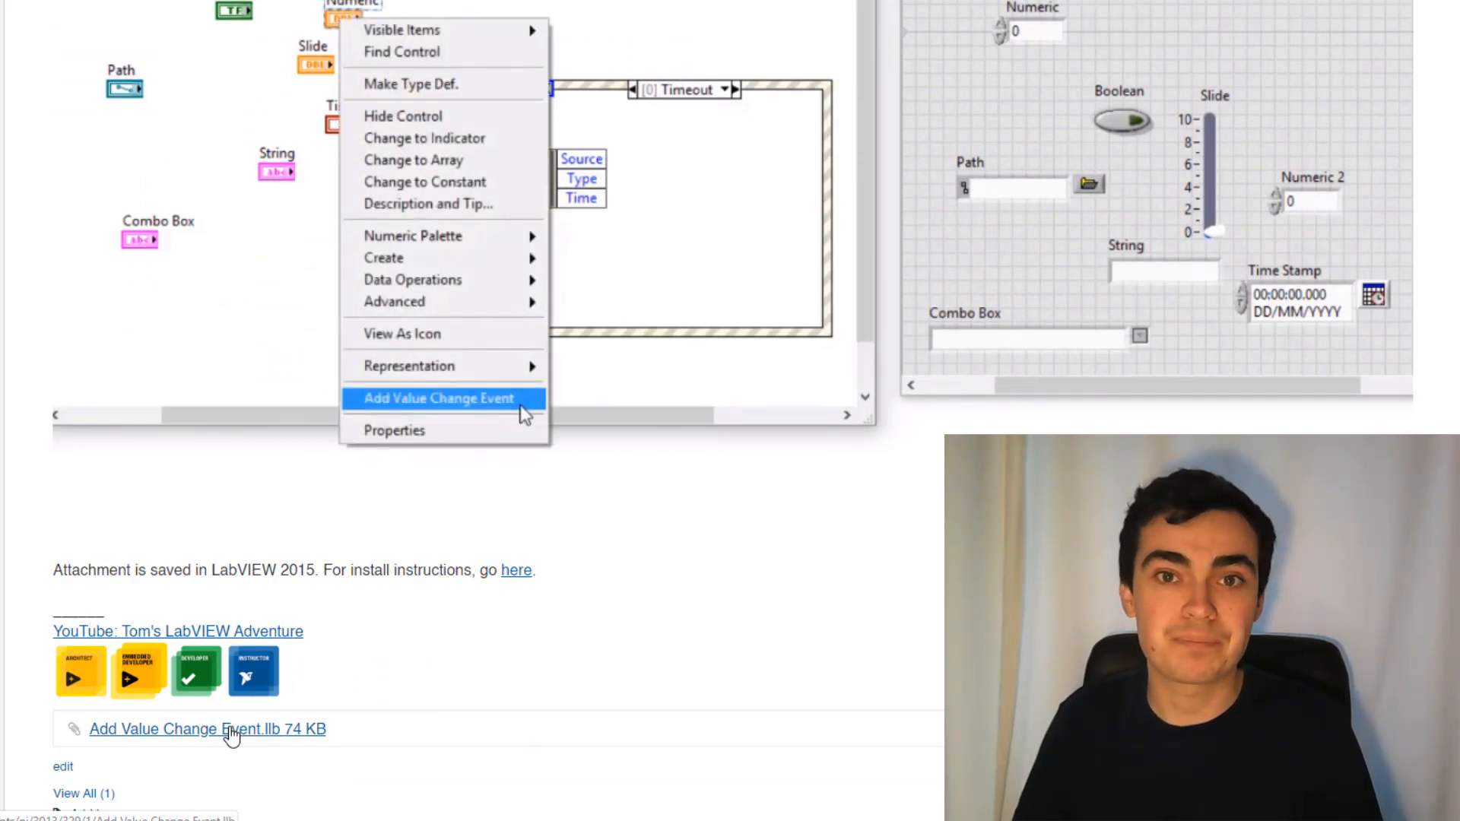
pyautogui.click(438, 398)
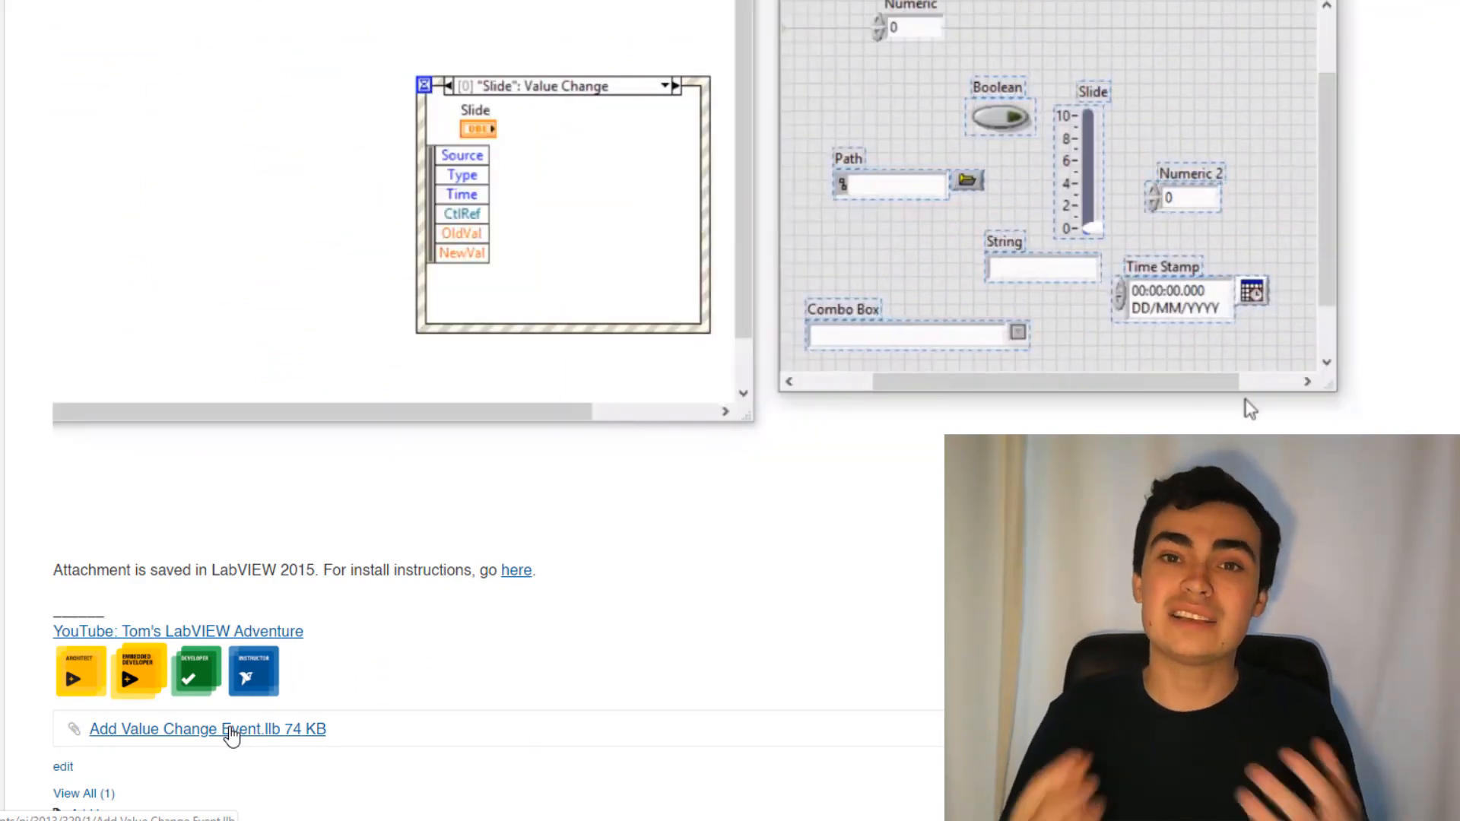
pyautogui.click(663, 85)
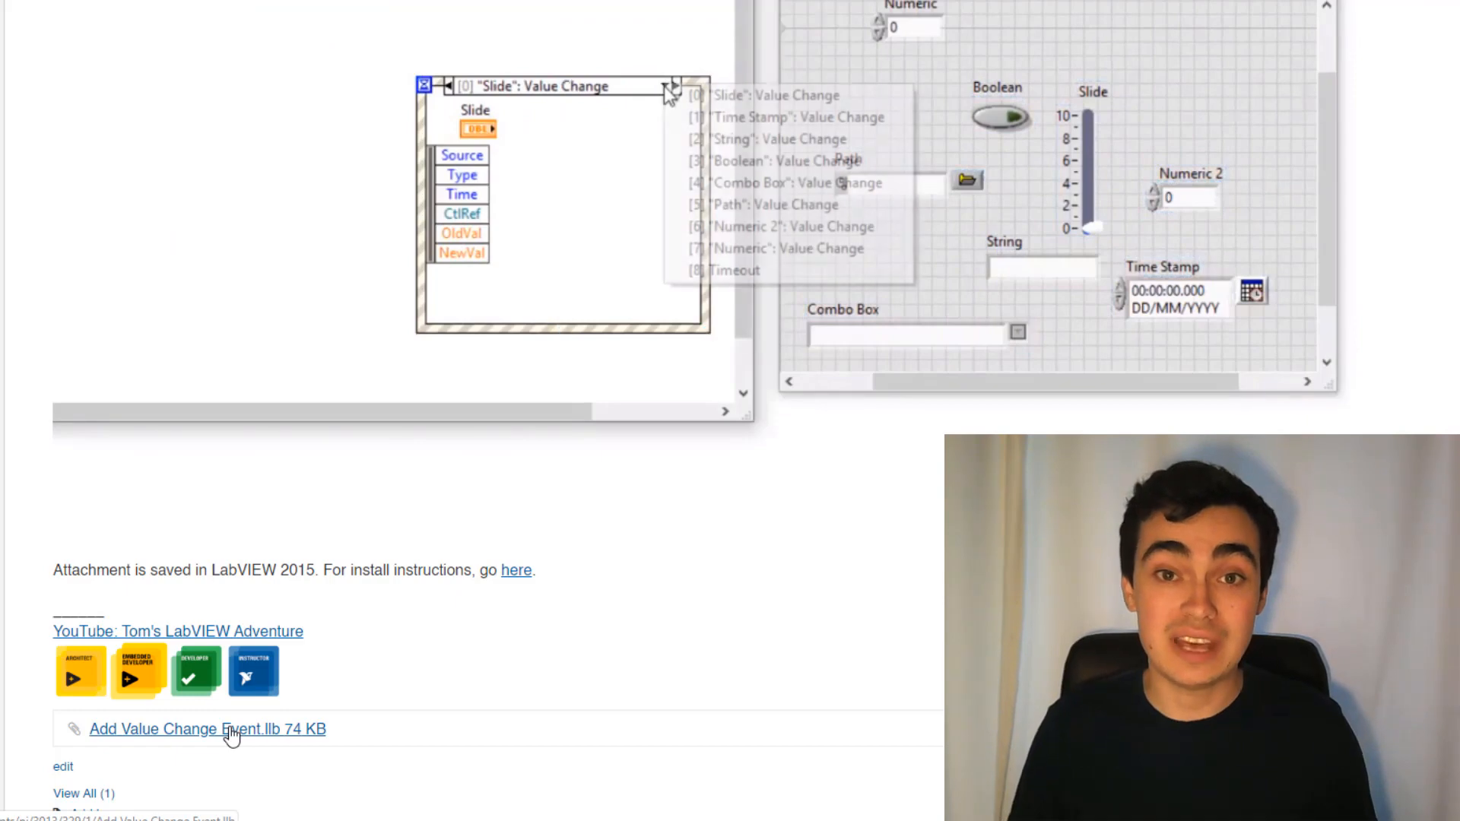